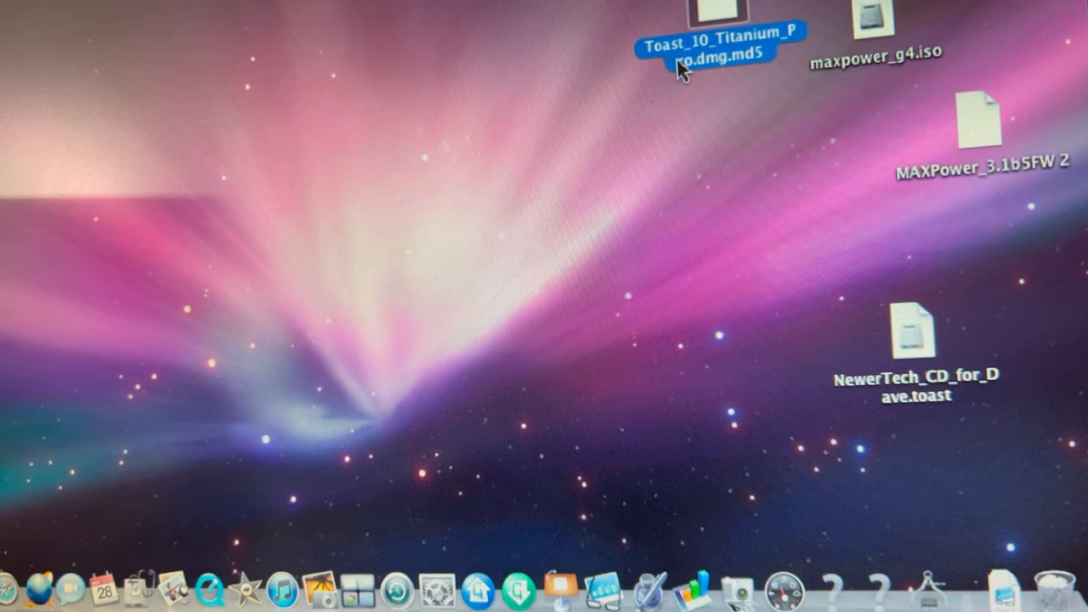
mouse_move(544, 421)
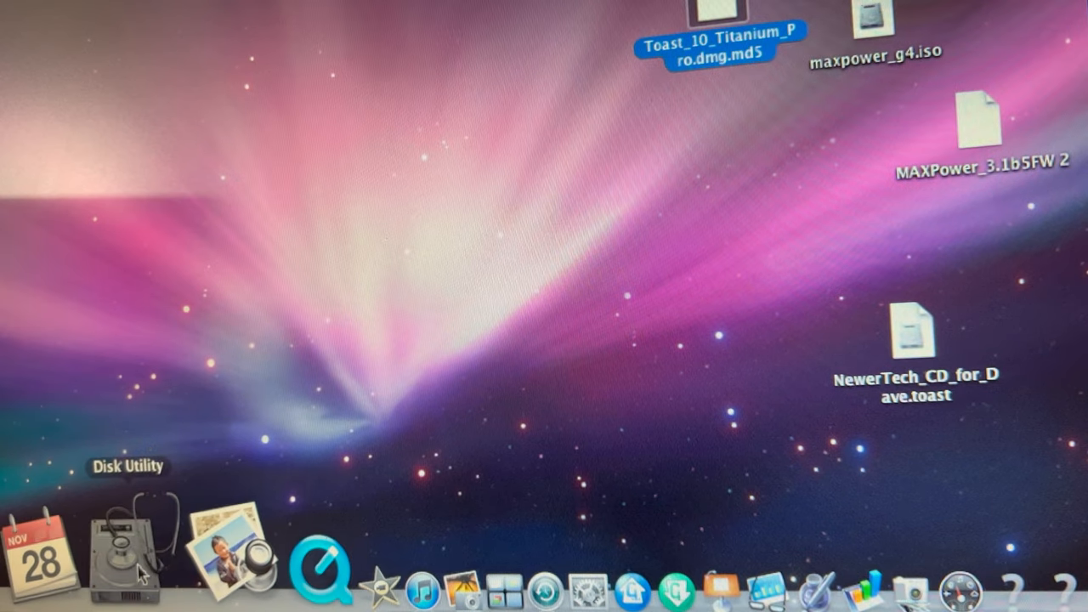
Launch Disk Utility from the Dock to work on the Crucial SSD's partitions
left_click(128, 552)
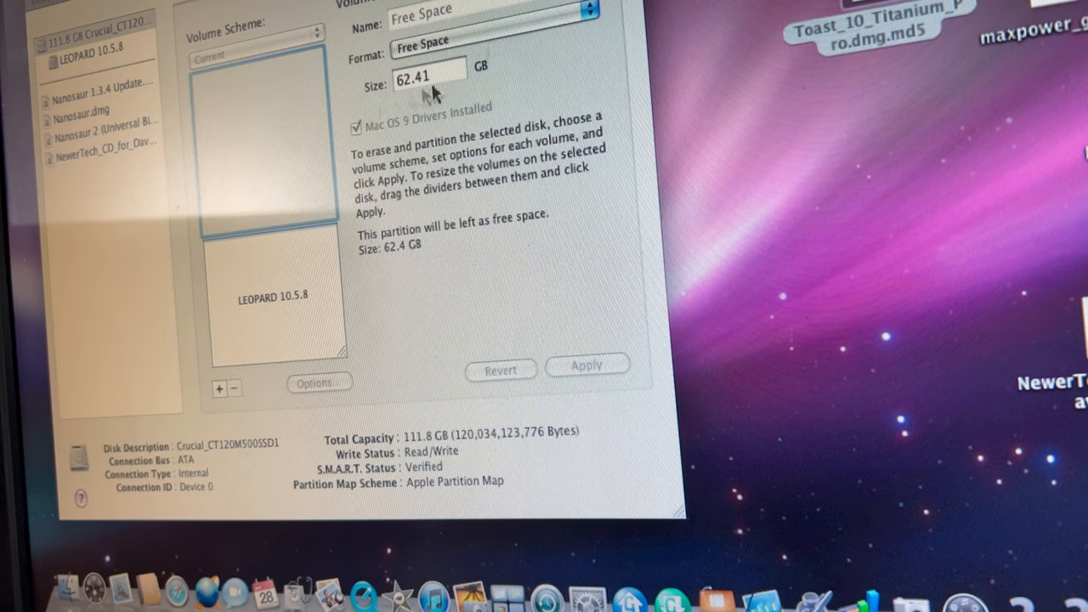
mouse_move(242, 217)
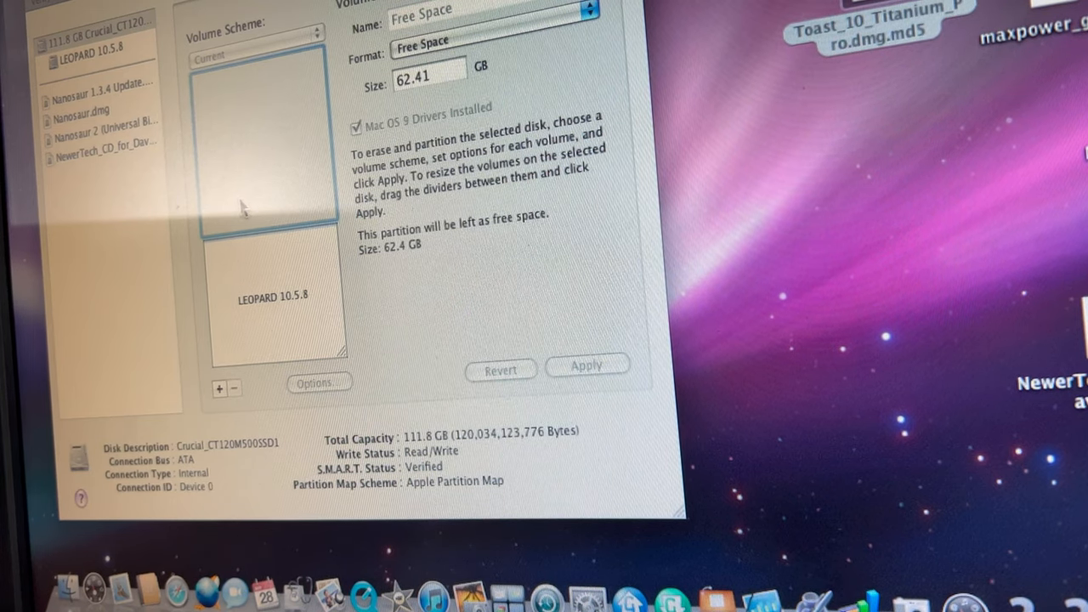
mouse_move(586, 13)
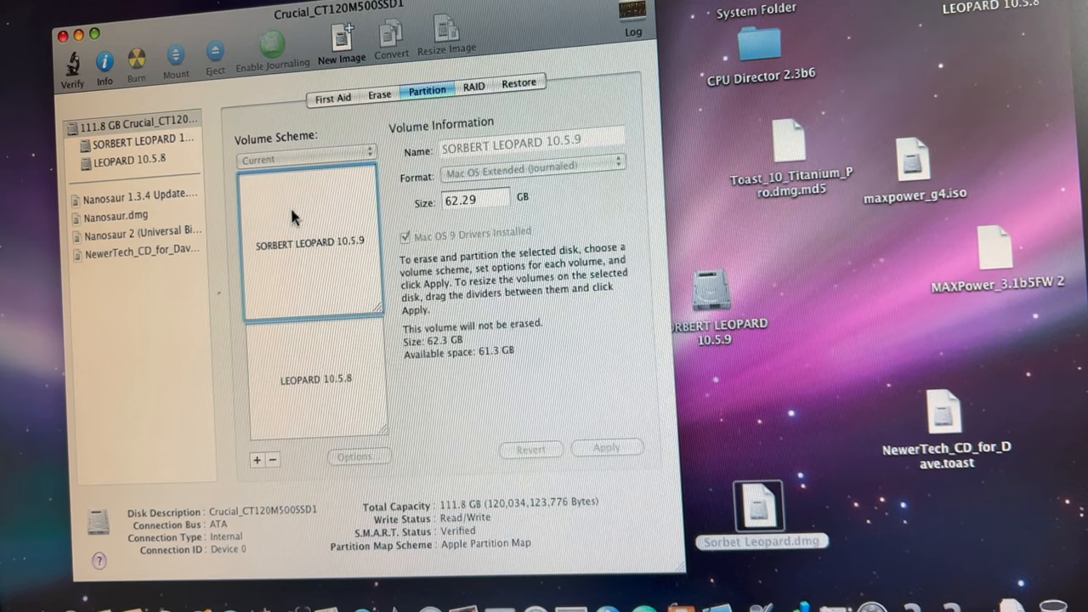
mouse_move(328, 355)
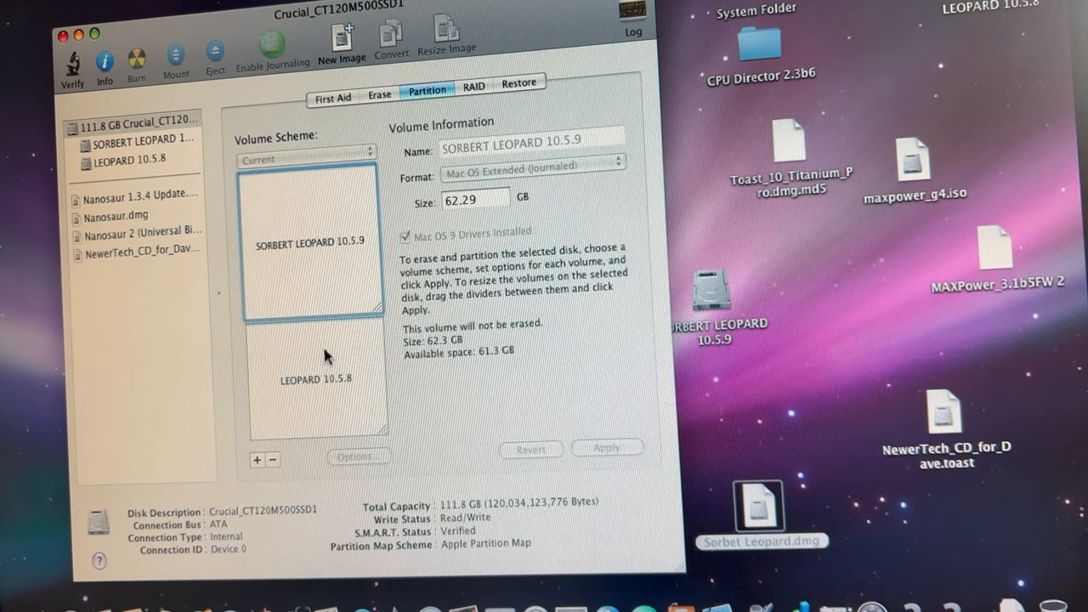
Inspect the LEOPARD 10.5.8 partition's details on the Crucial SSD
left_click(317, 376)
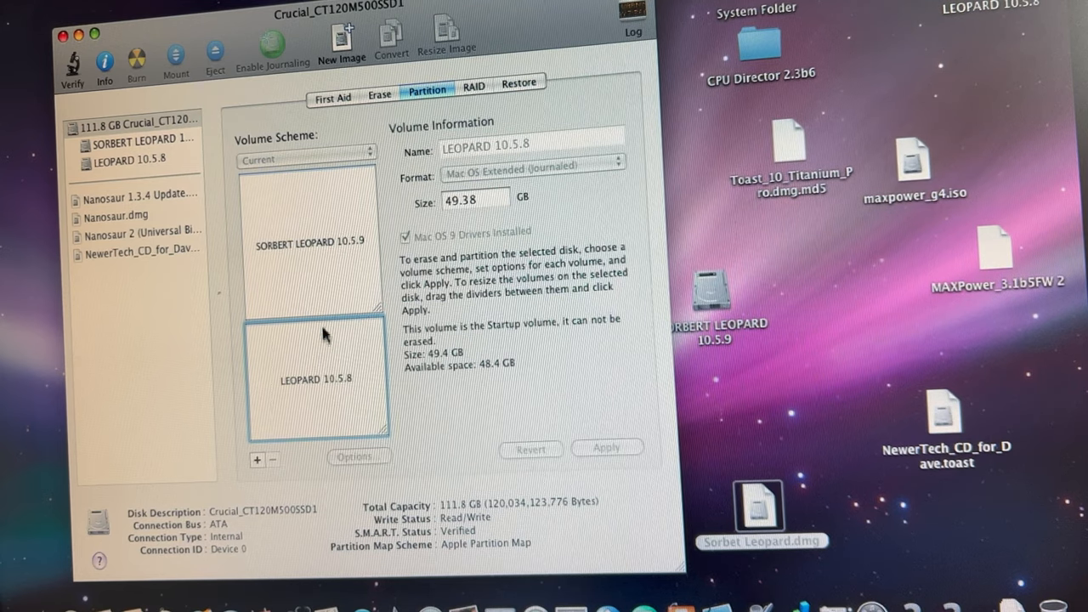
mouse_move(330, 231)
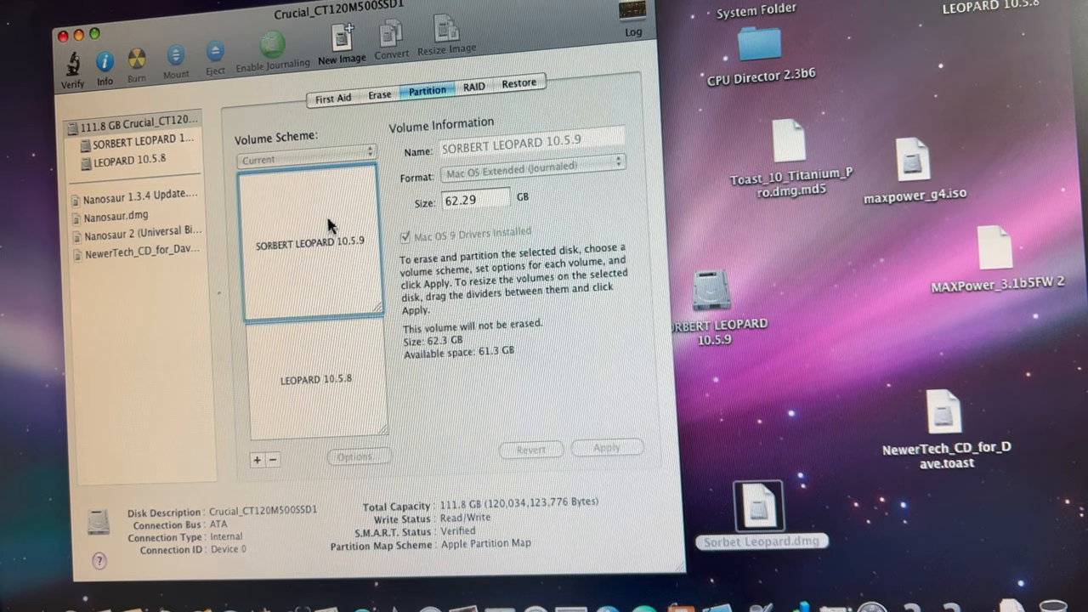
mouse_move(436, 404)
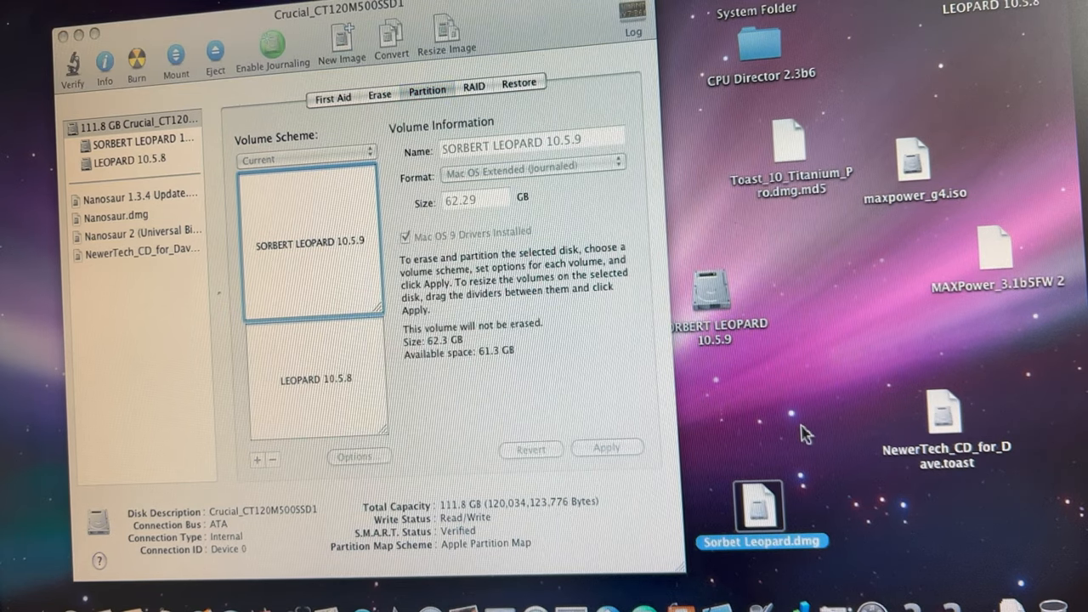
mouse_move(776, 442)
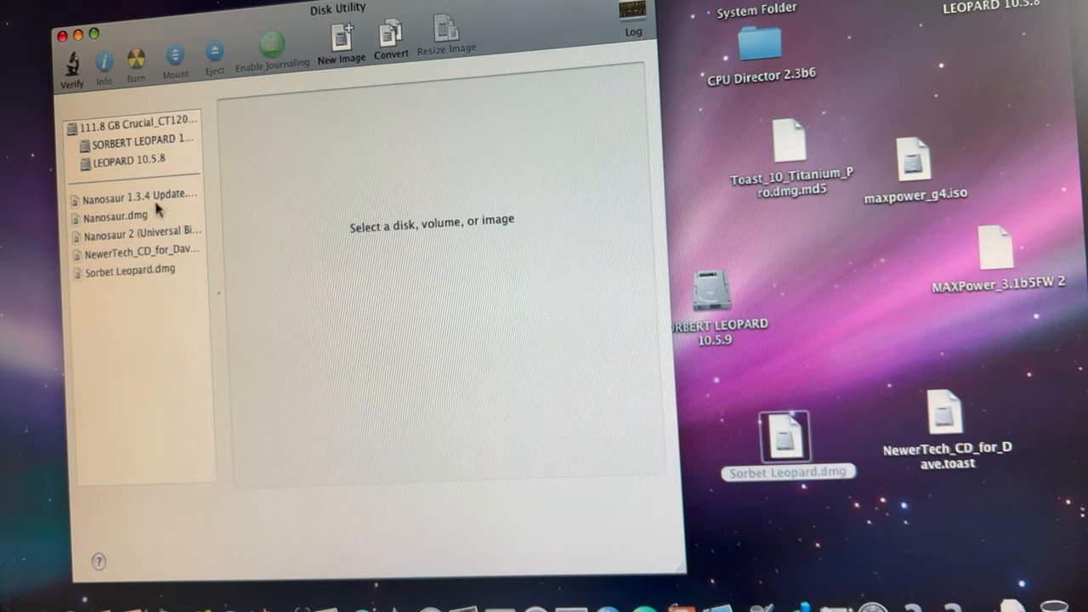
mouse_move(145, 240)
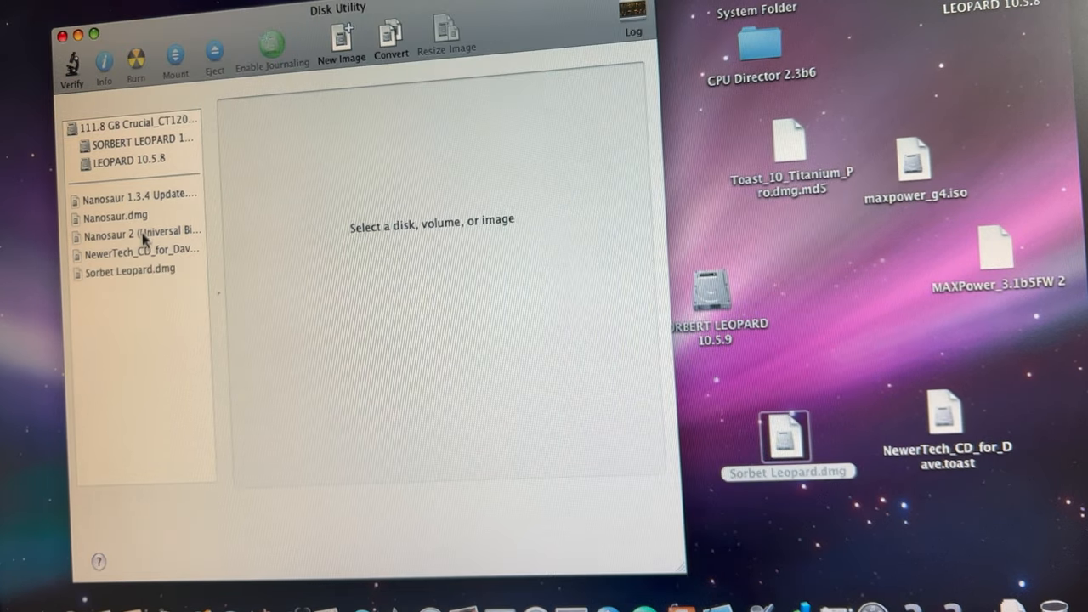
mouse_move(166, 147)
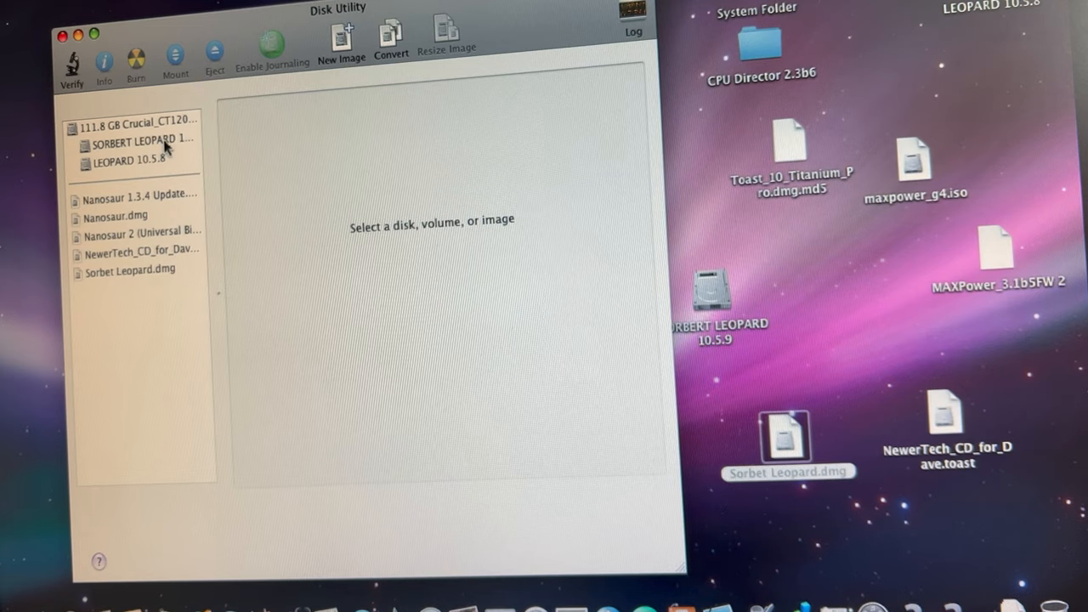
Restore Sorbet Leopard.dmg onto SORBERT LEOPARD 10.5.9, confirming the overwrite with the admin password
left_click(141, 138)
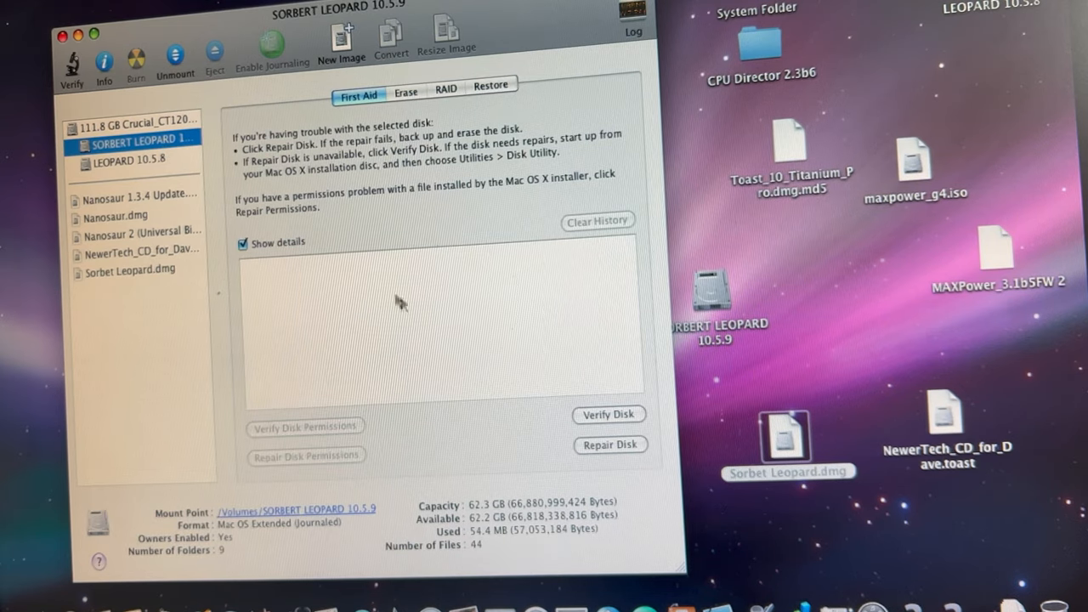
mouse_move(544, 78)
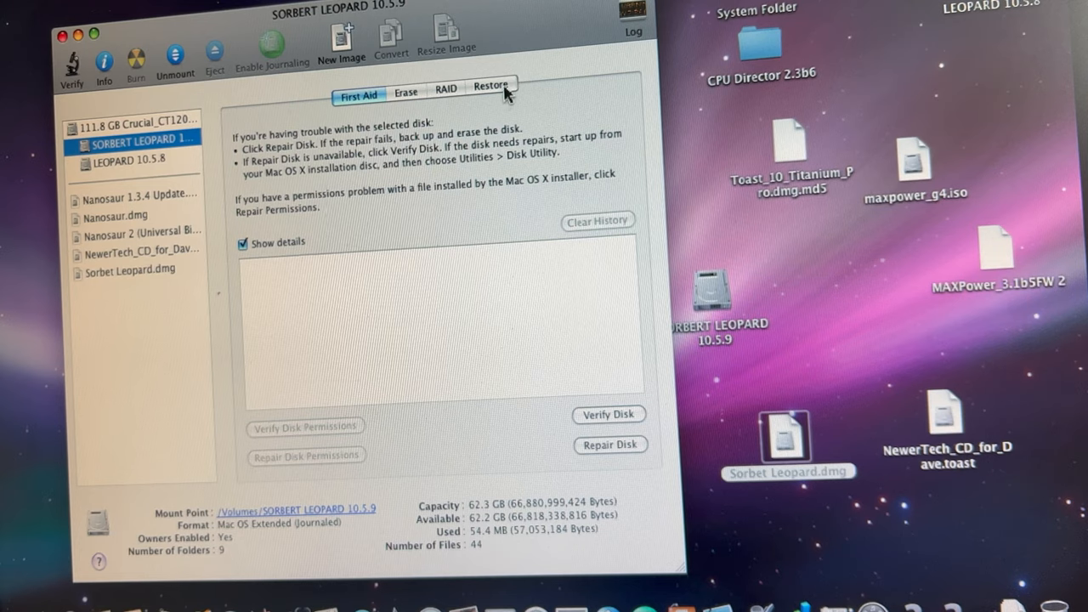
left_click(491, 85)
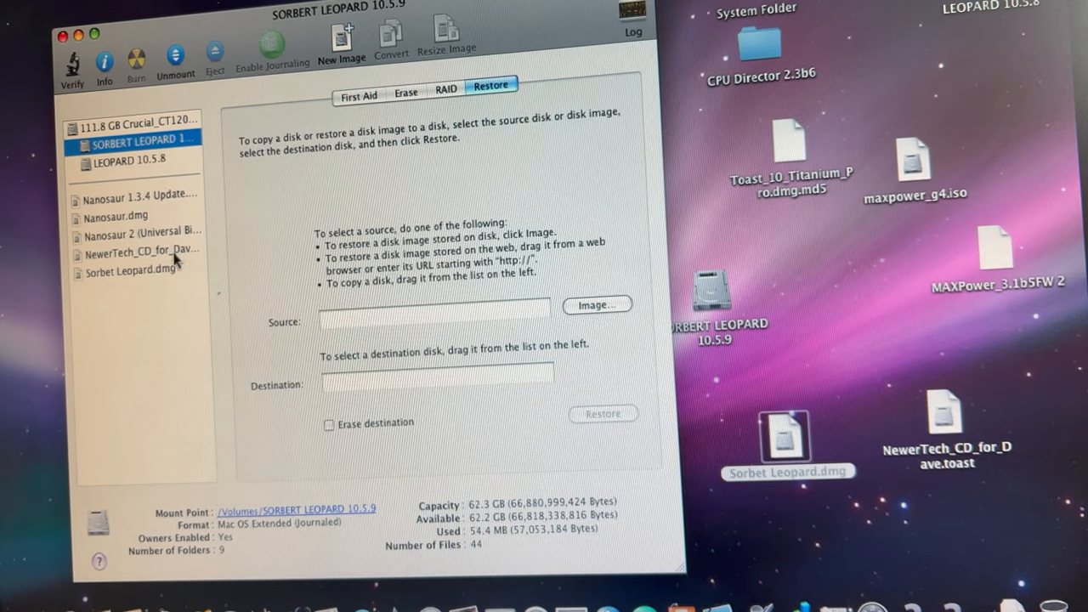
left_click_drag(128, 273, 357, 327)
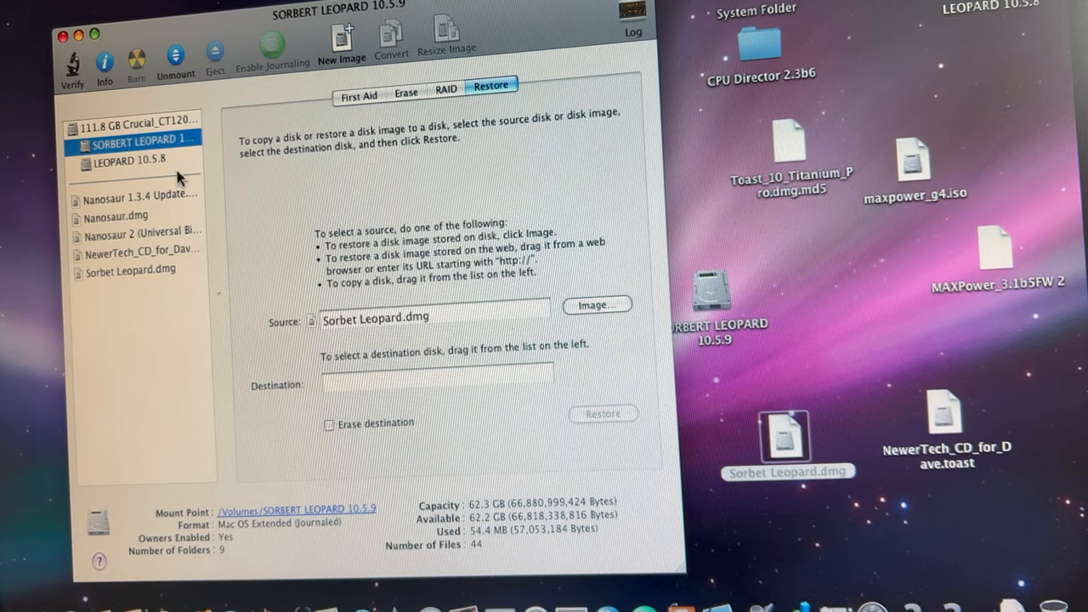
mouse_move(152, 144)
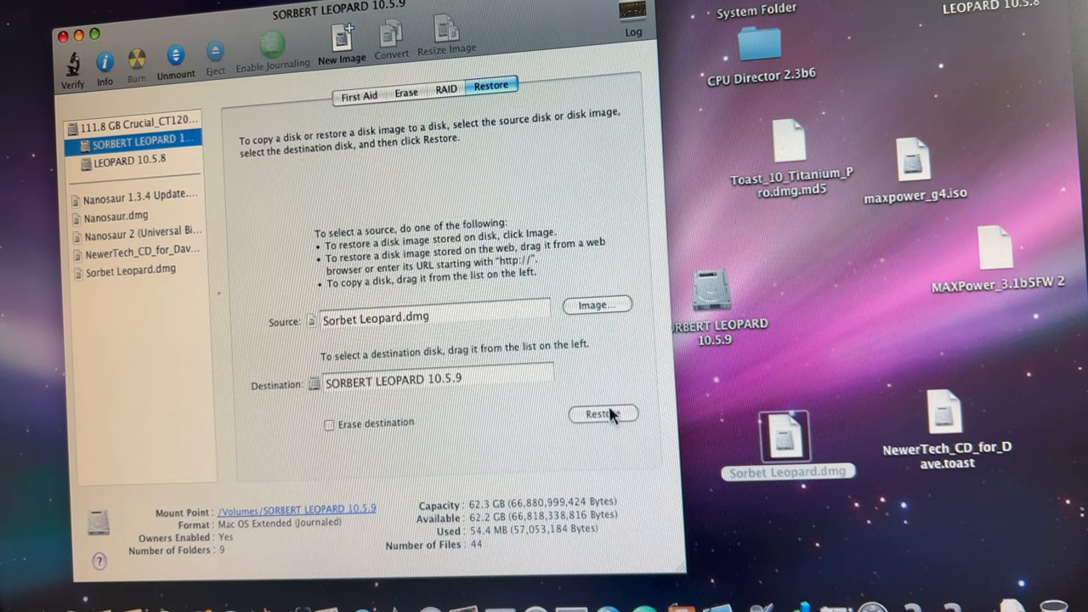
left_click(603, 414)
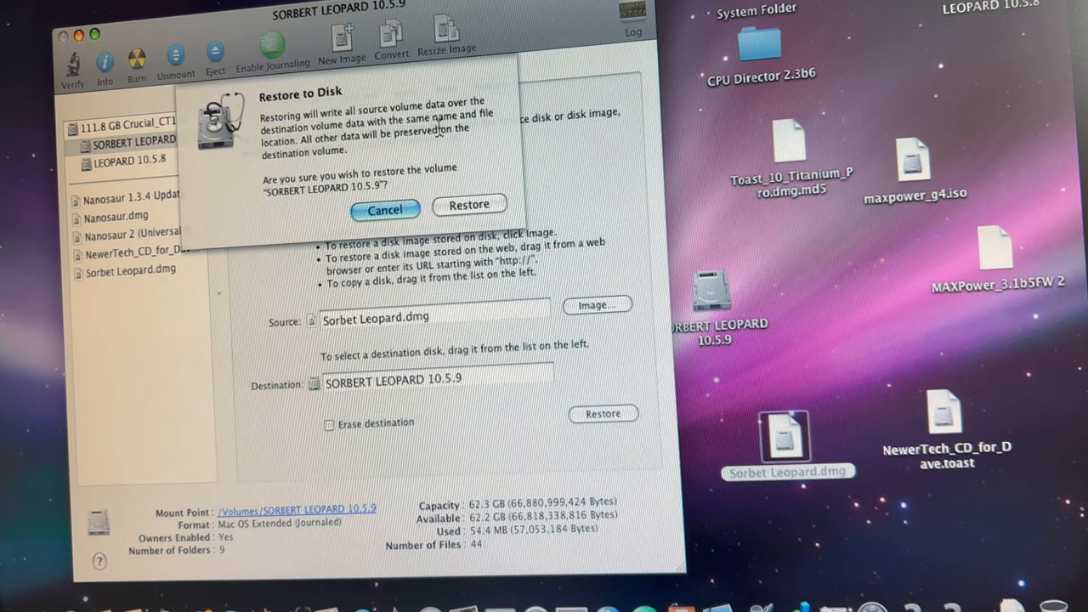
left_click(469, 205)
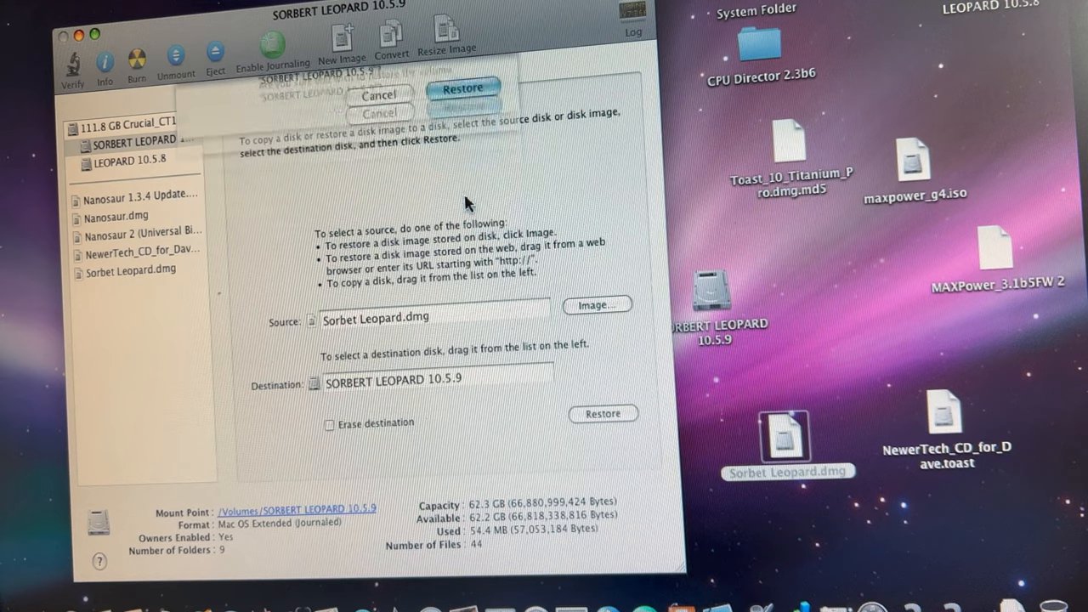
left_click(462, 87)
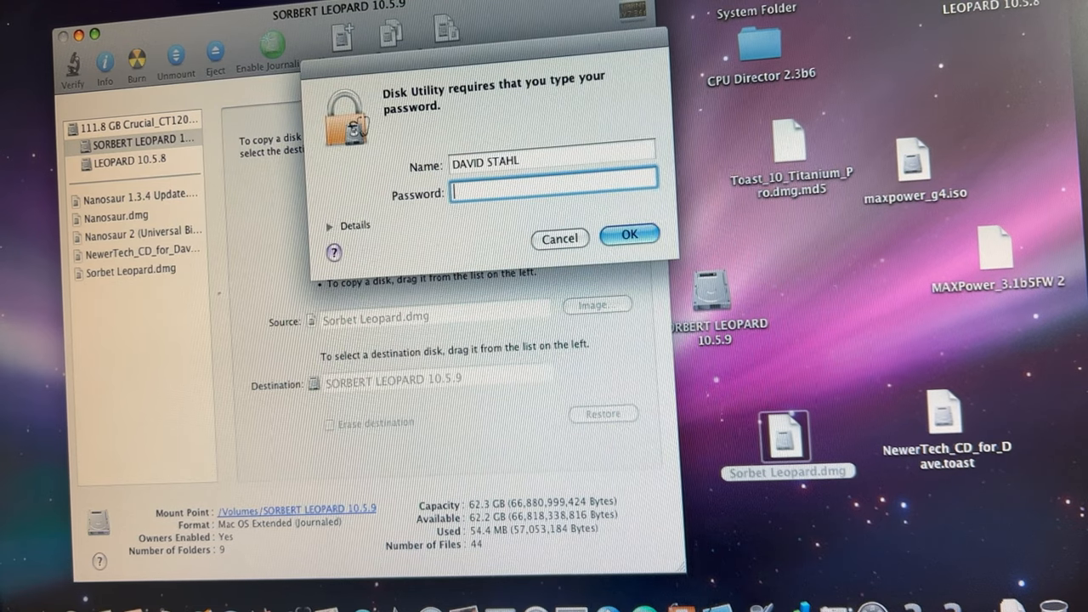
left_click(629, 233)
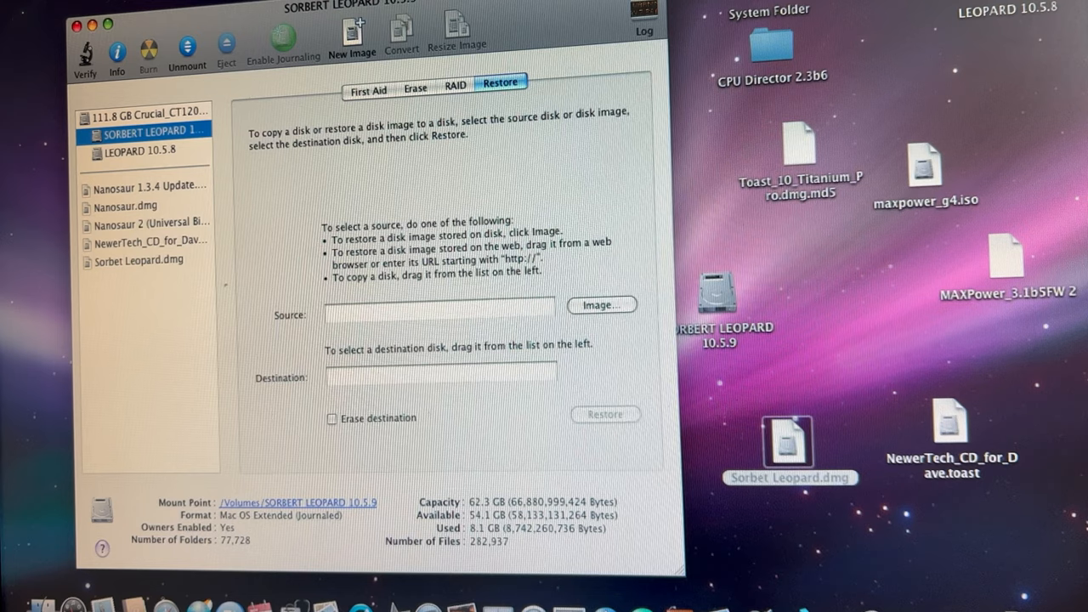
Quit Disk Utility, set SORBERT LEOPARD 10.5.9 as the startup disk, and restart
left_click(51, 4)
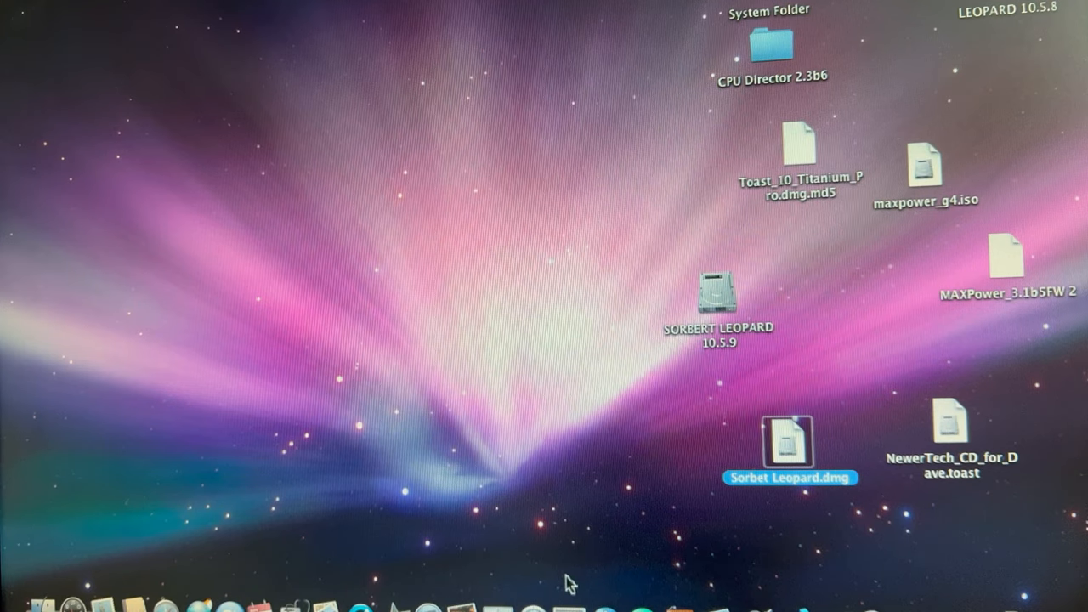
mouse_move(570, 578)
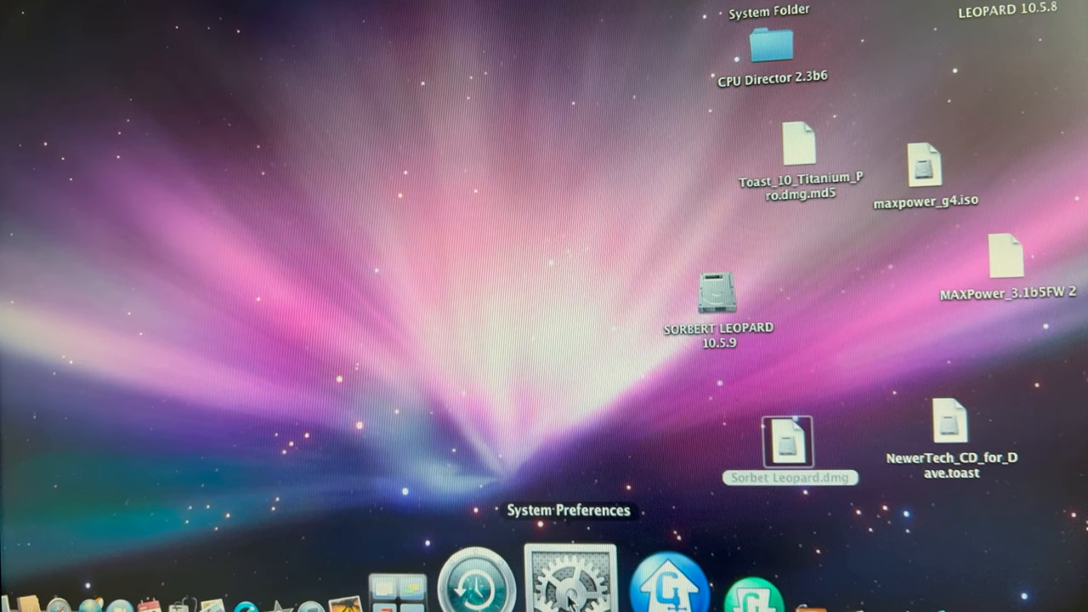
left_click(569, 583)
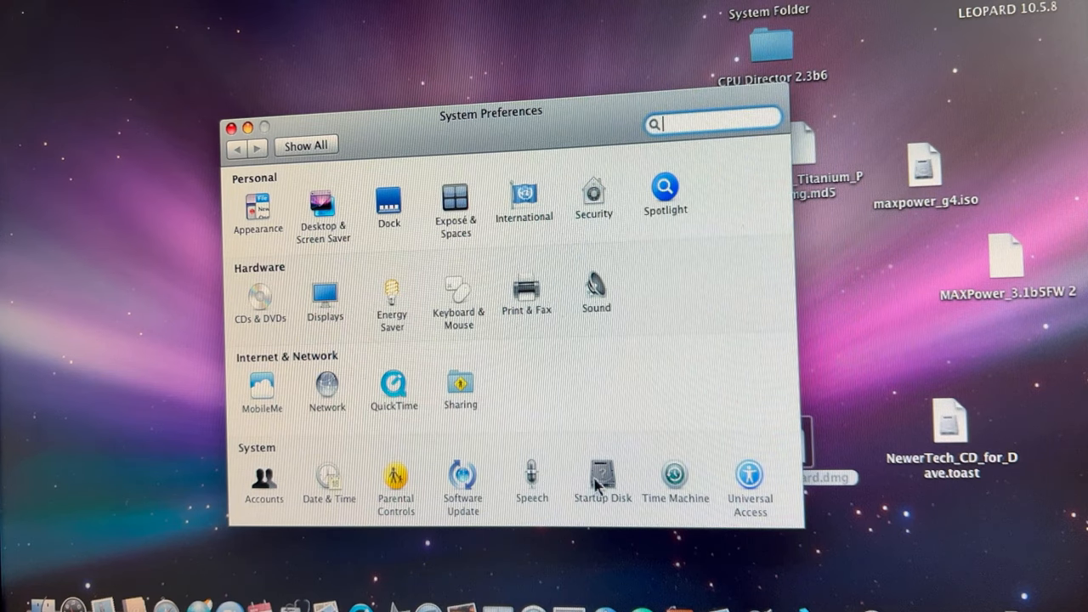
left_click(602, 476)
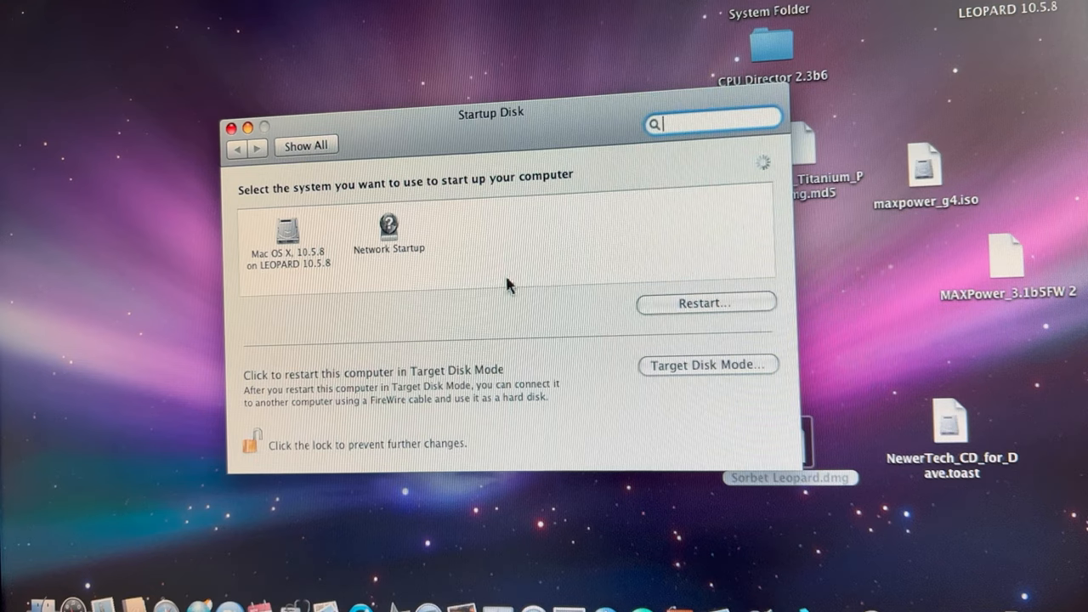
left_click(388, 228)
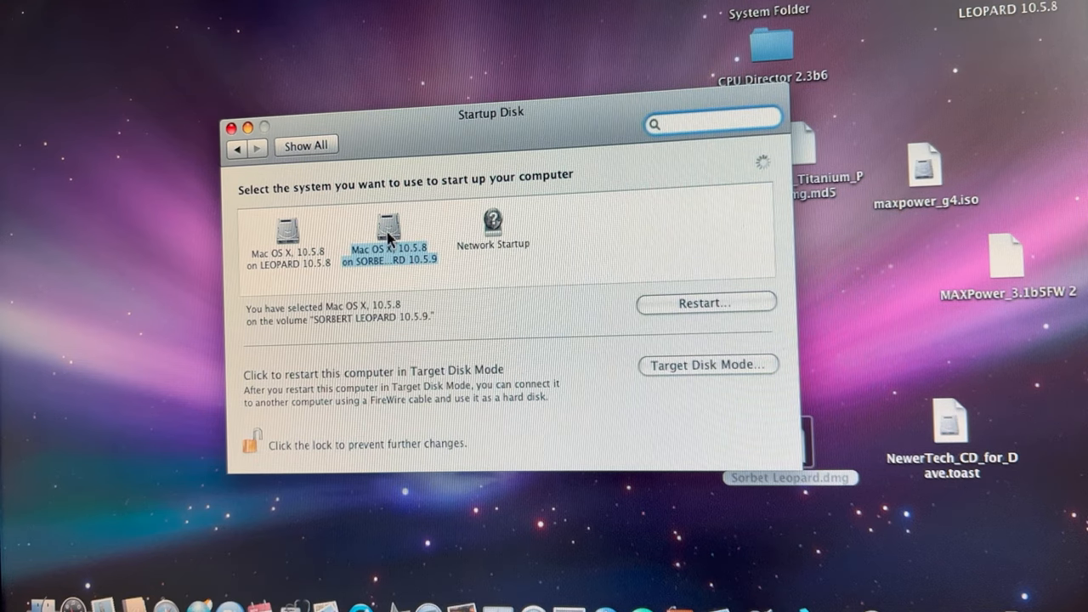
mouse_move(749, 383)
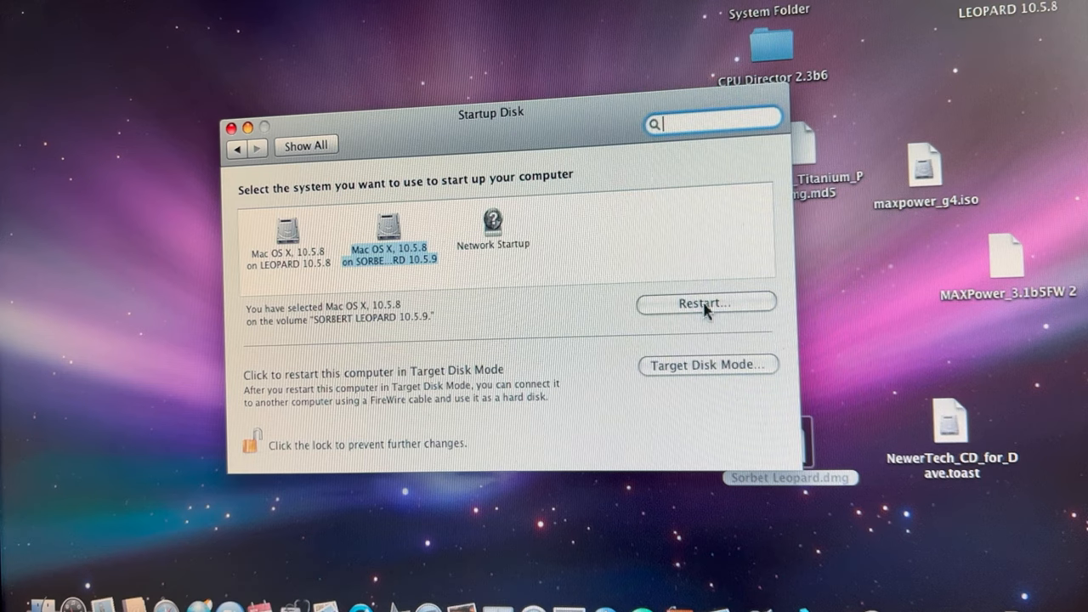
left_click(704, 303)
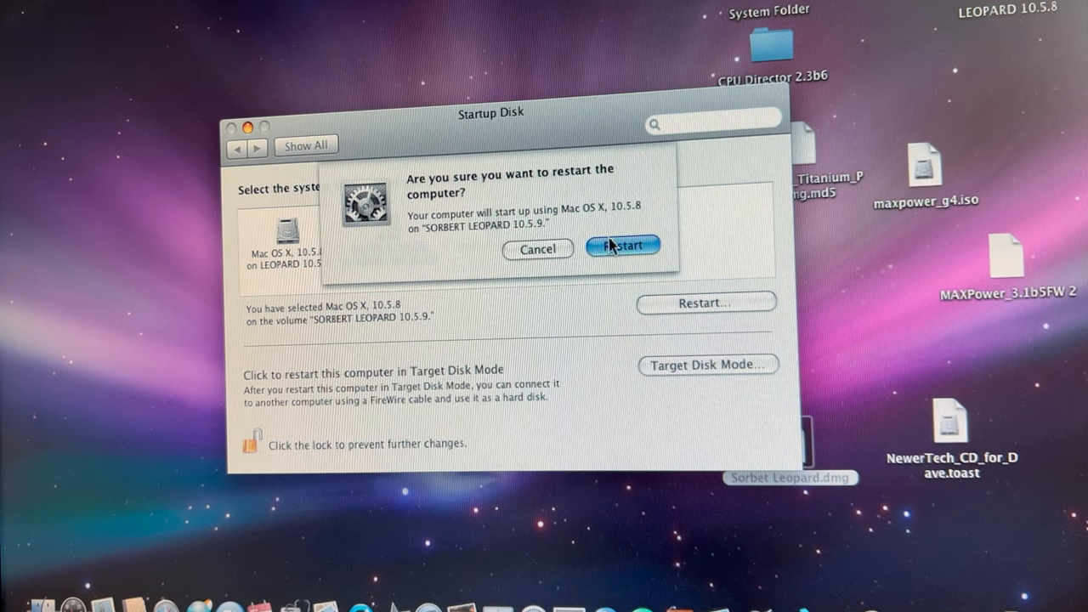
left_click(623, 246)
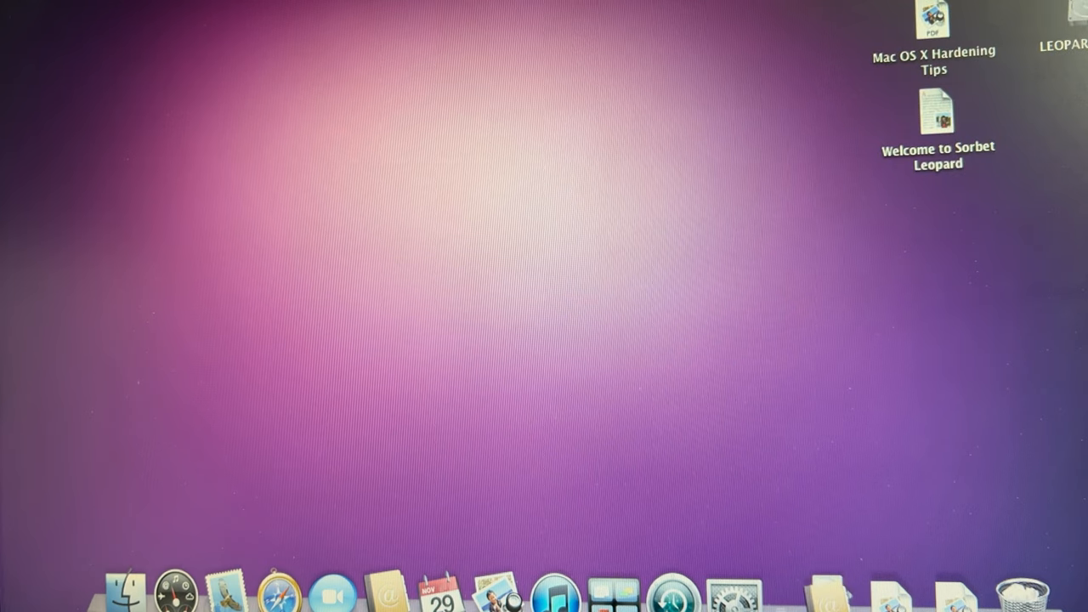
Open the Finder home folder window and then close it
left_click(125, 593)
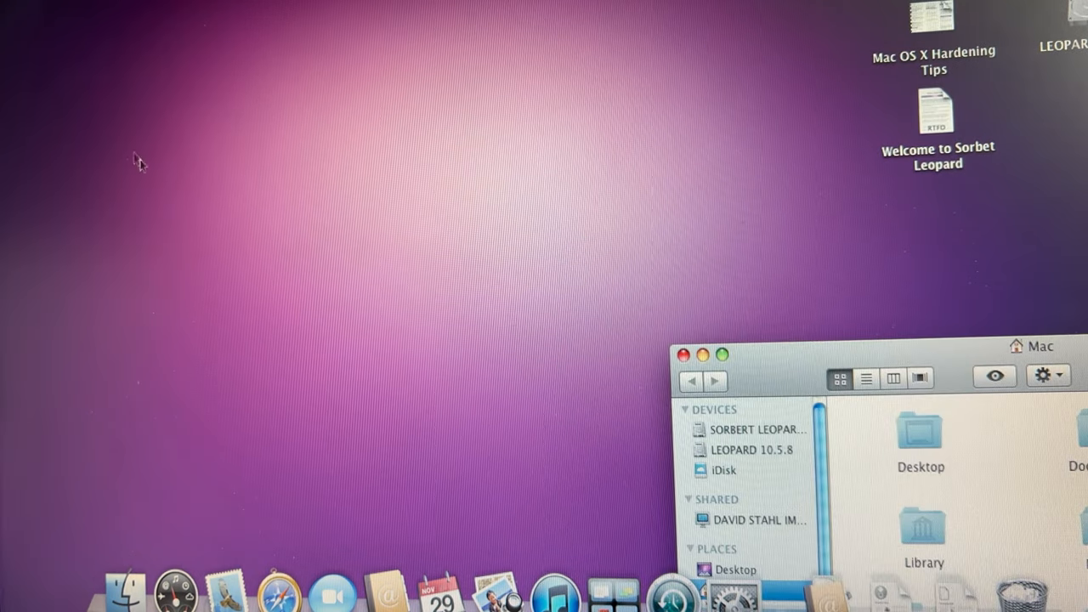
mouse_move(636, 359)
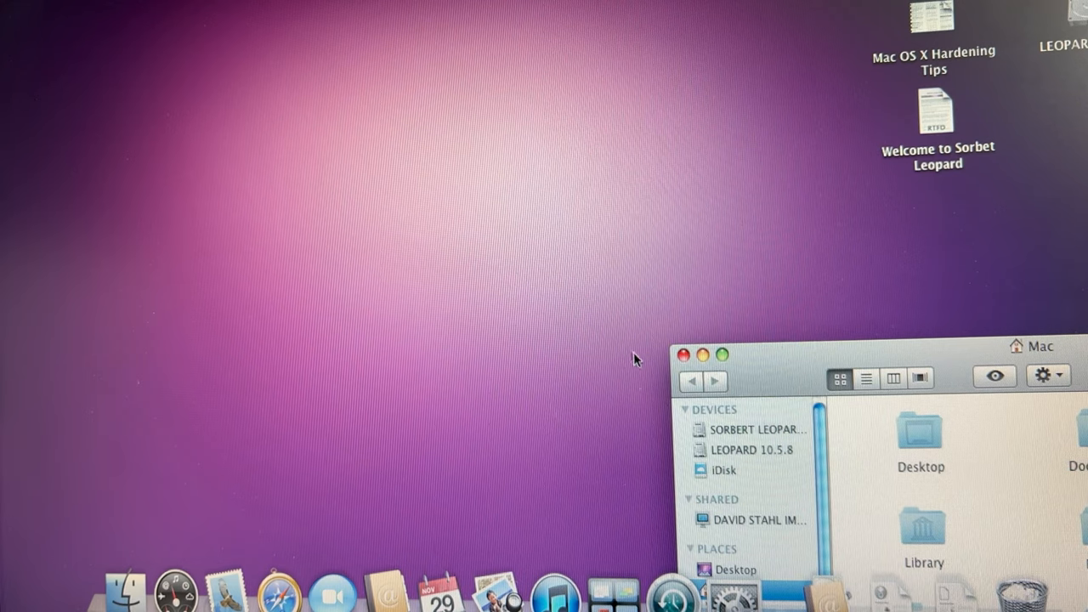
mouse_move(687, 355)
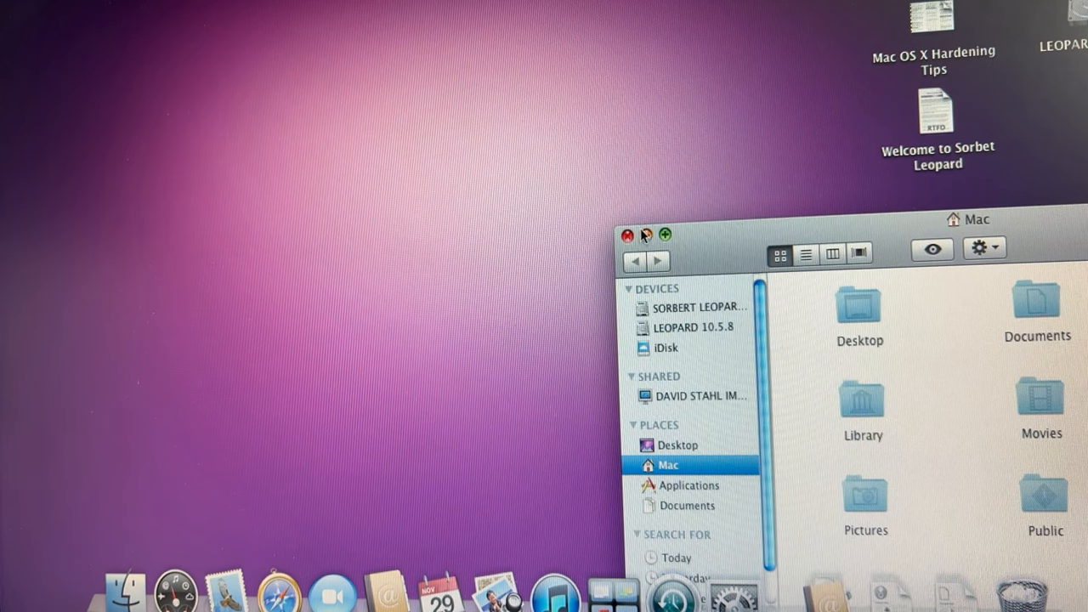
left_click(628, 235)
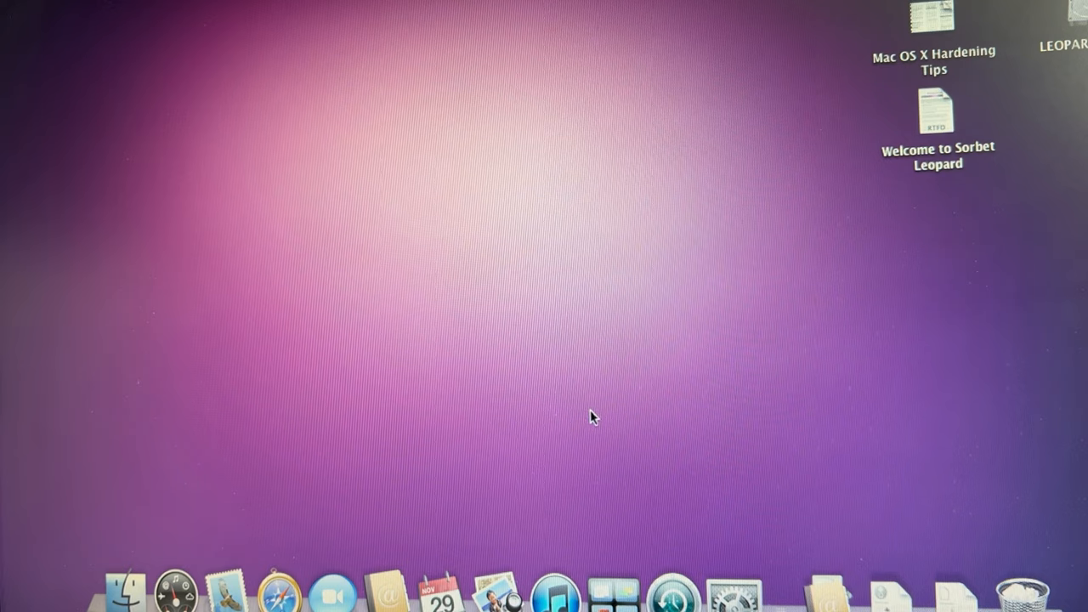
mouse_move(353, 559)
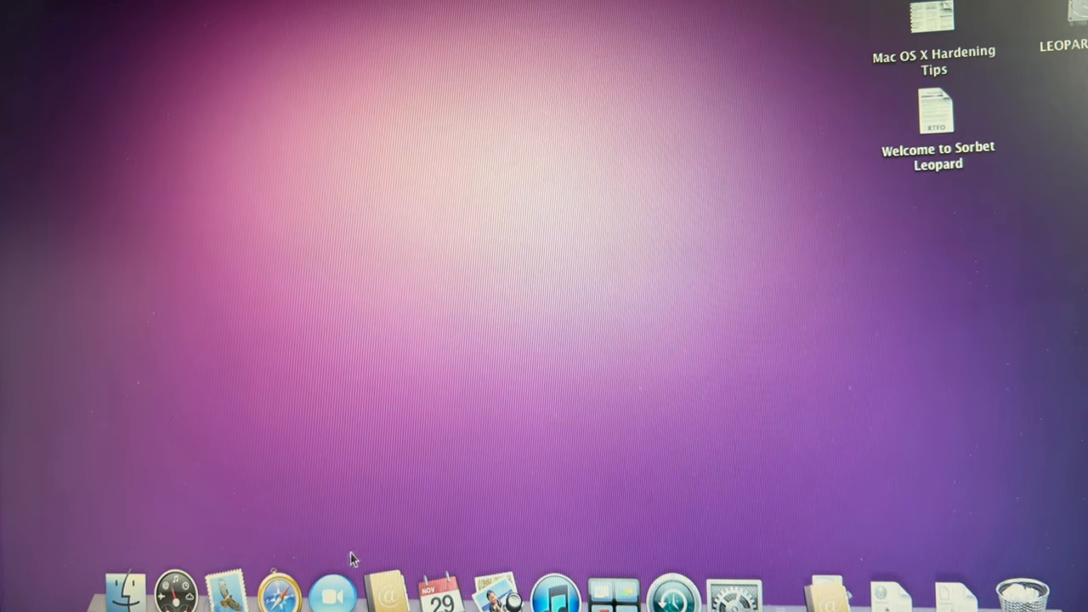
mouse_move(278, 595)
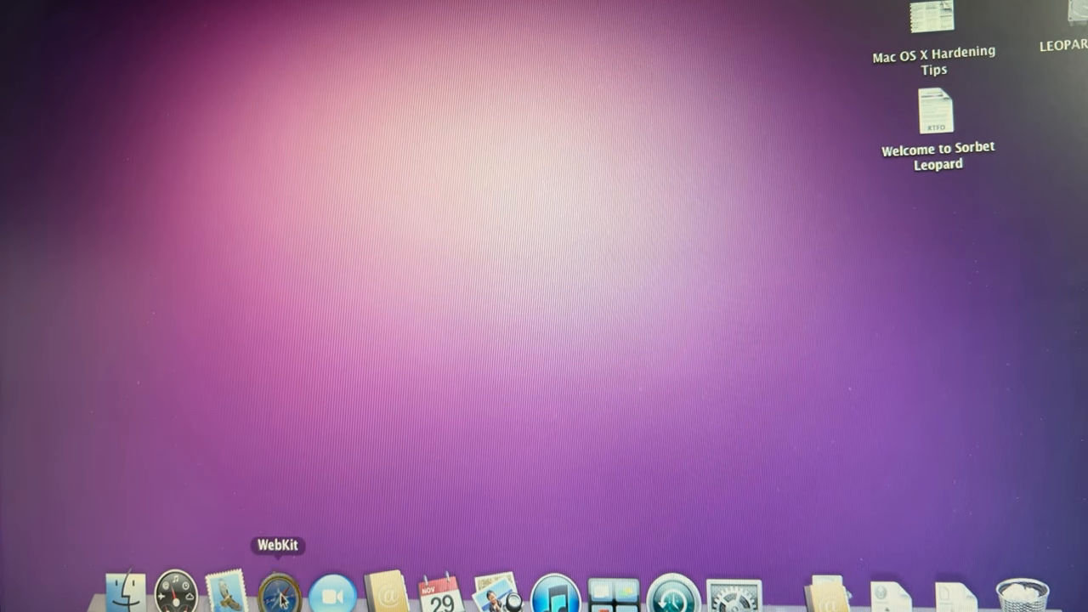
mouse_move(364, 529)
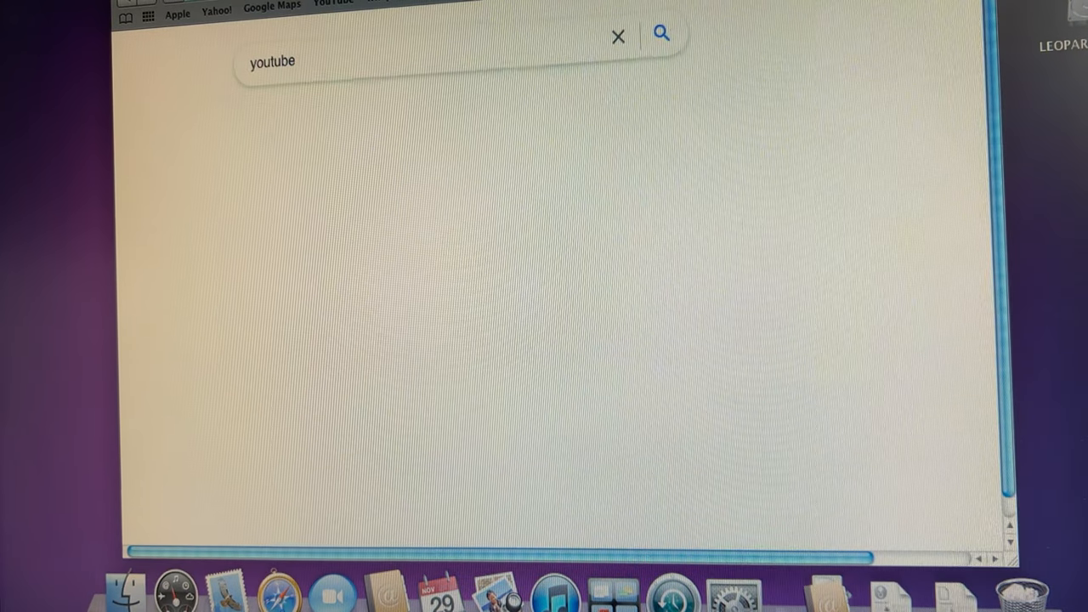
Search Google for 'youtube' in WebKit and open the YouTube result
left_click(662, 34)
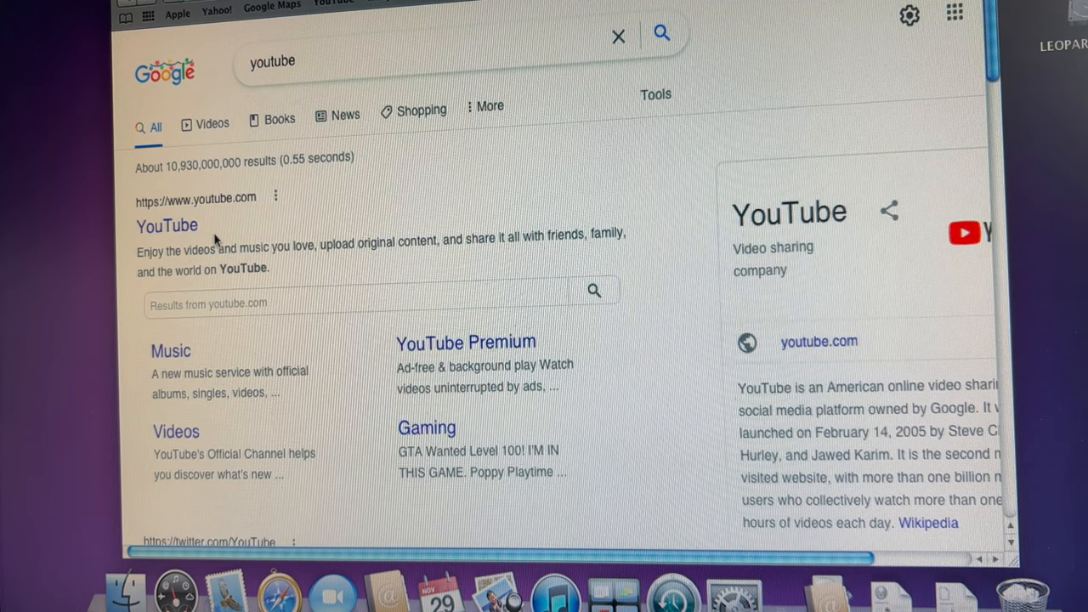
mouse_move(178, 228)
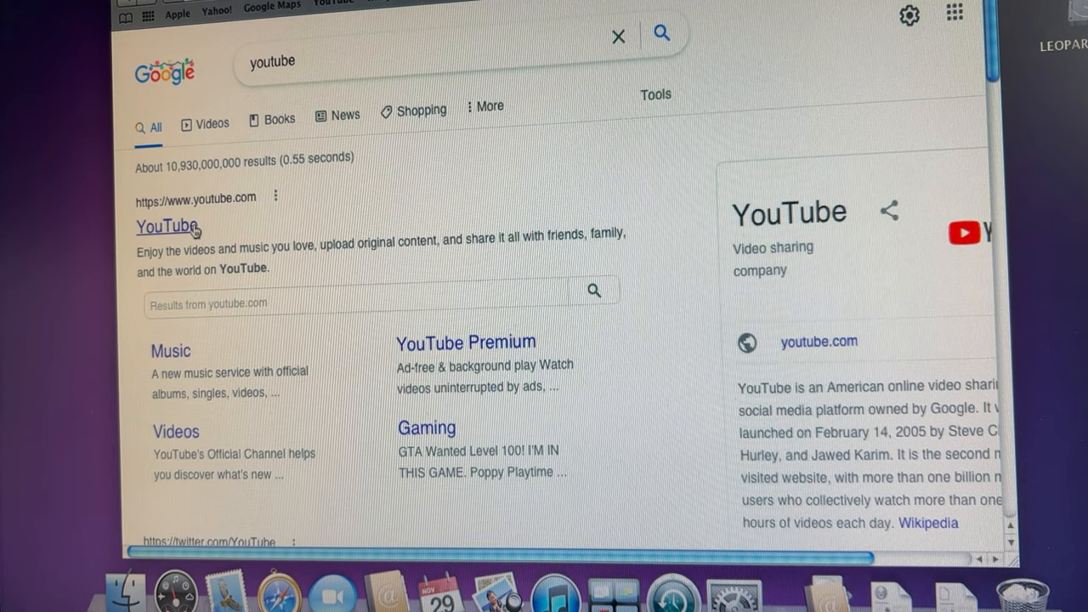
left_click(168, 226)
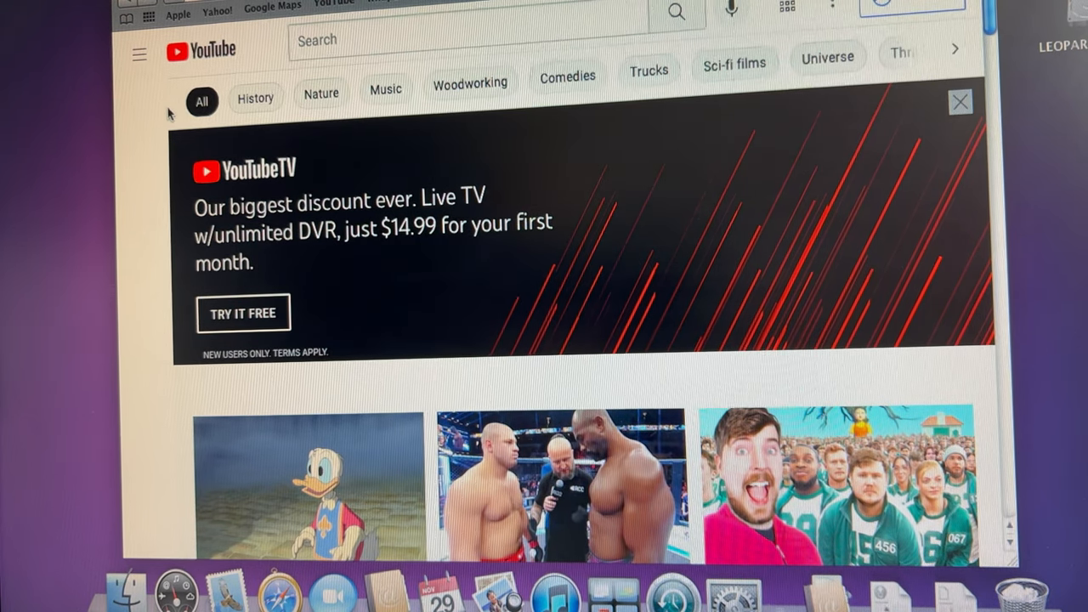
Search YouTube for 'daves vintage apple tech' and browse the channel's video results
type("daves vintage apple tech")
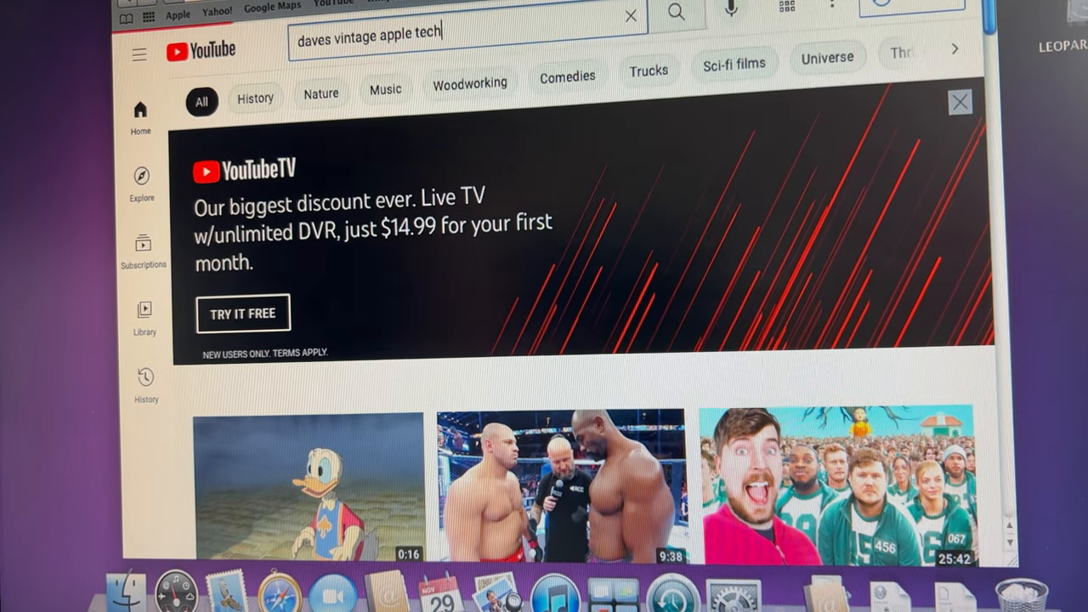
key("Enter")
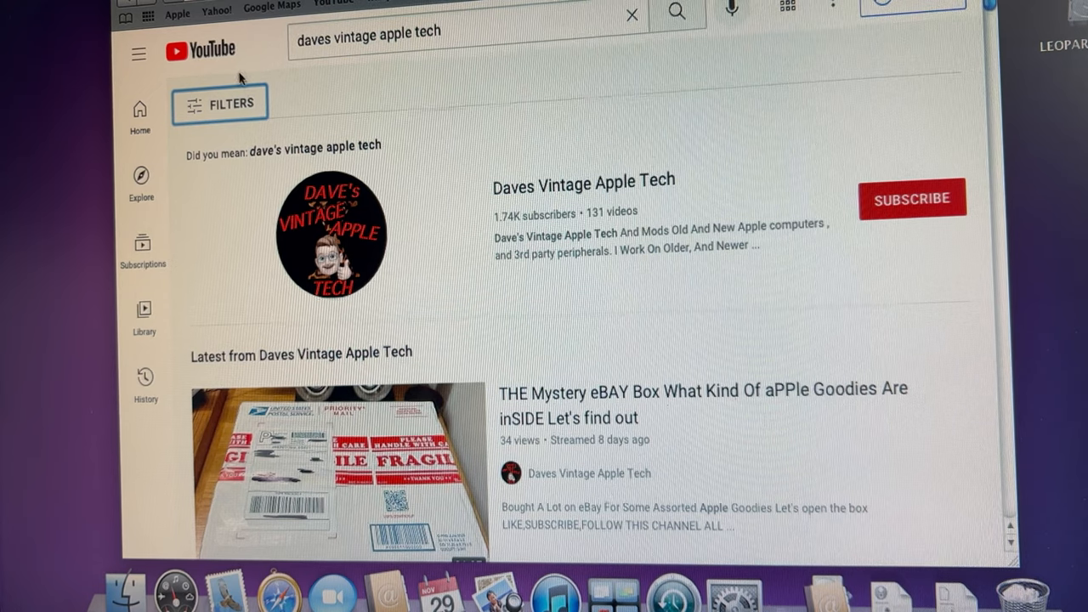
mouse_move(285, 153)
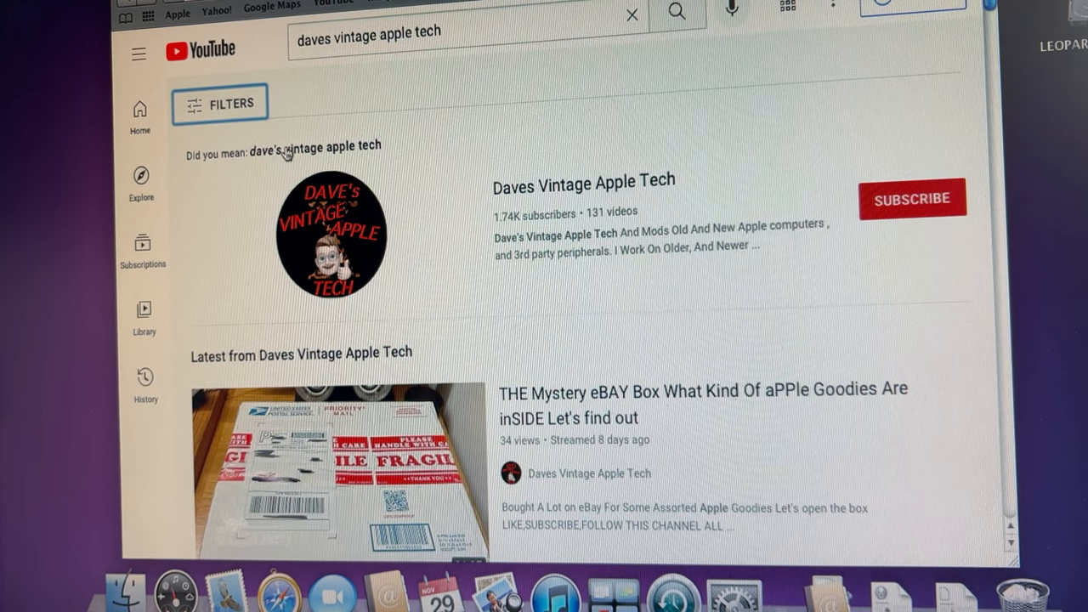
mouse_move(417, 313)
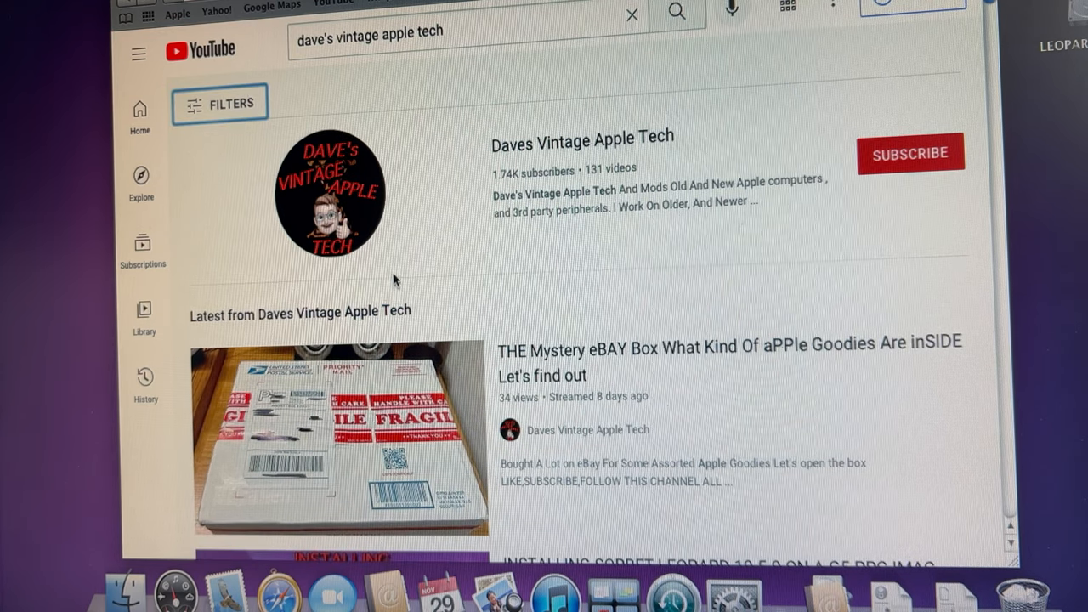
scroll("down", 3)
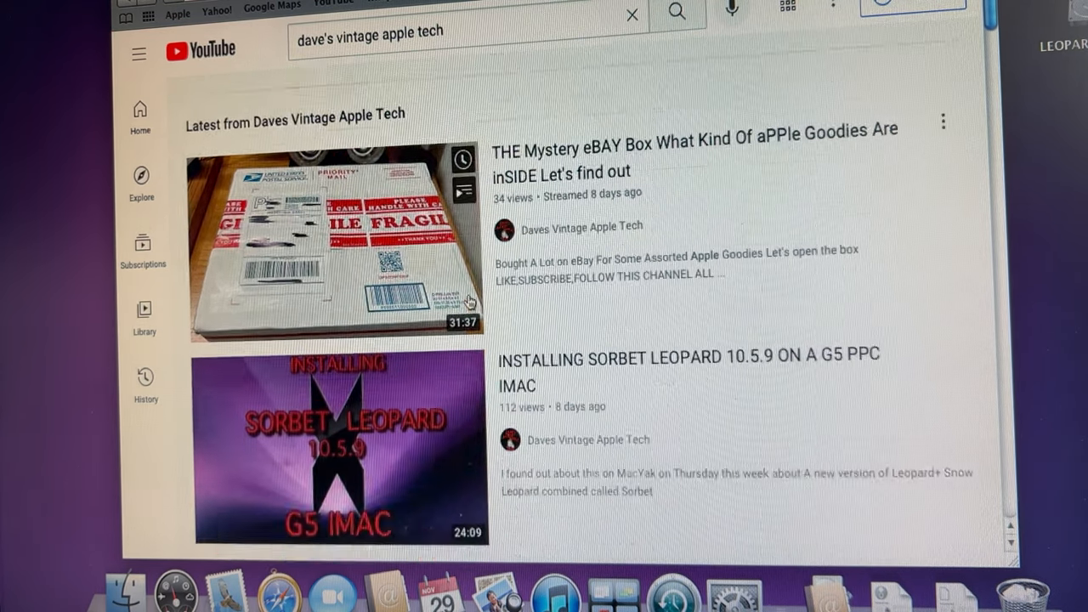
scroll("down", 3)
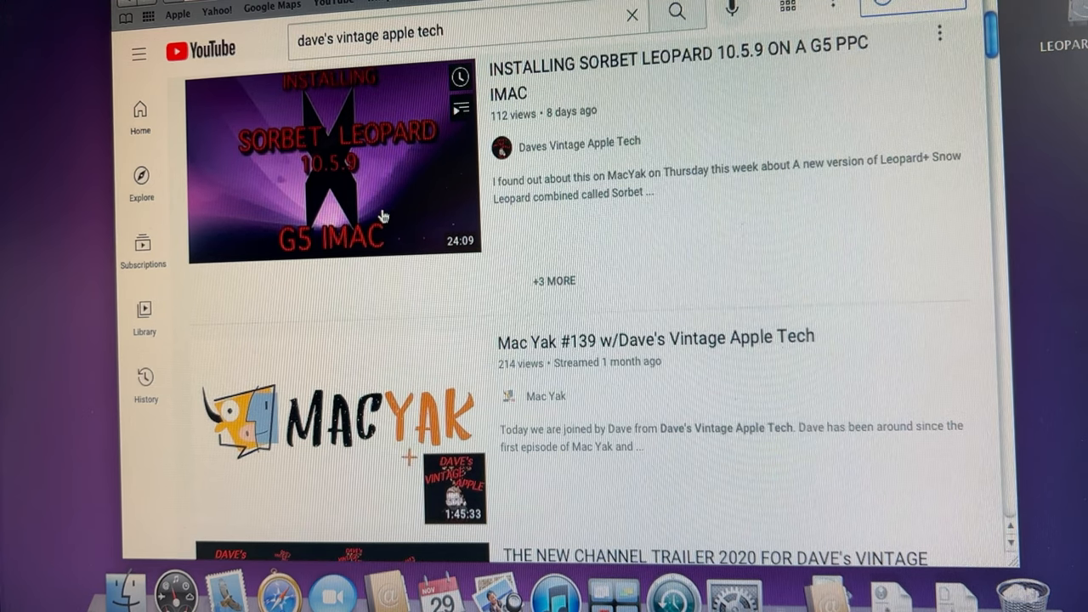
scroll("down", 3)
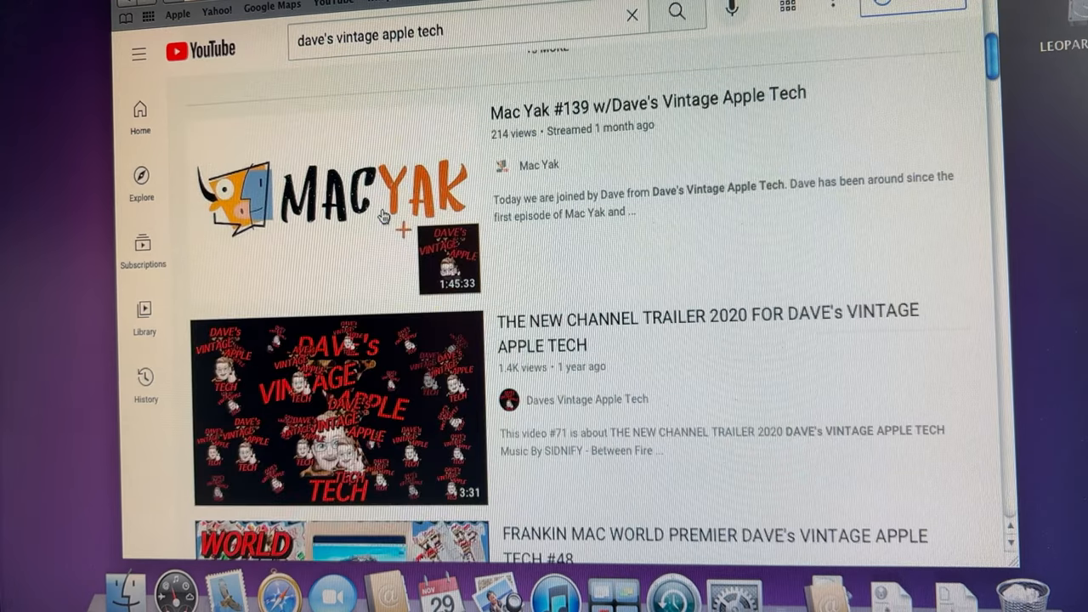
scroll("down", 3)
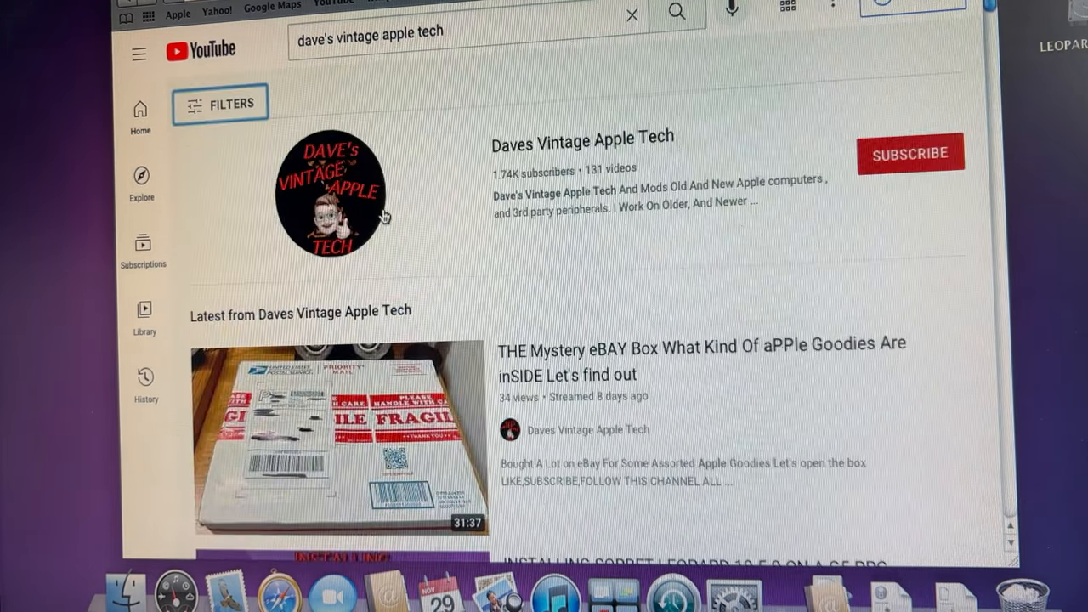
scroll("down", 3)
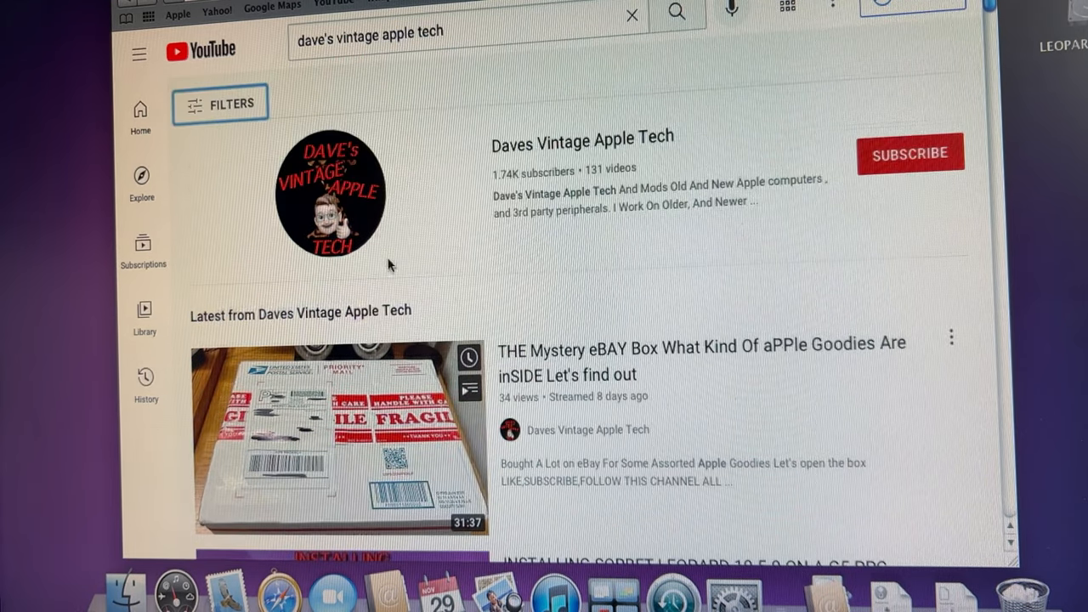
left_click(335, 442)
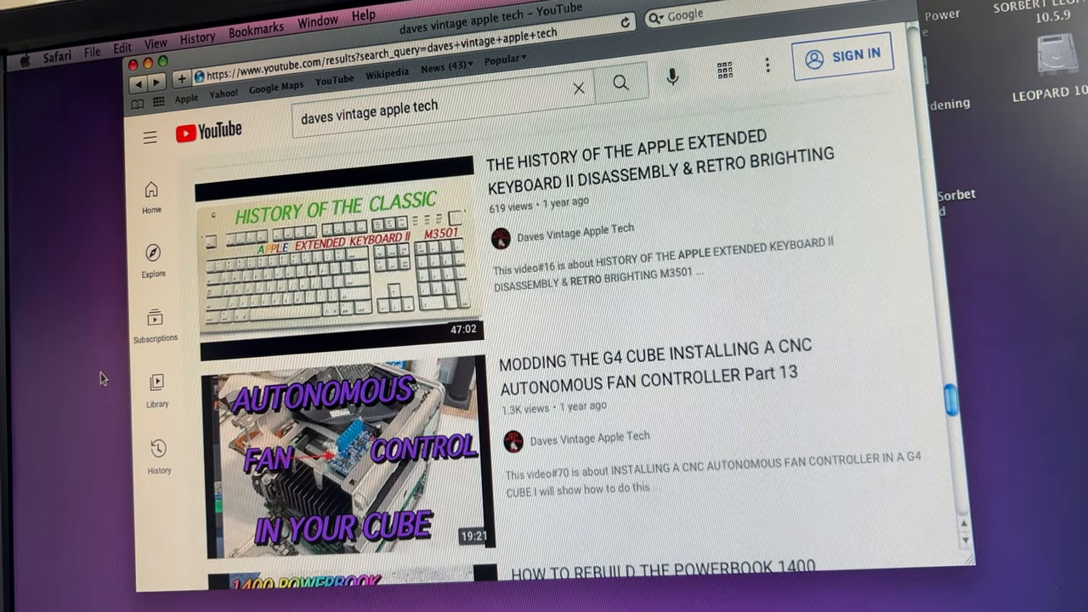
mouse_move(166, 174)
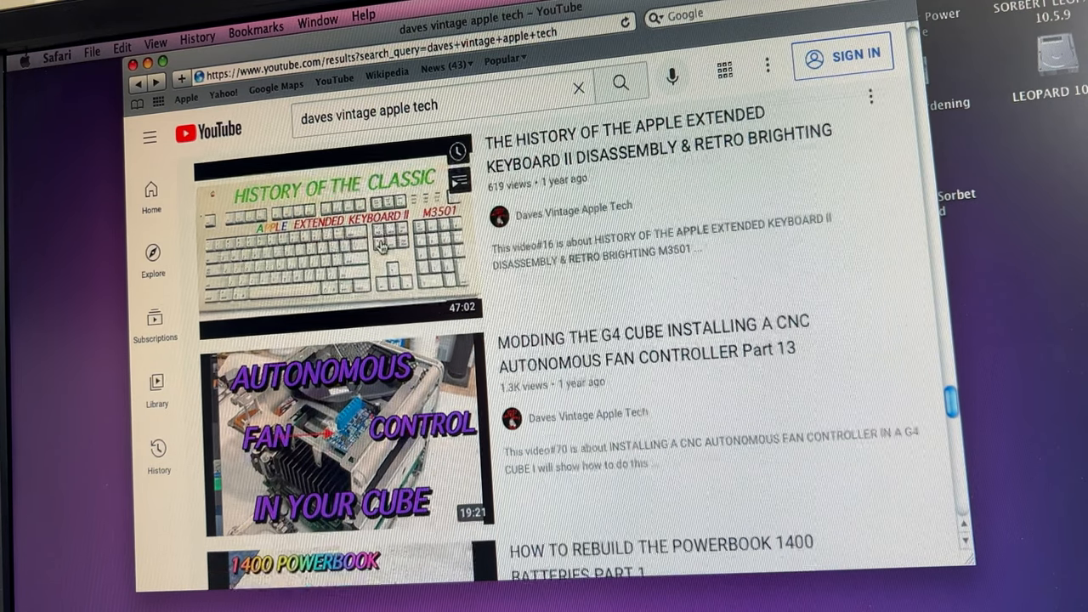
Scroll the results past Mac Yak and playlists to the Apple Crate SCSI stream
scroll("down", 3)
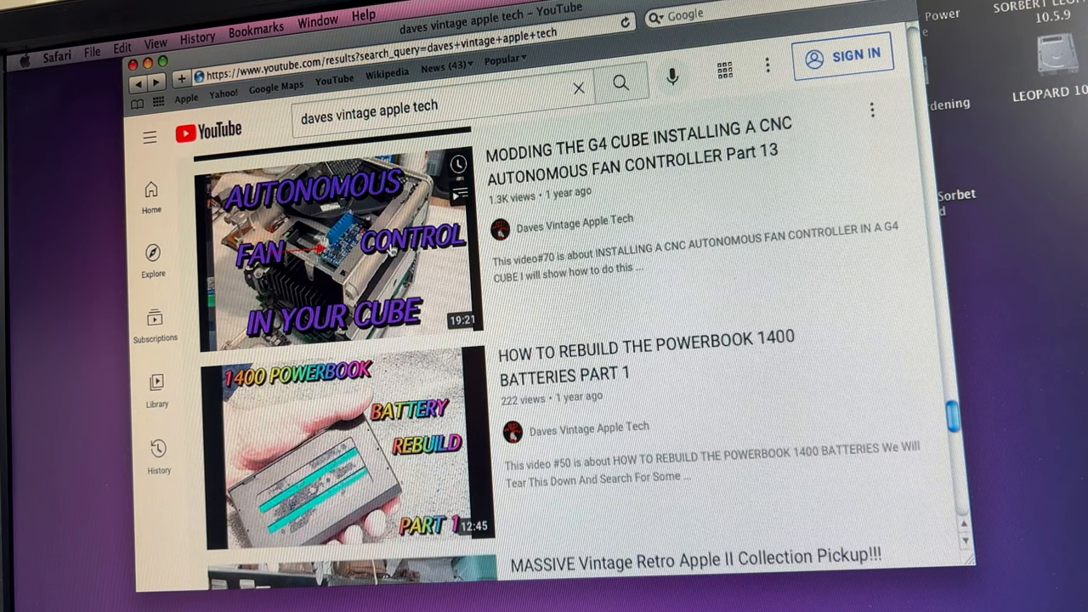
scroll("down", 3)
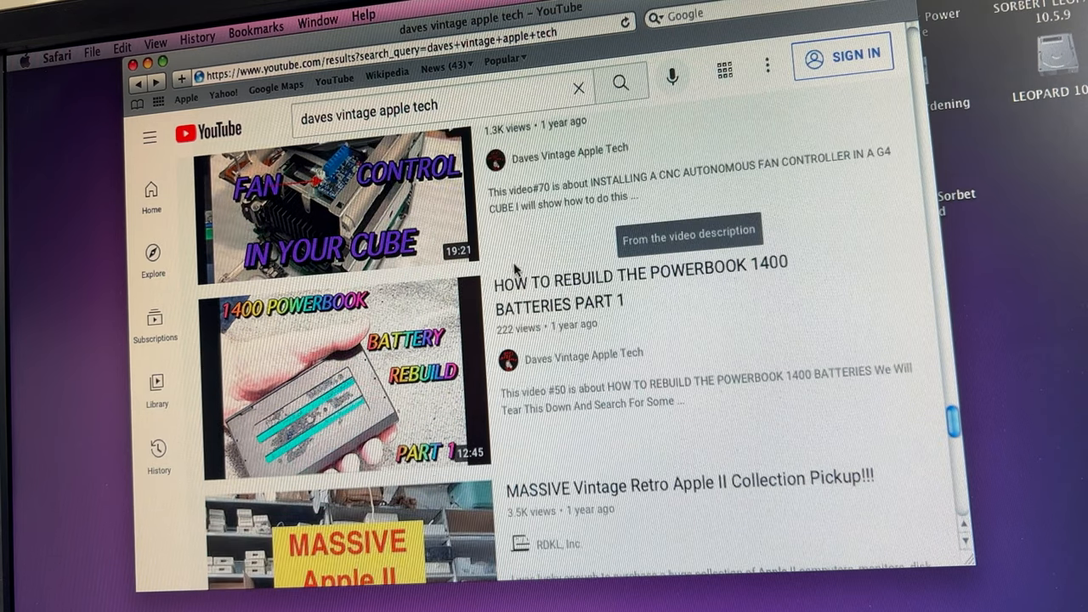
scroll("down", 3)
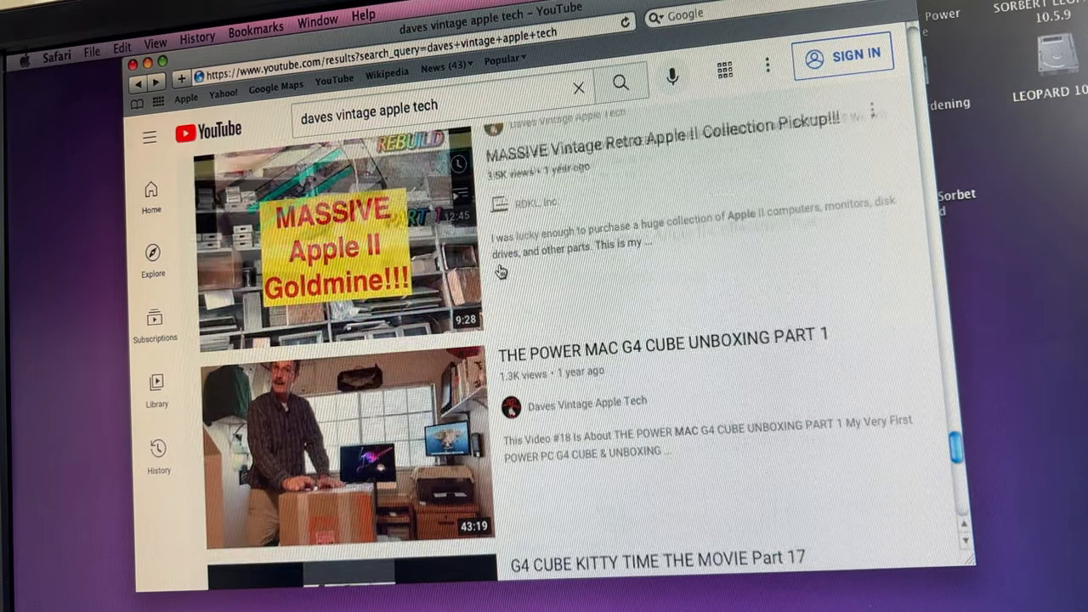
scroll("down", 3)
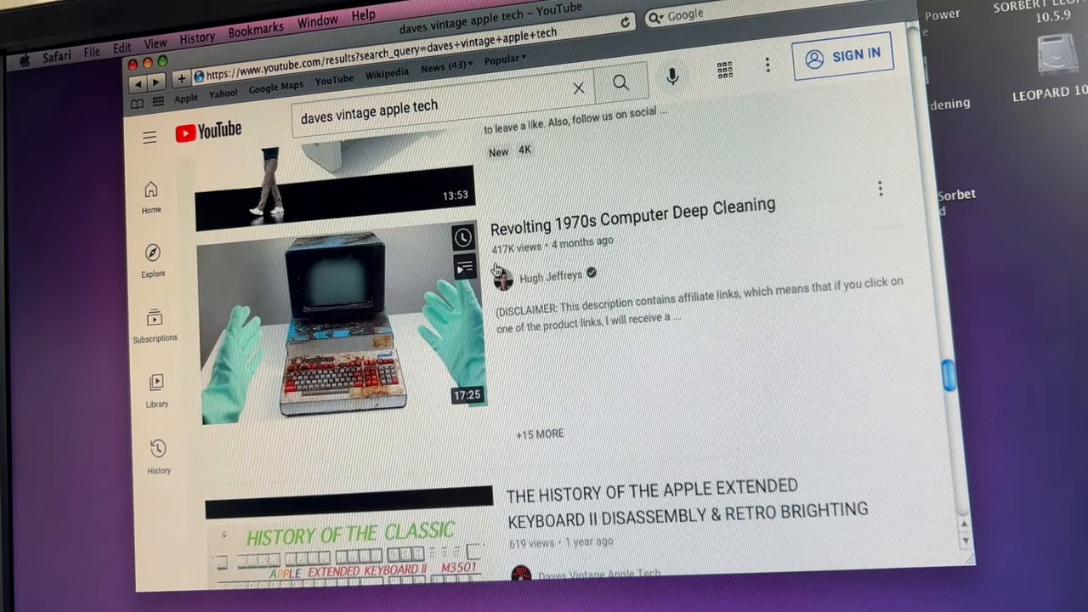
scroll("down", 3)
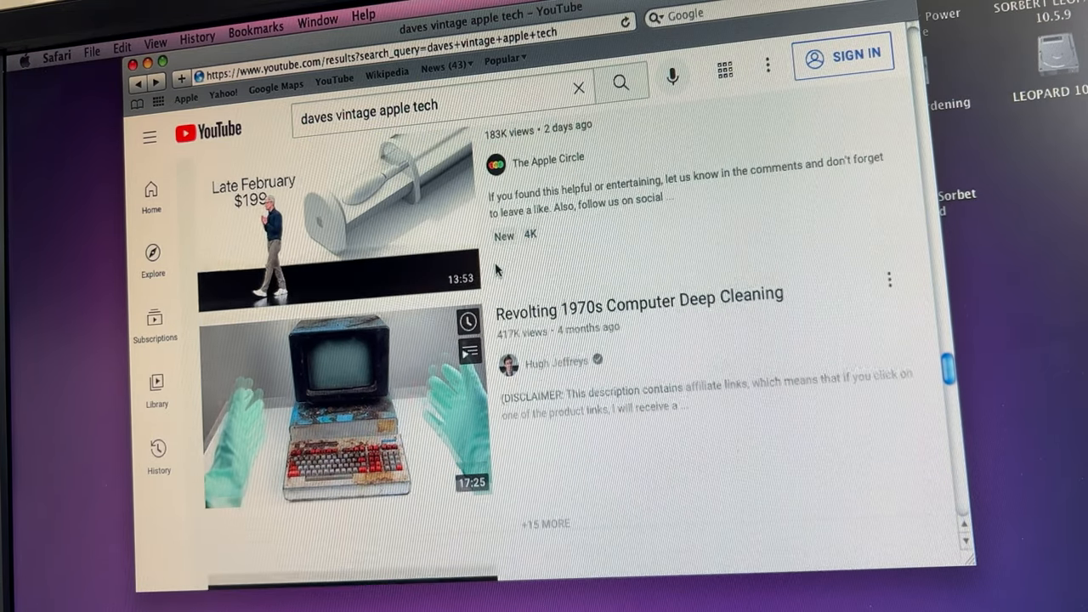
scroll("down", 3)
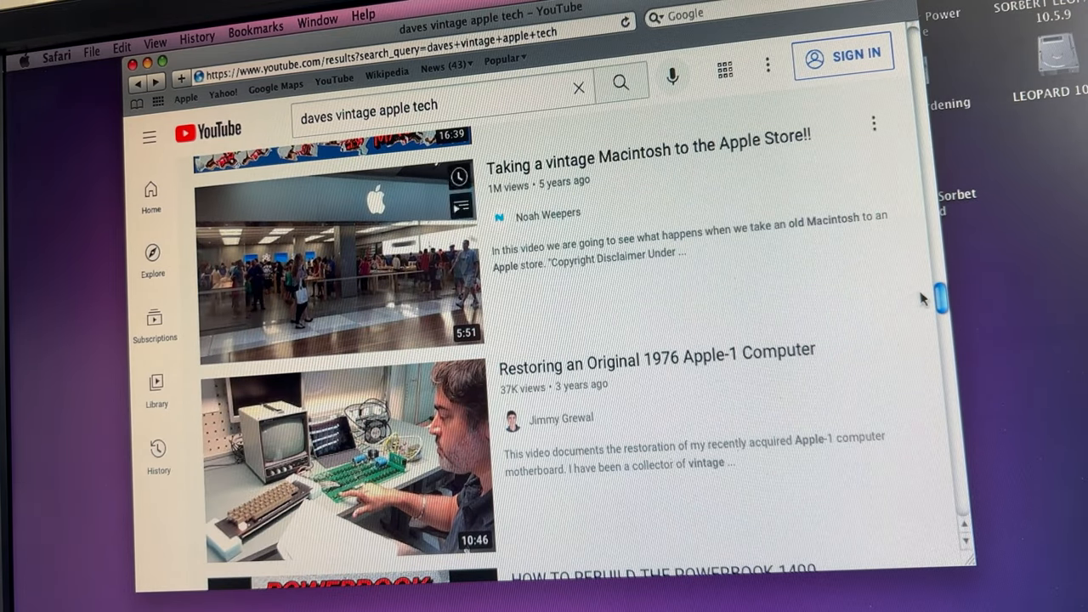
scroll("down", 3)
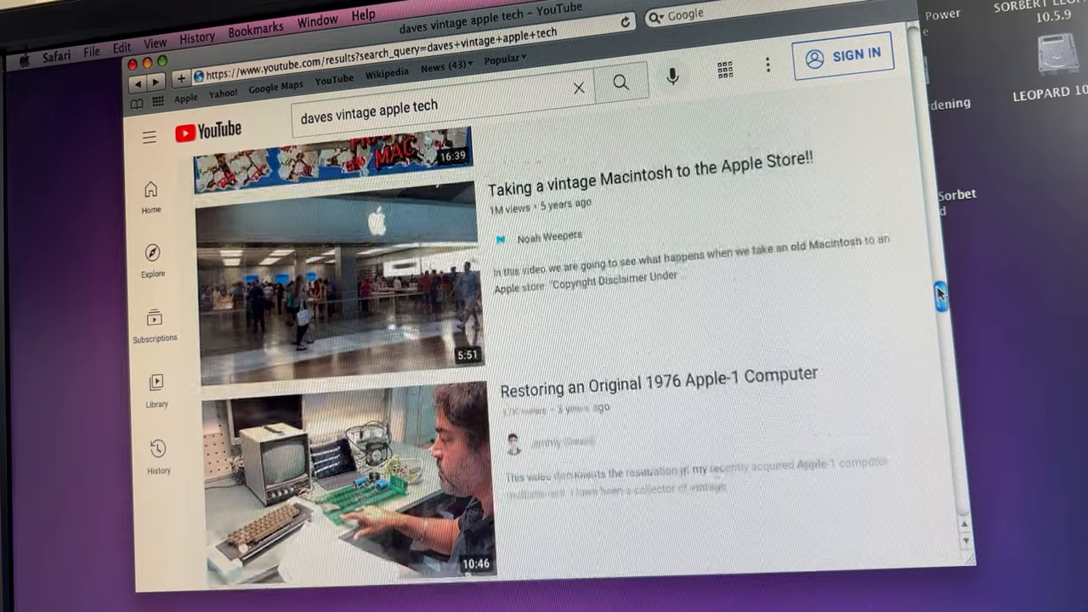
scroll("down", 3)
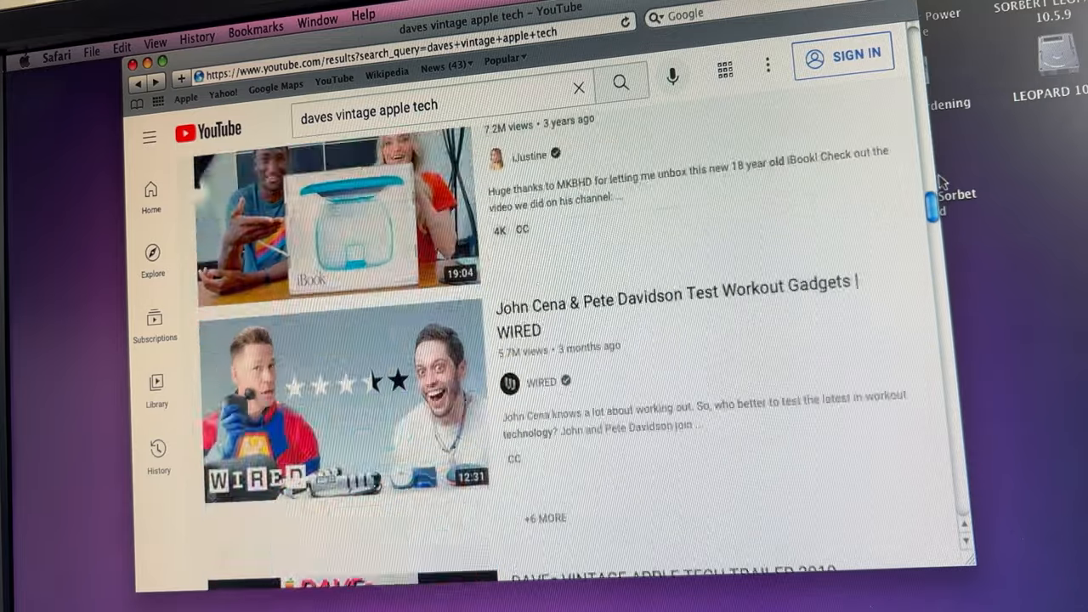
scroll("down", 3)
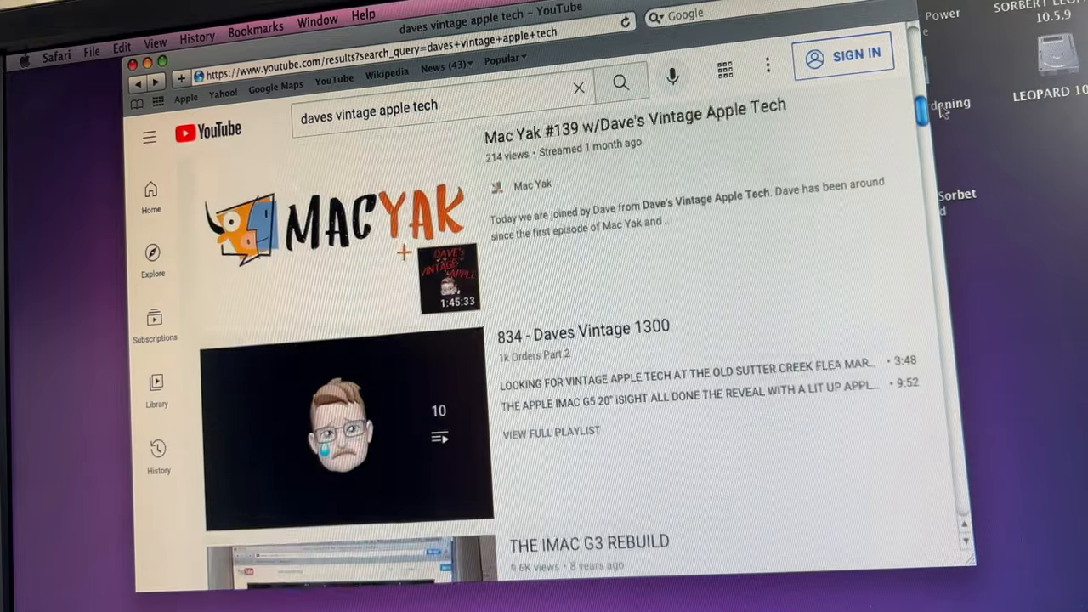
scroll("down", 3)
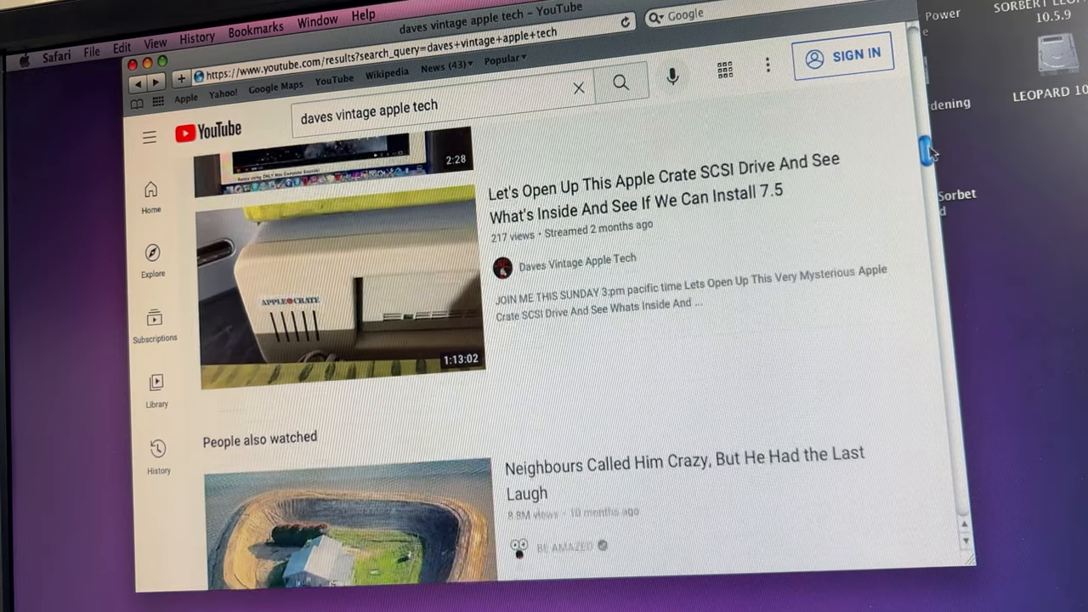
scroll("down", 3)
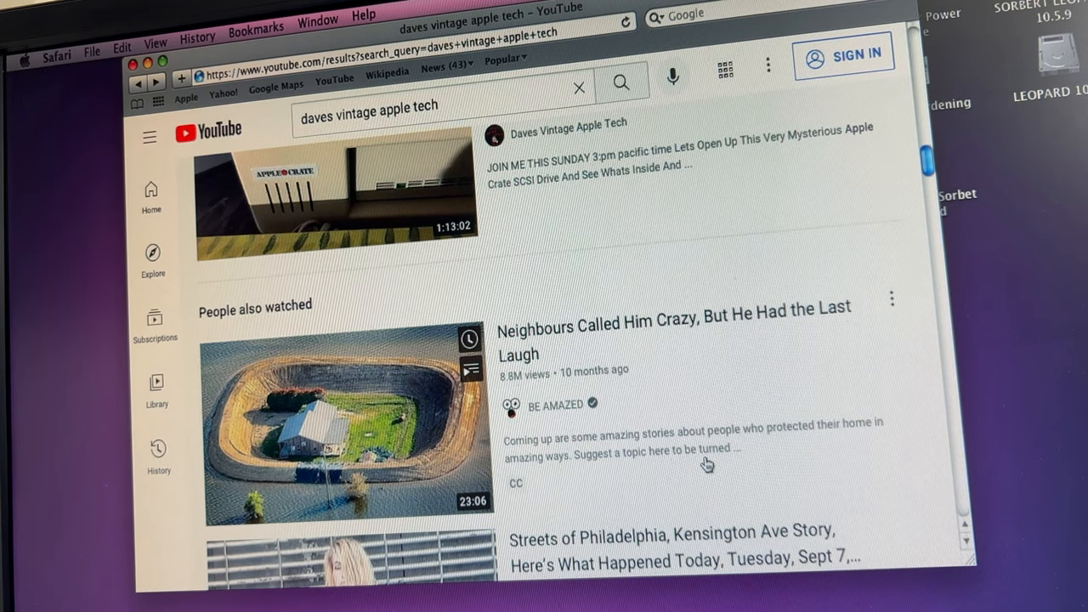
mouse_move(705, 464)
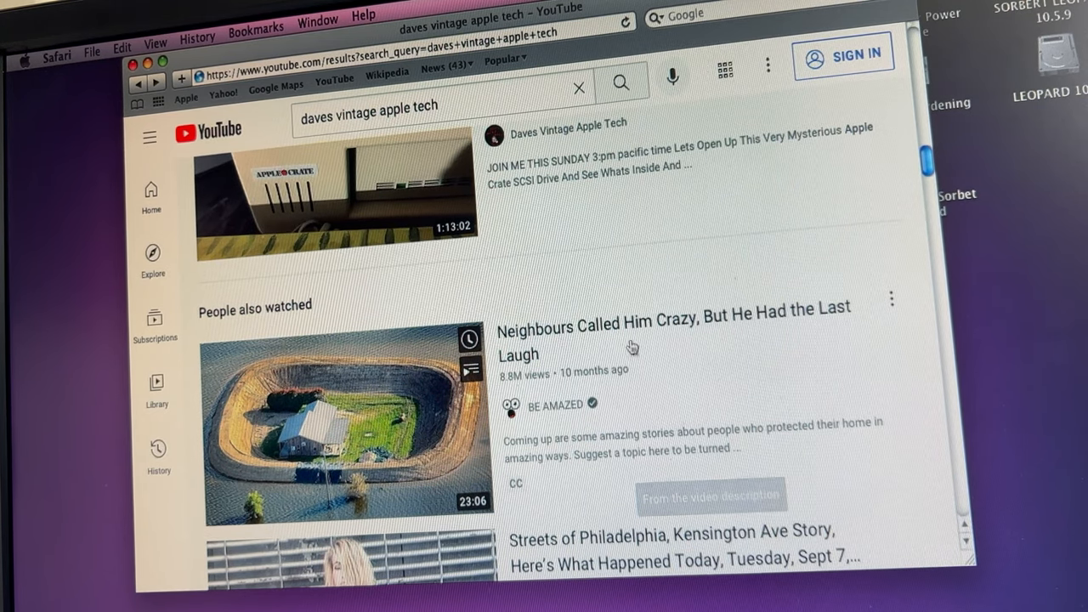
mouse_move(115, 89)
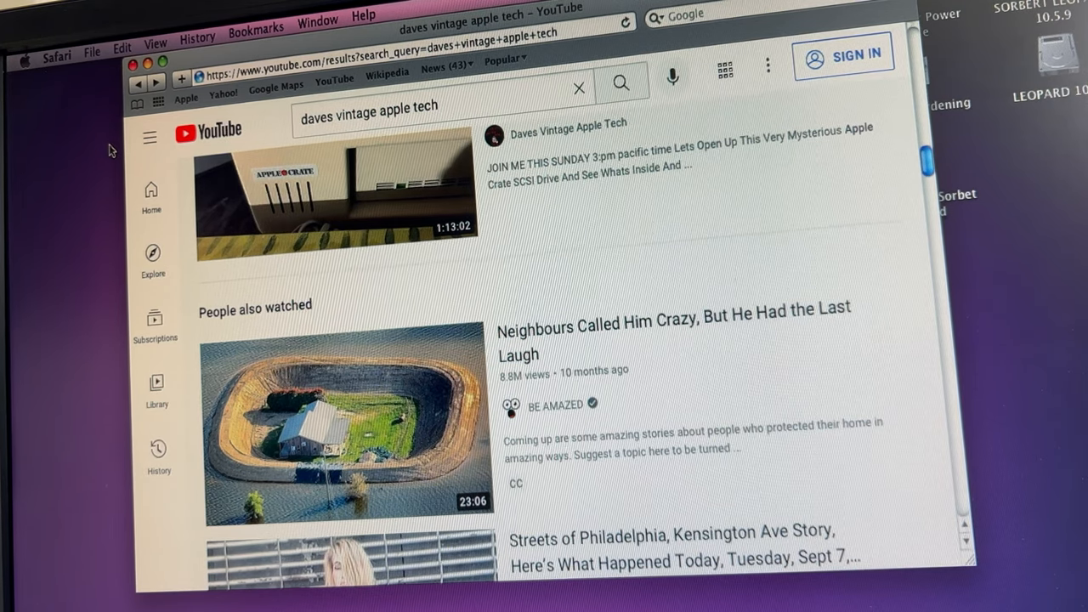
Switch to Finder and browse the 26-item Applications folder on SORBERT LEOPARD 10.5.9
left_click(131, 65)
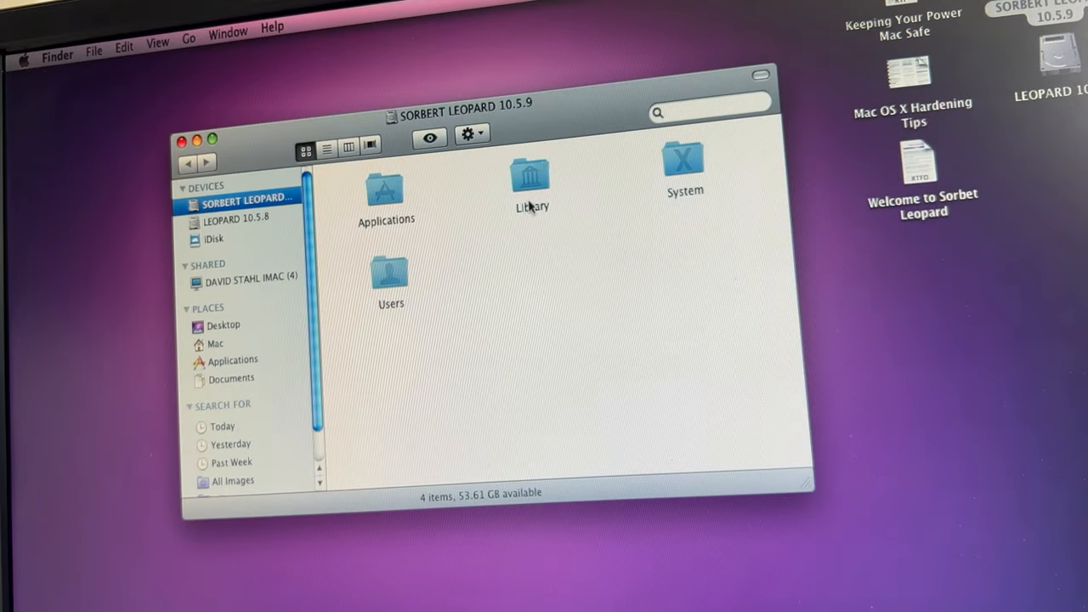
left_click(232, 360)
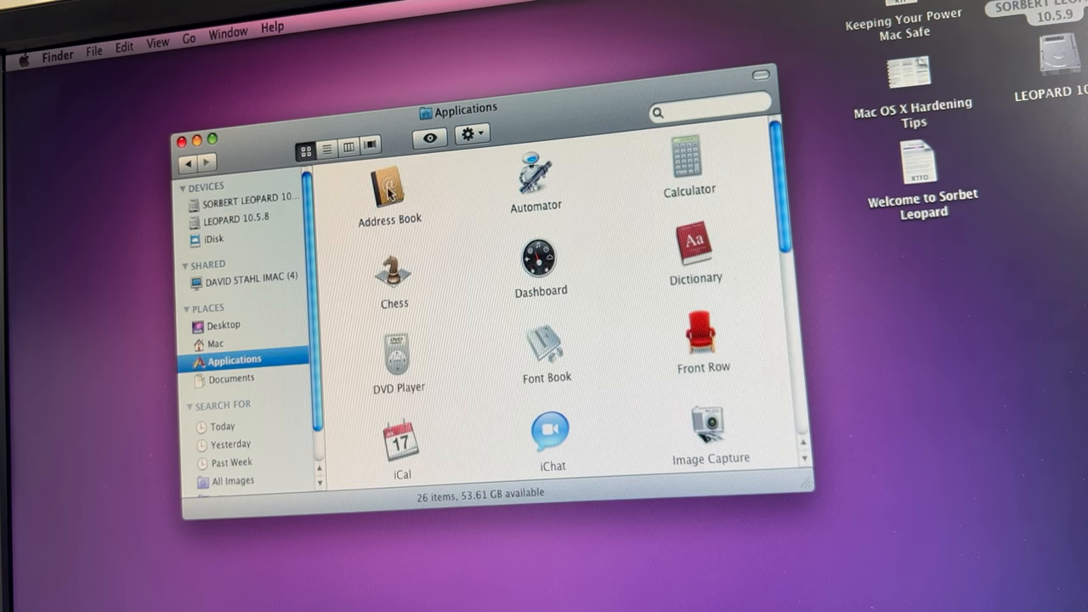
scroll("down", 3)
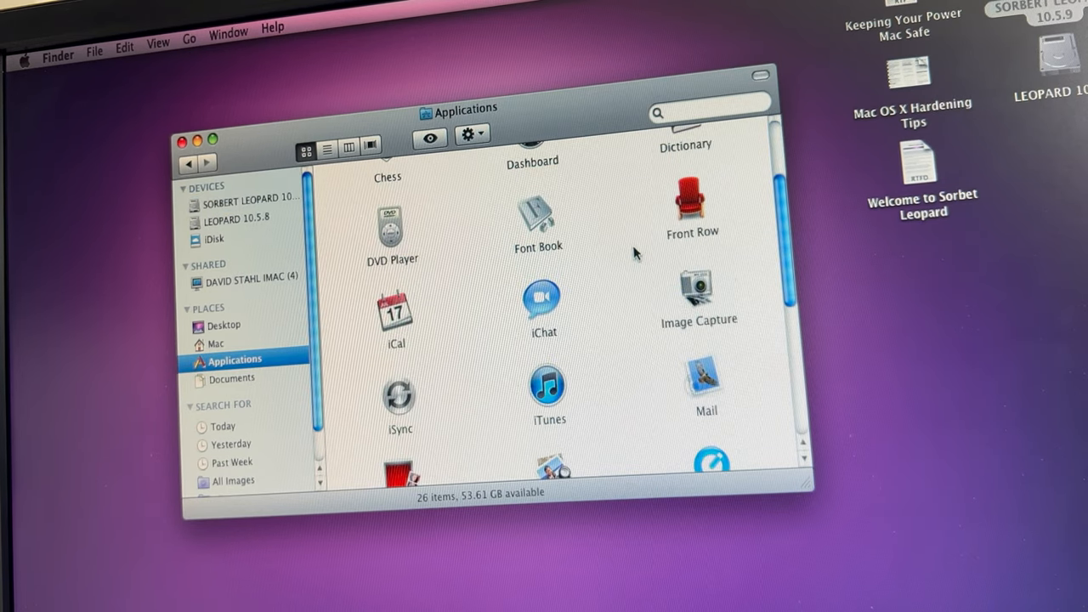
scroll("down", 3)
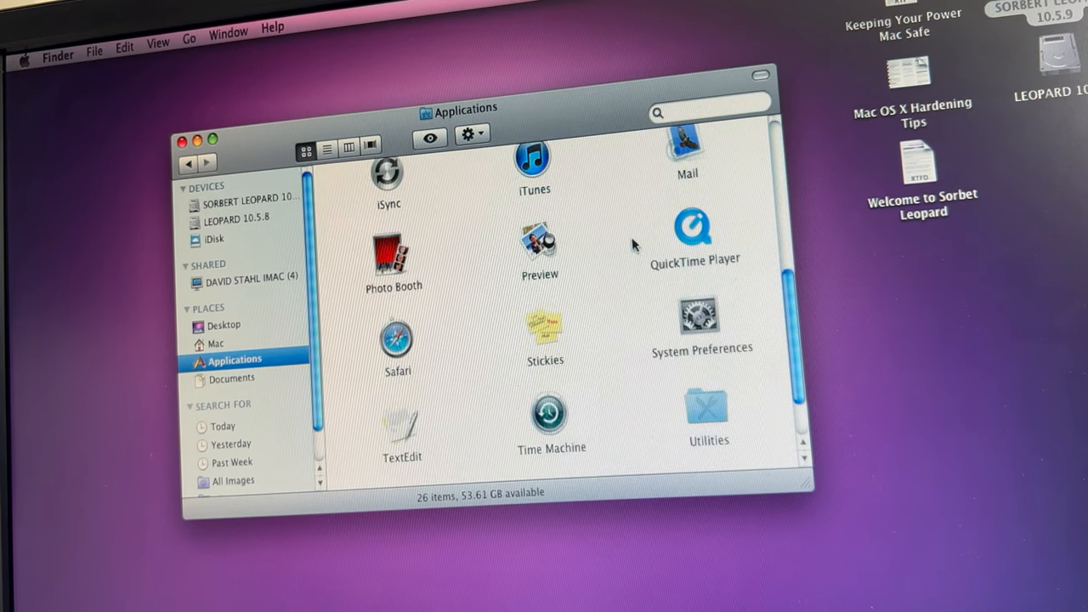
scroll("down", 3)
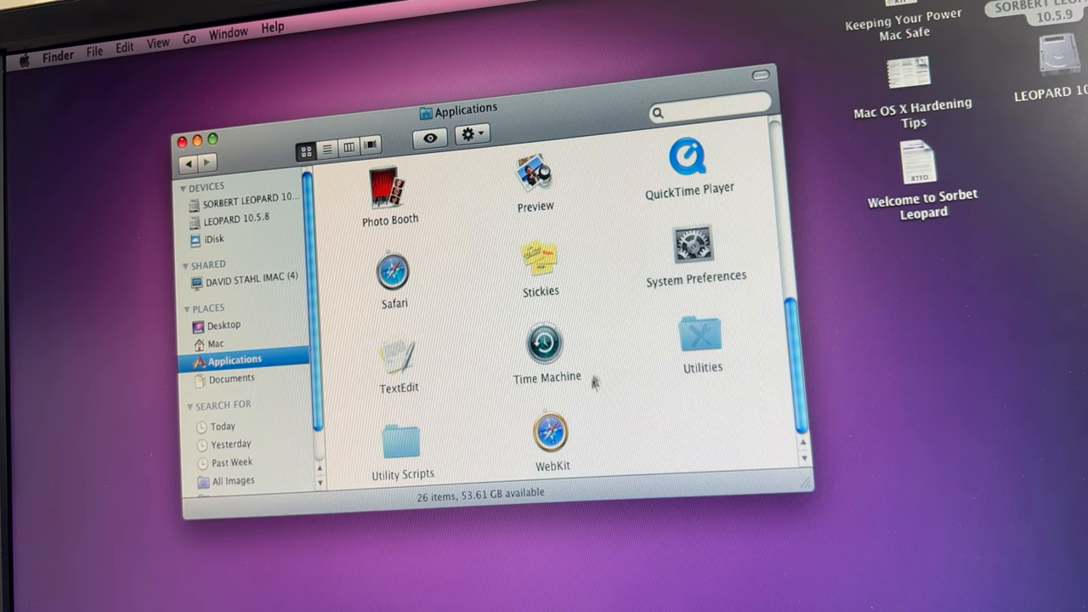
mouse_move(554, 440)
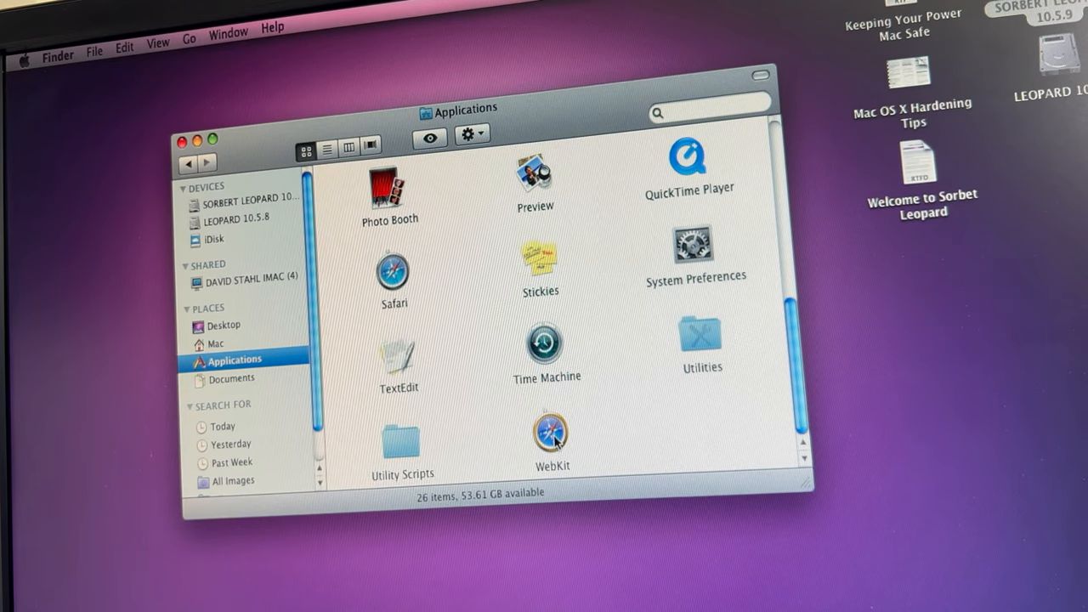
mouse_move(400, 277)
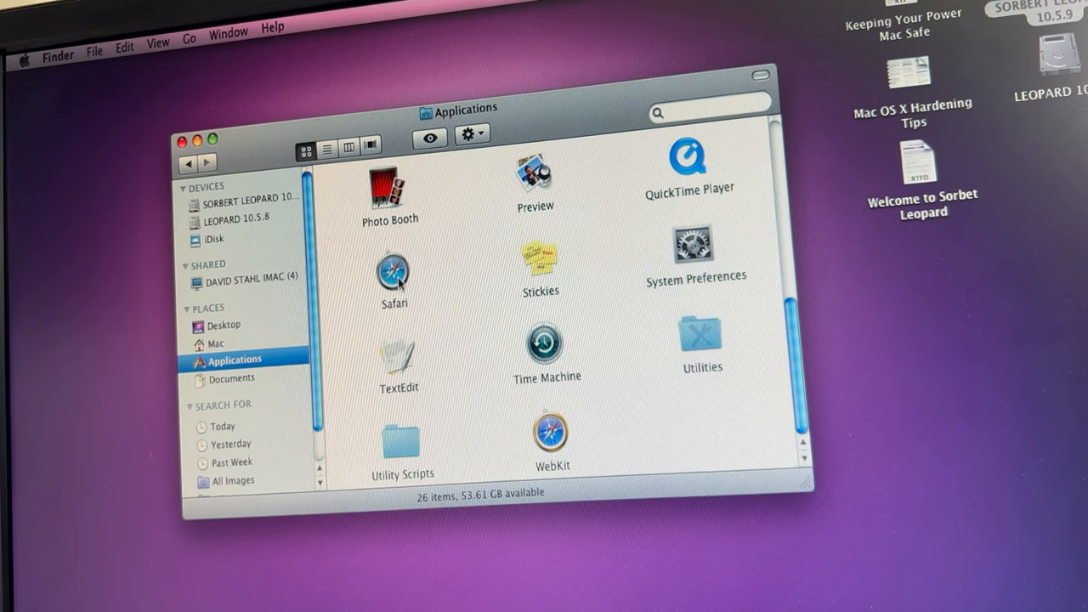
Launch Safari and load the Apple homepage from the Apple bookmark
left_click(392, 270)
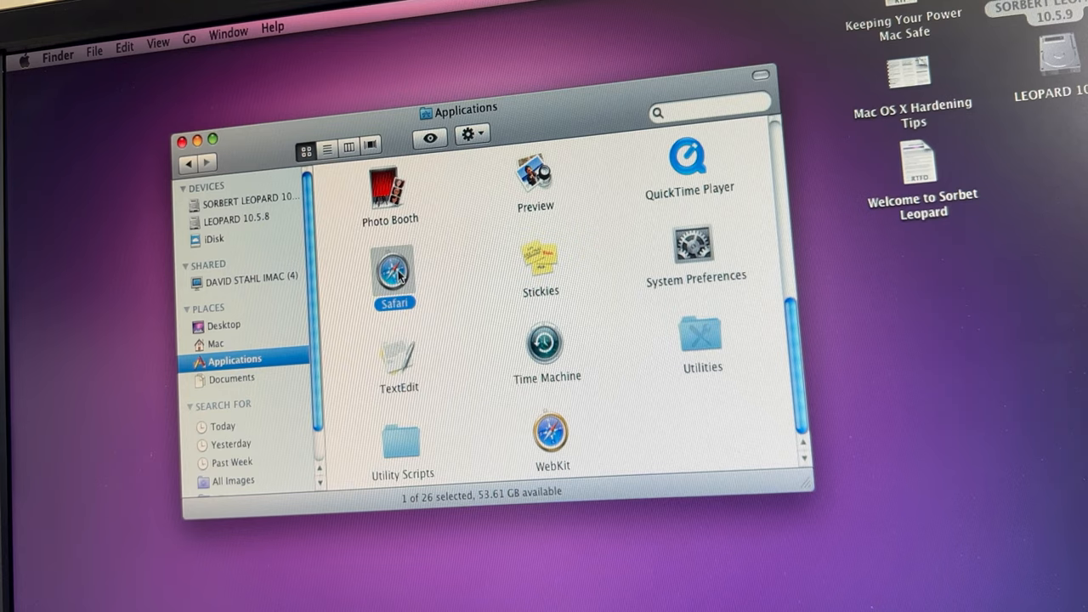
double_click(392, 268)
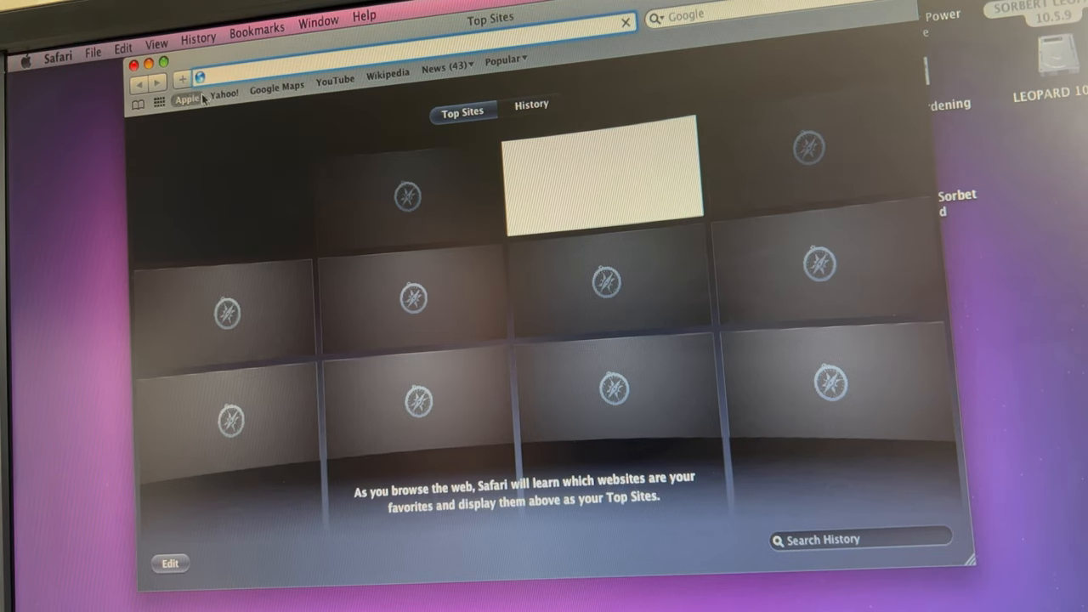
left_click(186, 96)
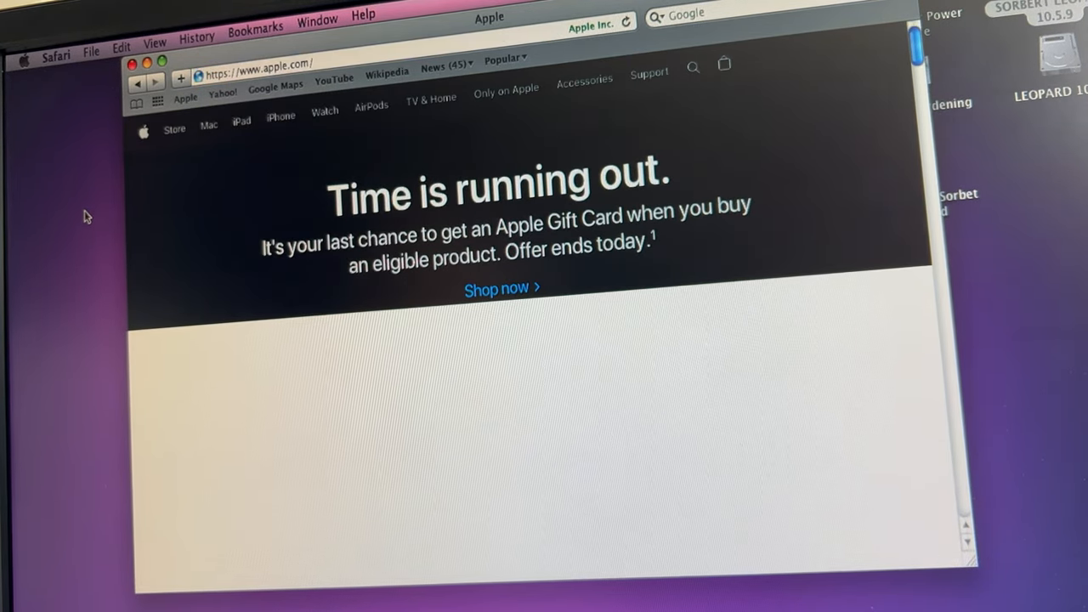
Check Safari's version 5.0.6 in About Safari, then close that window
left_click(57, 52)
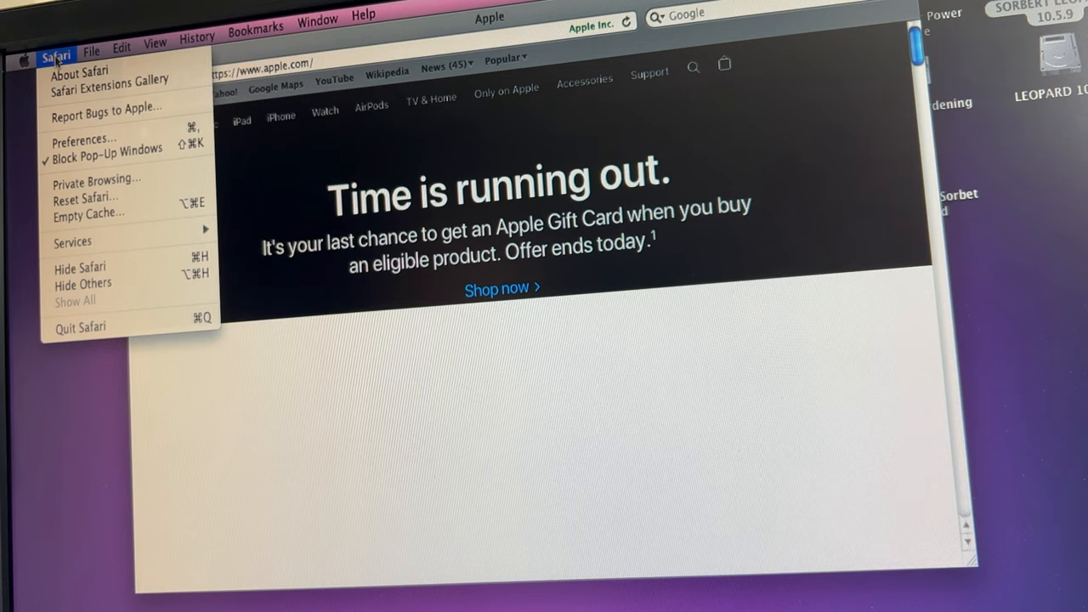
mouse_move(79, 71)
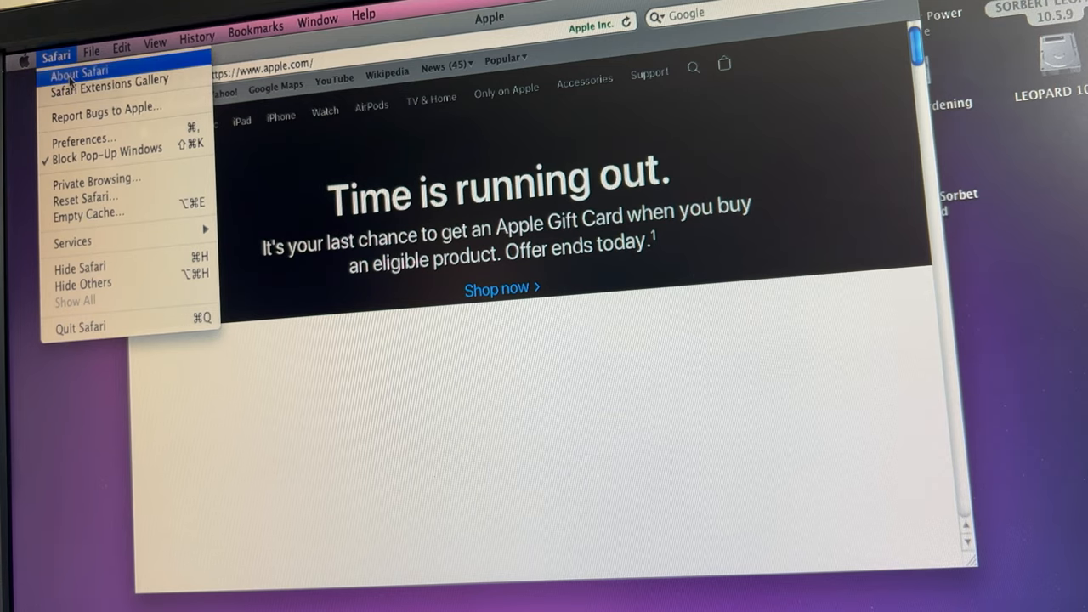
left_click(79, 70)
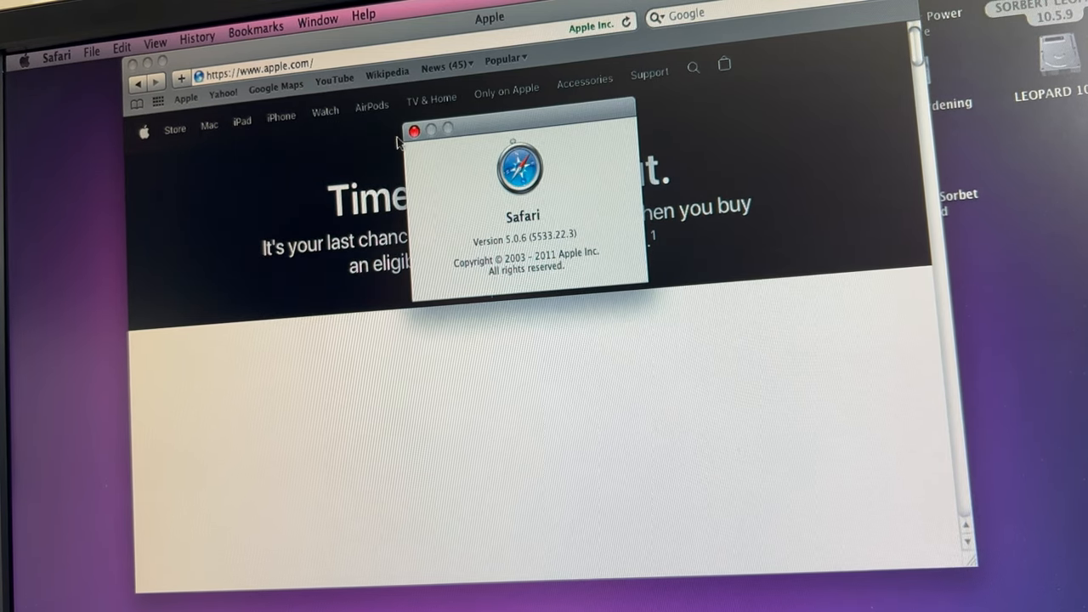
left_click(415, 128)
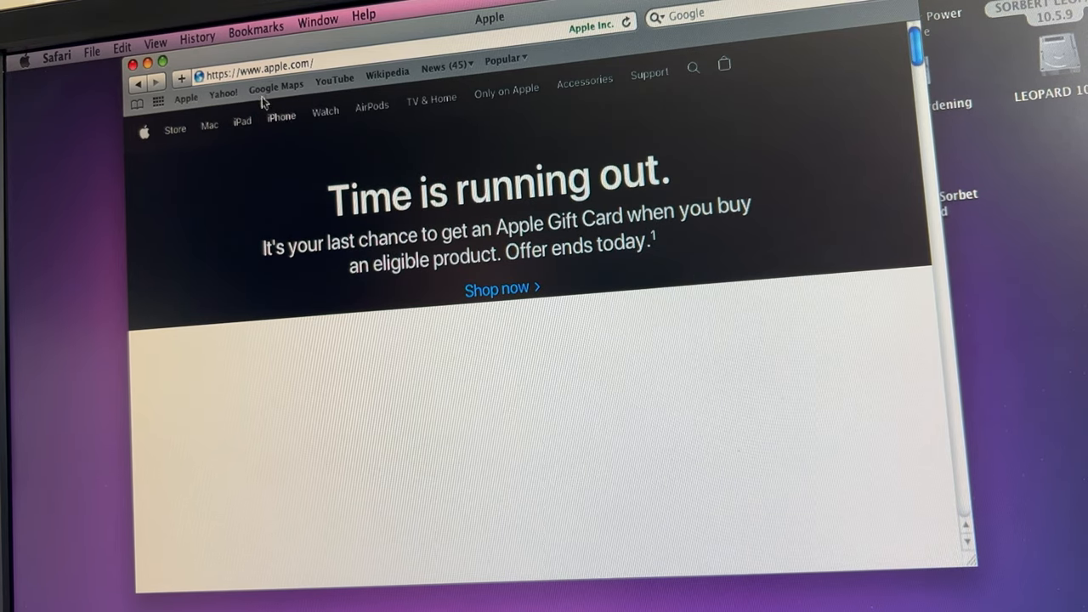
mouse_move(333, 75)
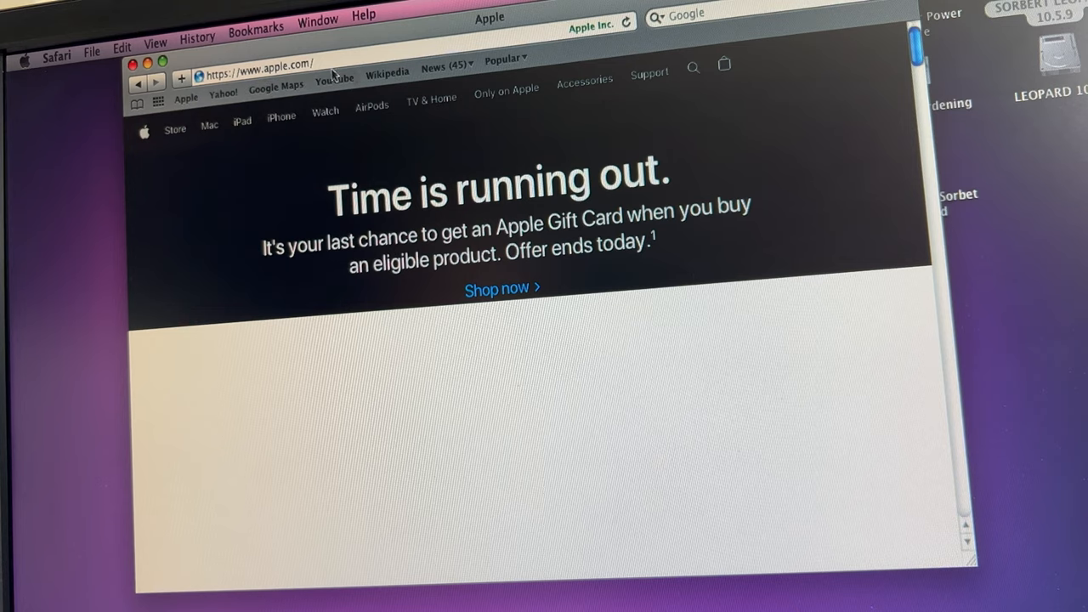
Load YouTube's home page from the bookmarks bar, browse recommendations, and quit Safari
left_click(334, 78)
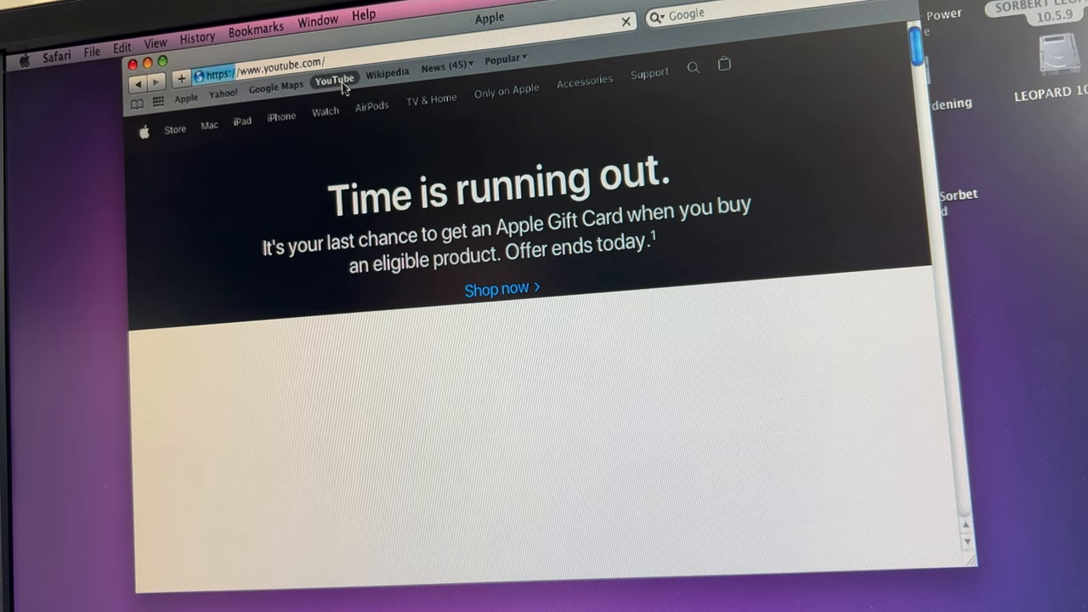
left_click(334, 79)
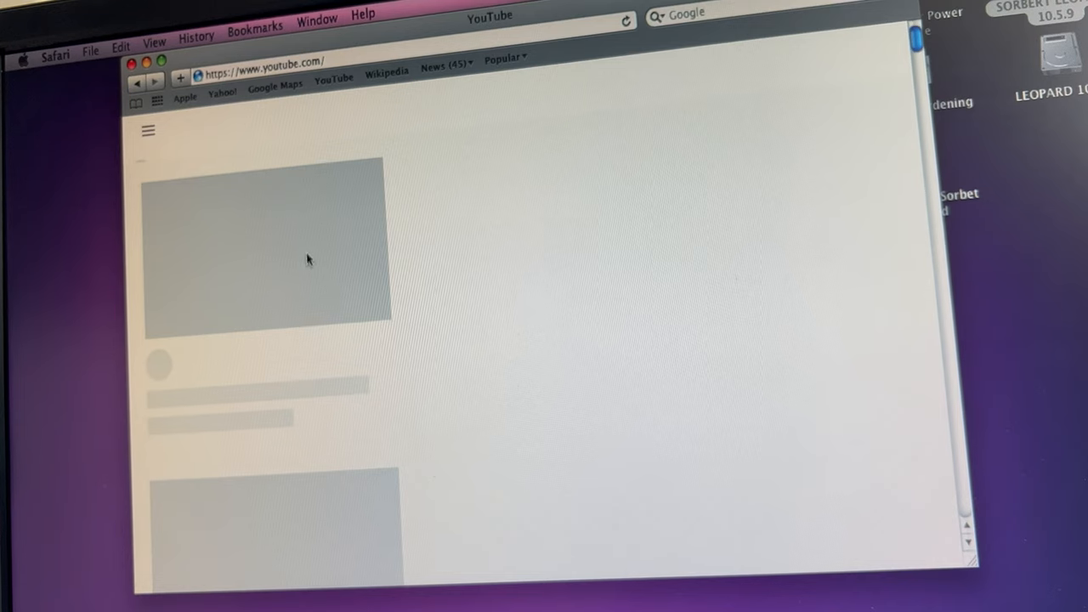
left_click(55, 52)
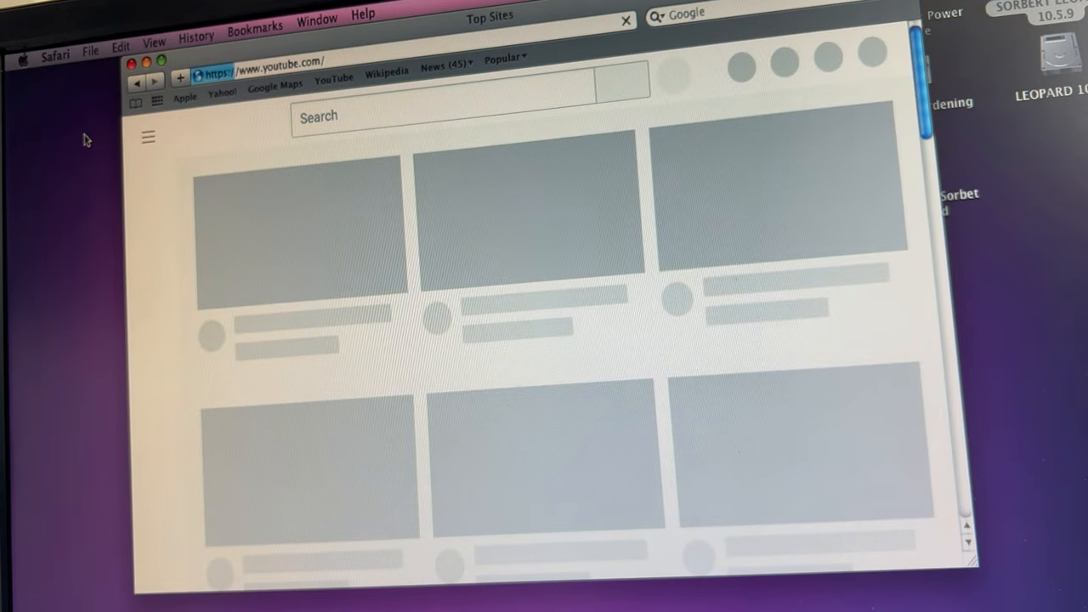
left_click(334, 77)
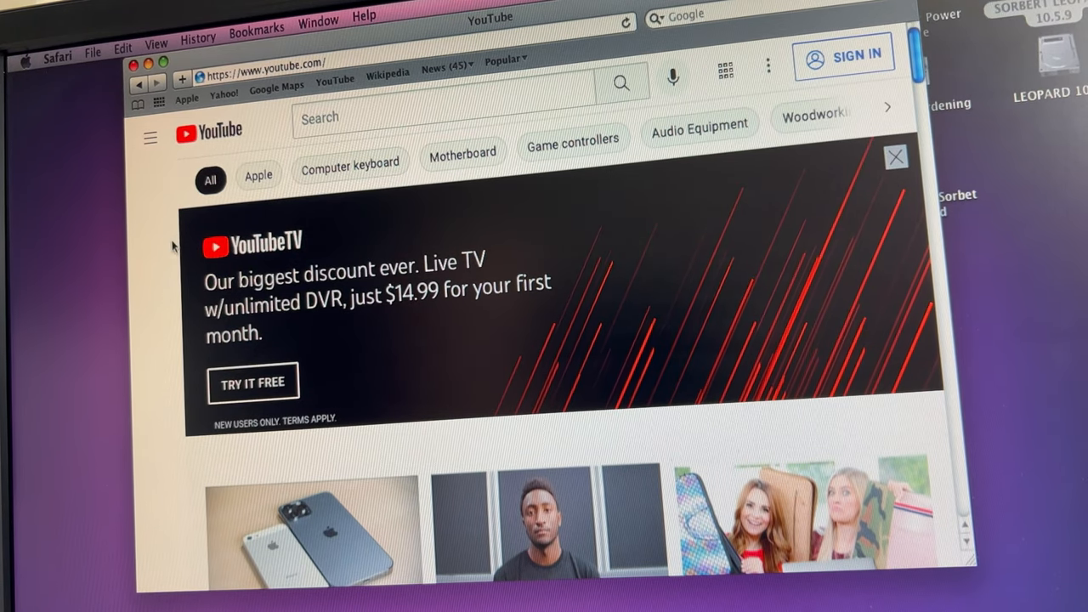
scroll("down", 3)
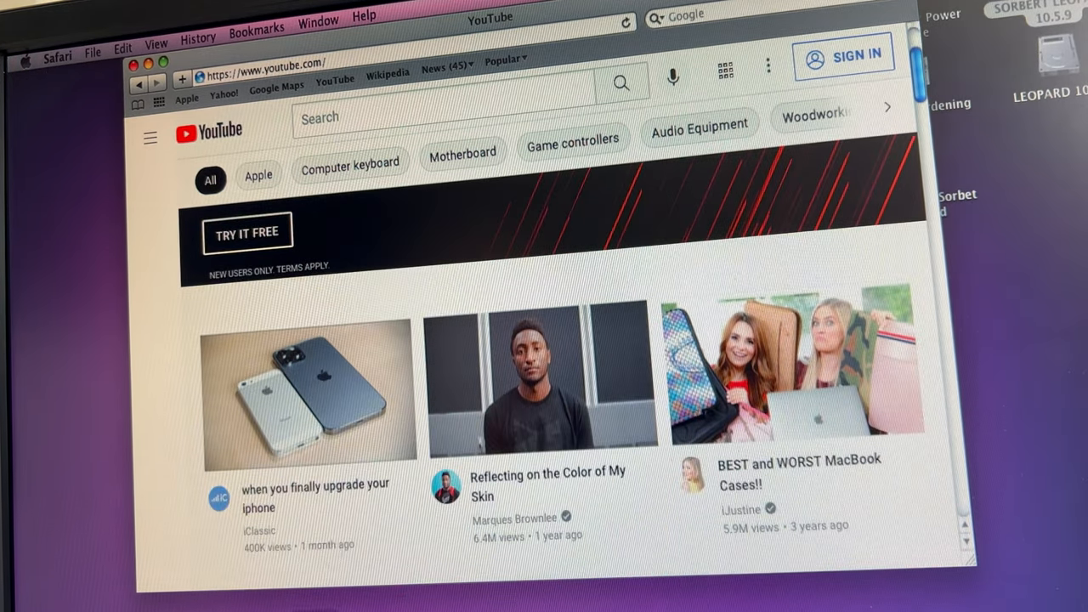
left_click(150, 137)
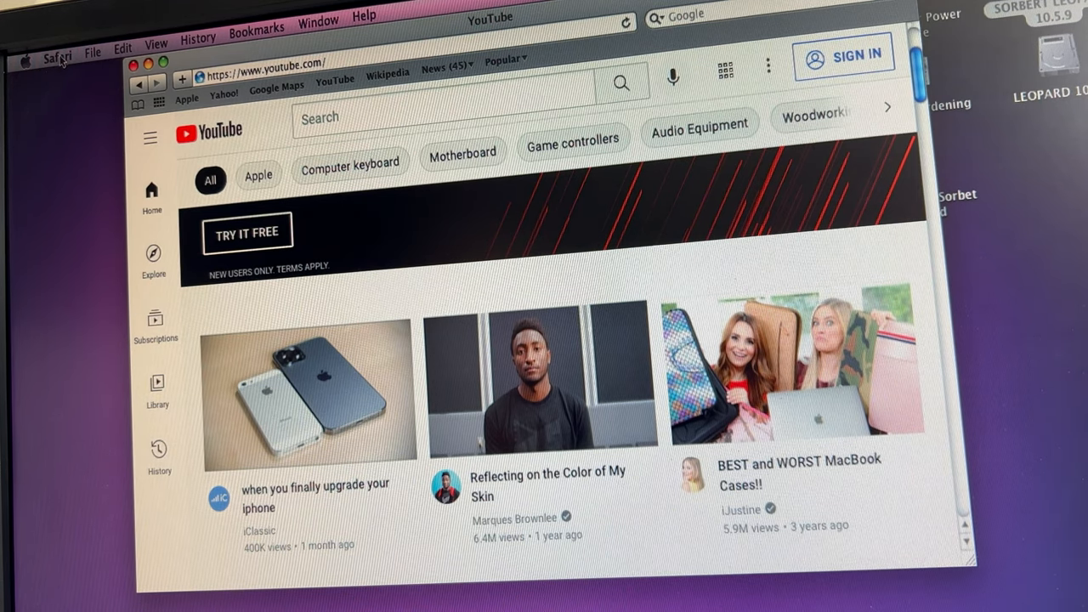
left_click(57, 55)
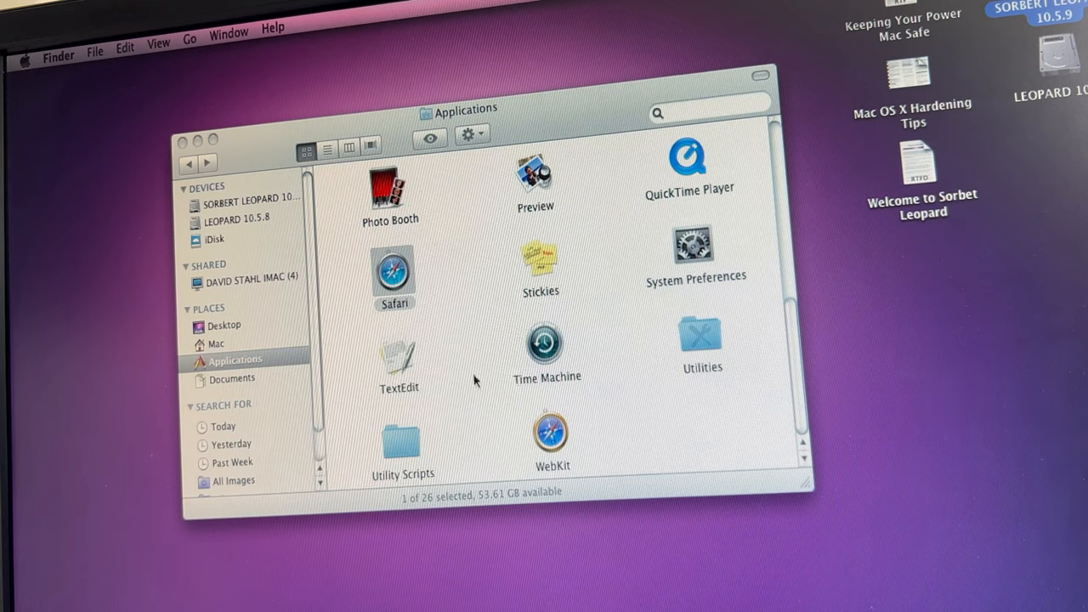
mouse_move(404, 198)
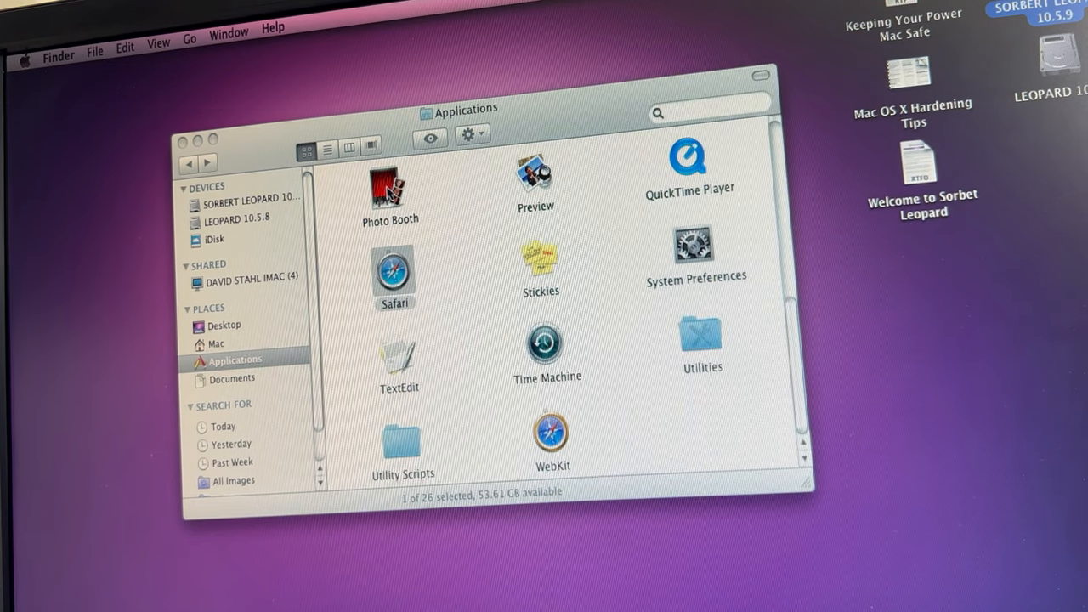
Review QuickTime Player's Get Info (7.7, 30.6 MB PowerPC app), then deselect it
right_click(688, 158)
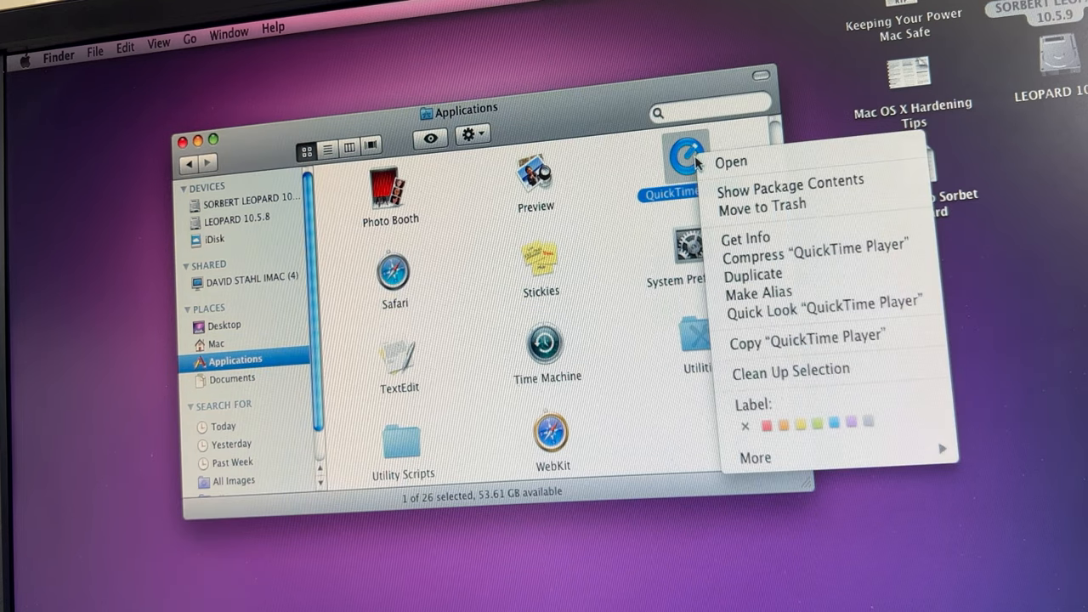
mouse_move(736, 236)
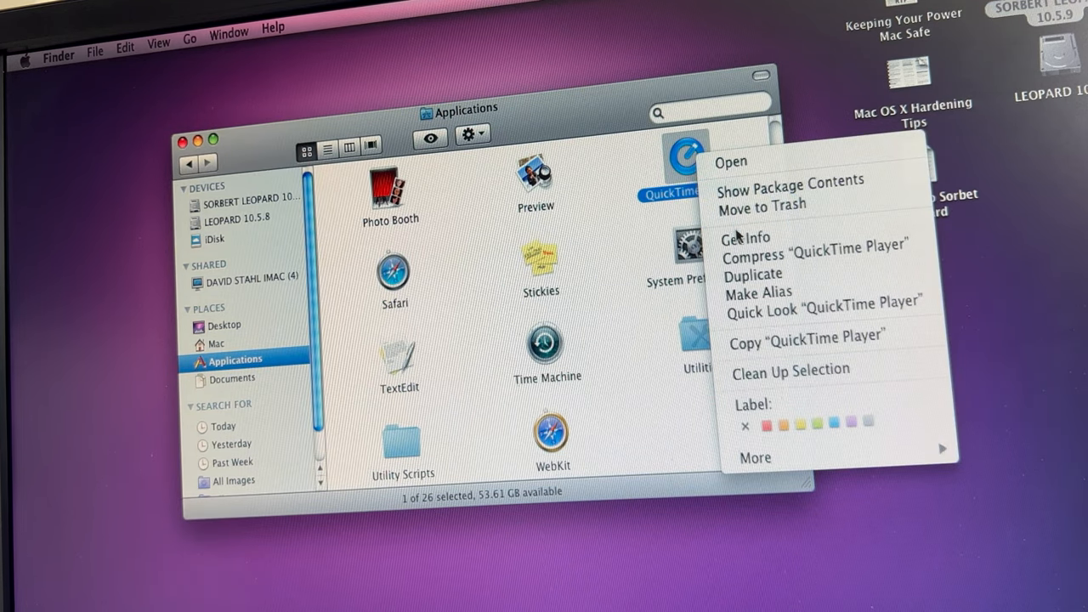
left_click(745, 237)
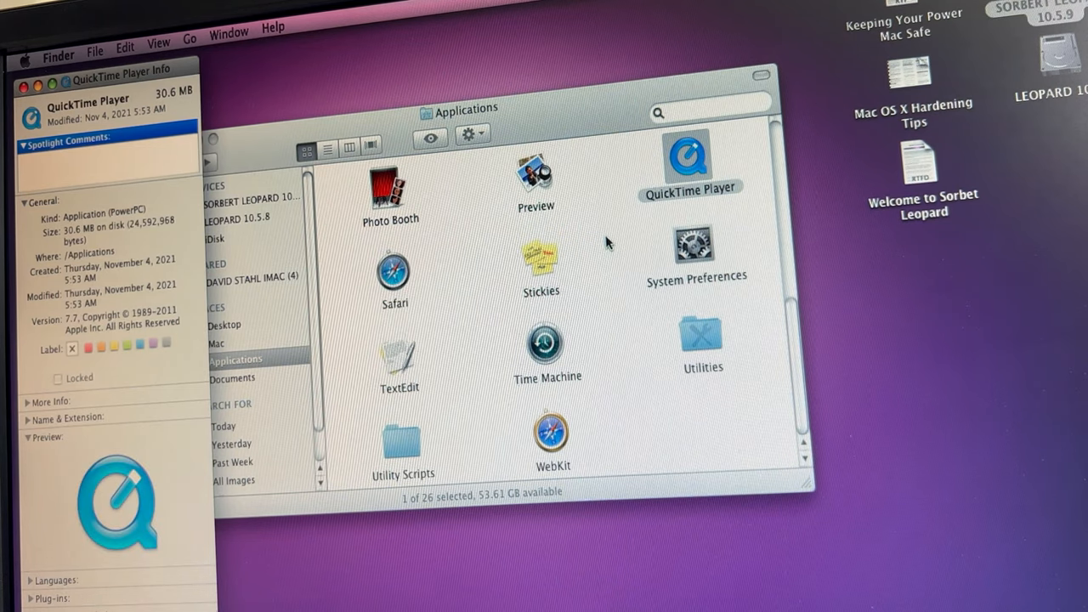
mouse_move(520, 255)
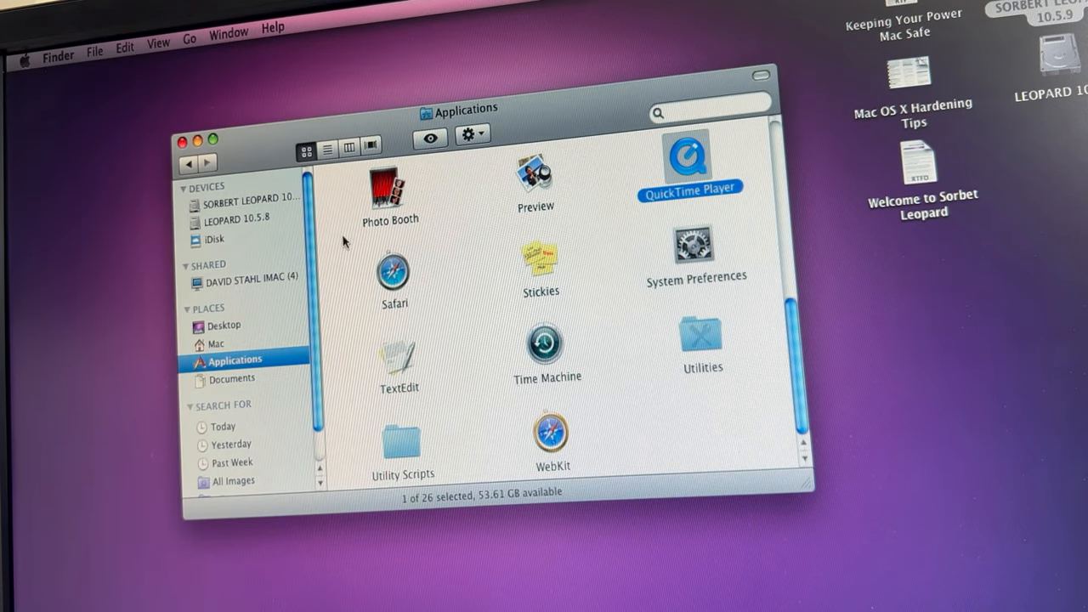
left_click(449, 258)
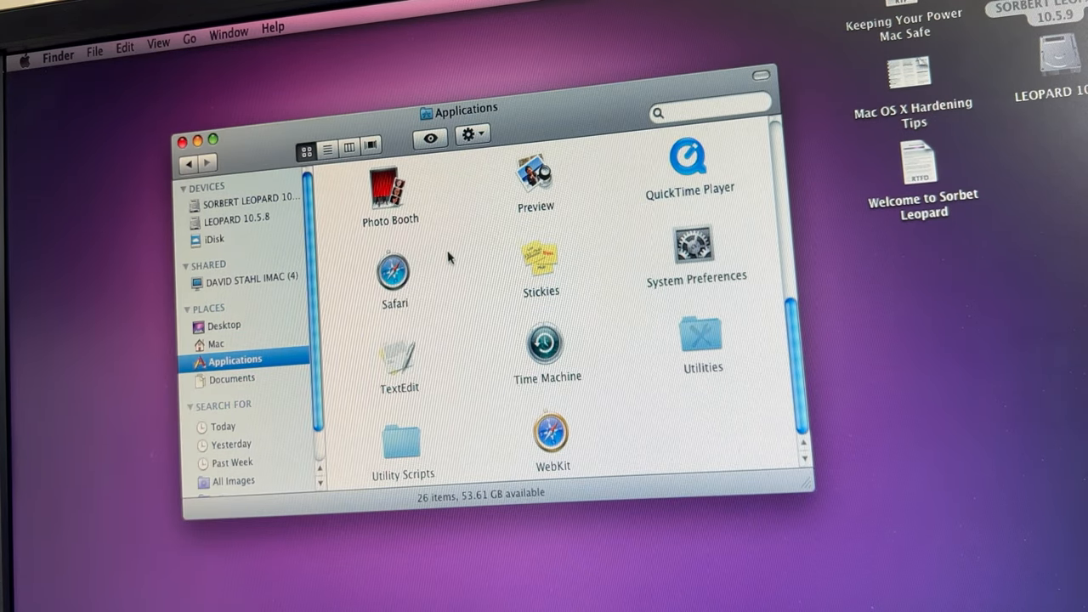
mouse_move(472, 323)
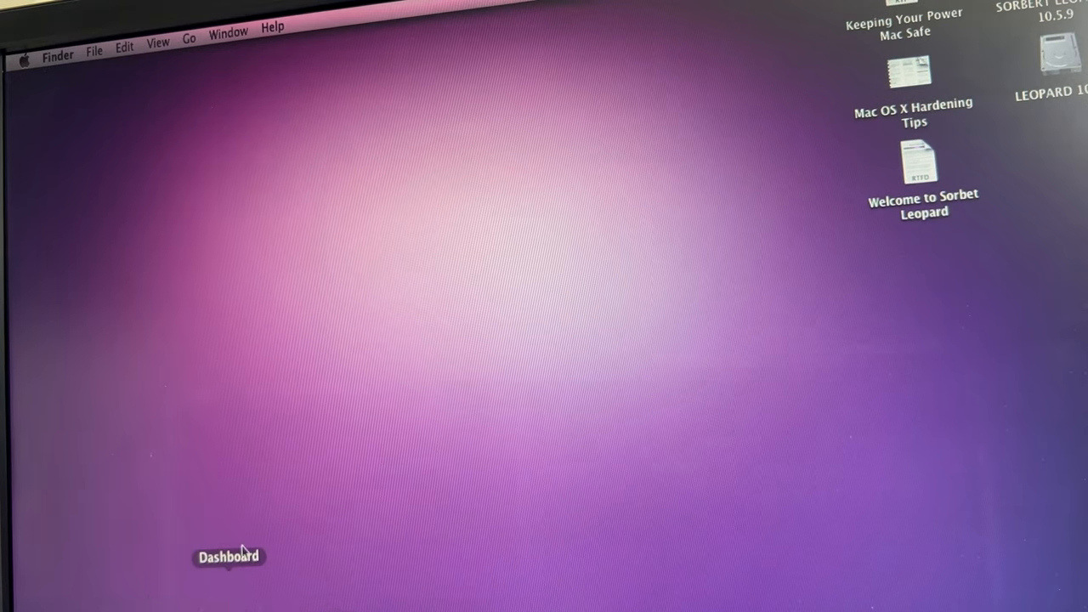
Change the Dashboard weather widget's city from Miami to Sutter Creek, California
left_click(228, 556)
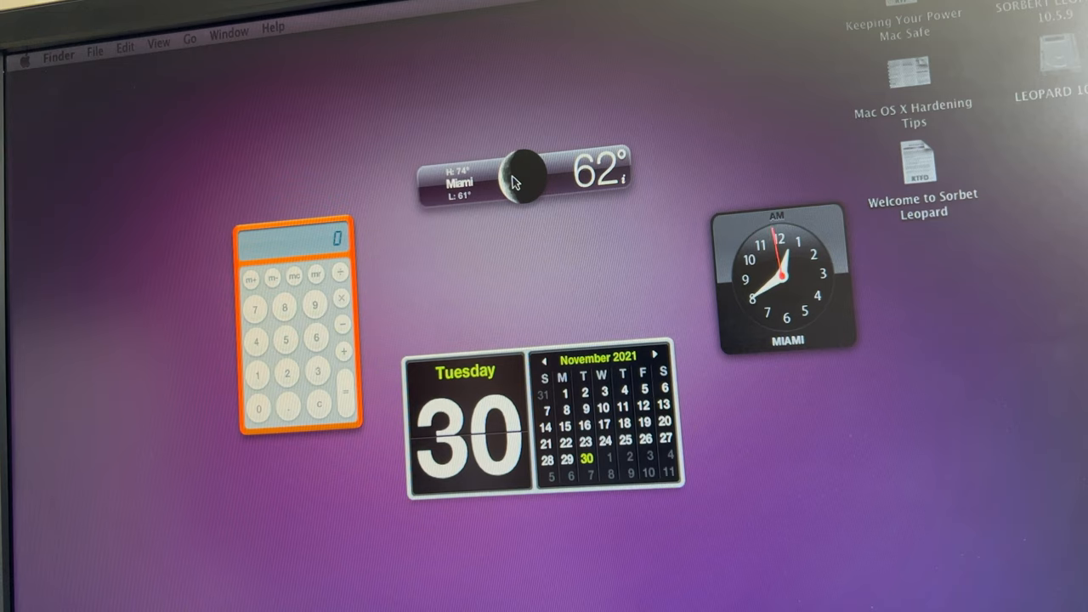
left_click(621, 182)
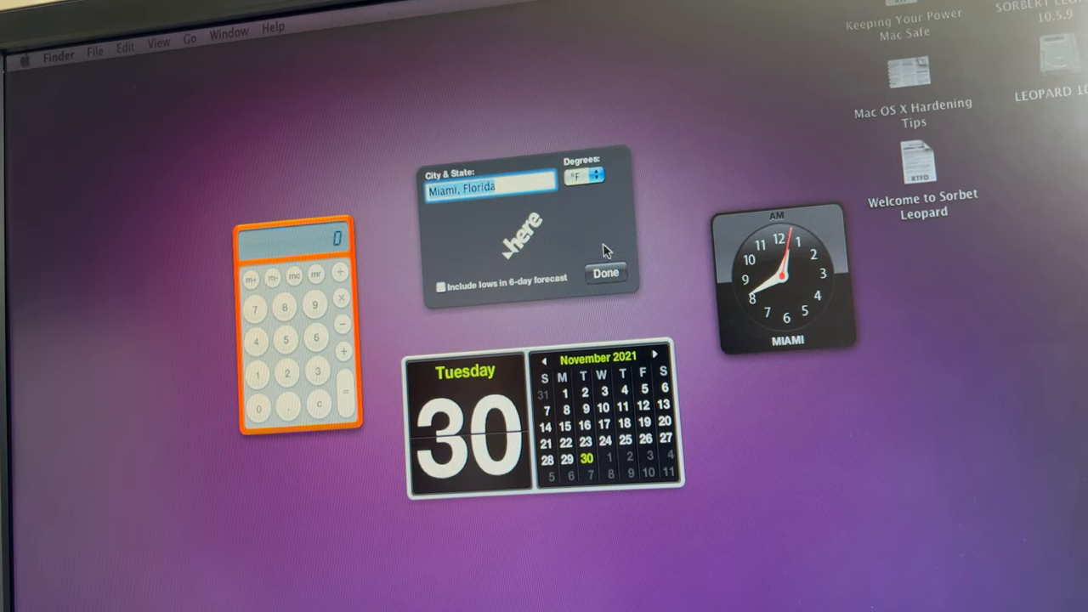
mouse_move(529, 200)
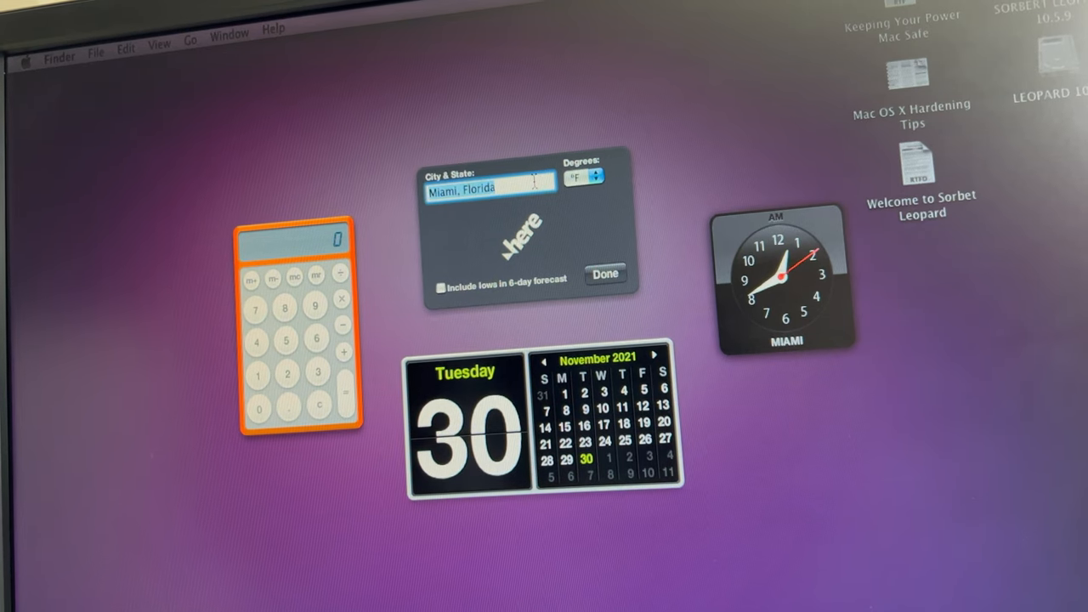
left_click(489, 186)
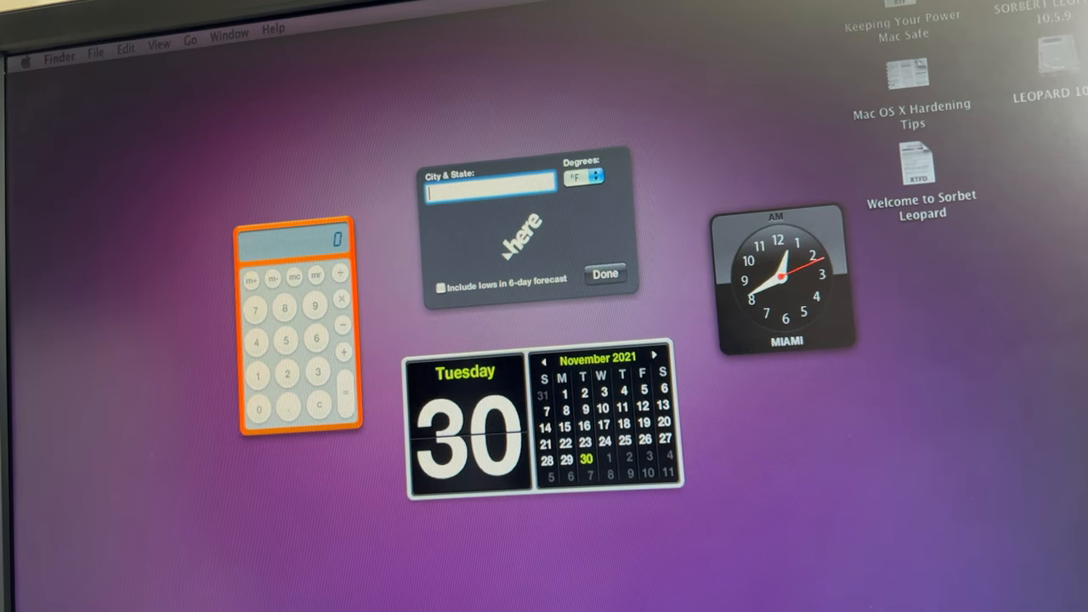
type("Sutter Creek, California")
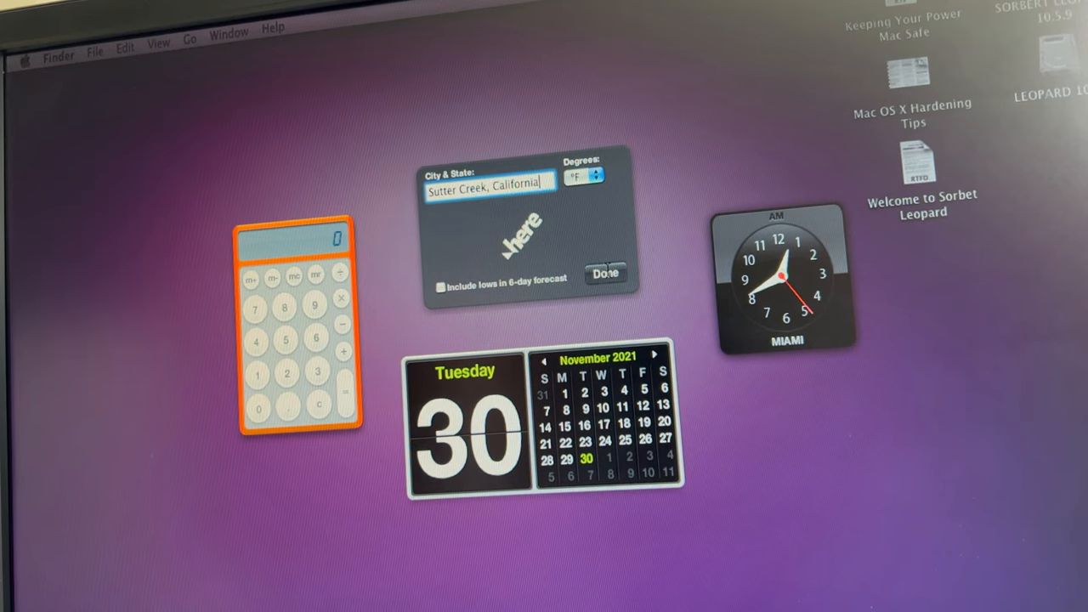
left_click(604, 275)
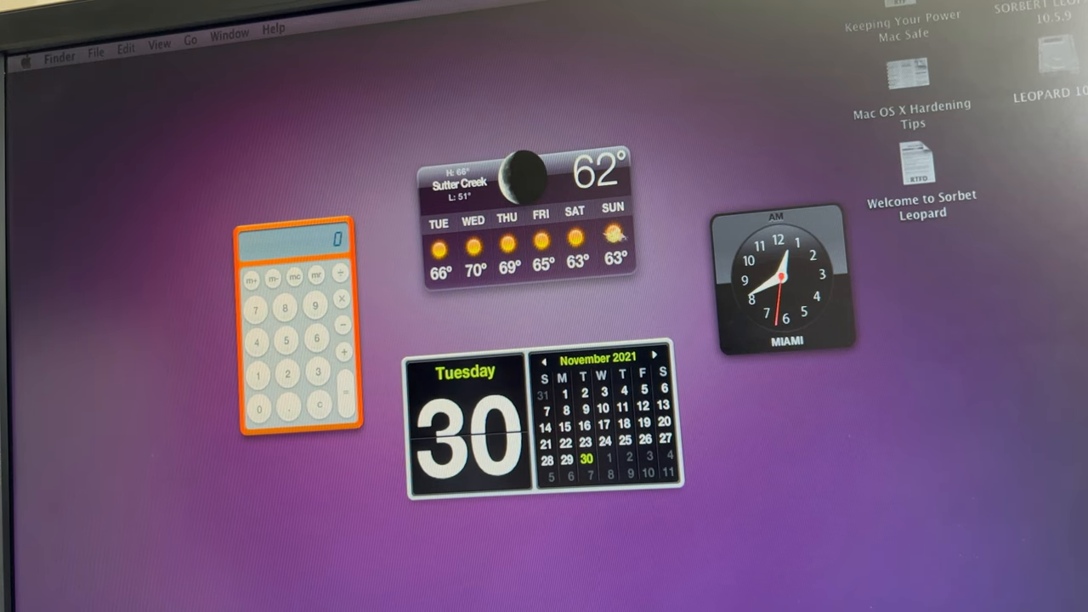
right_click(786, 281)
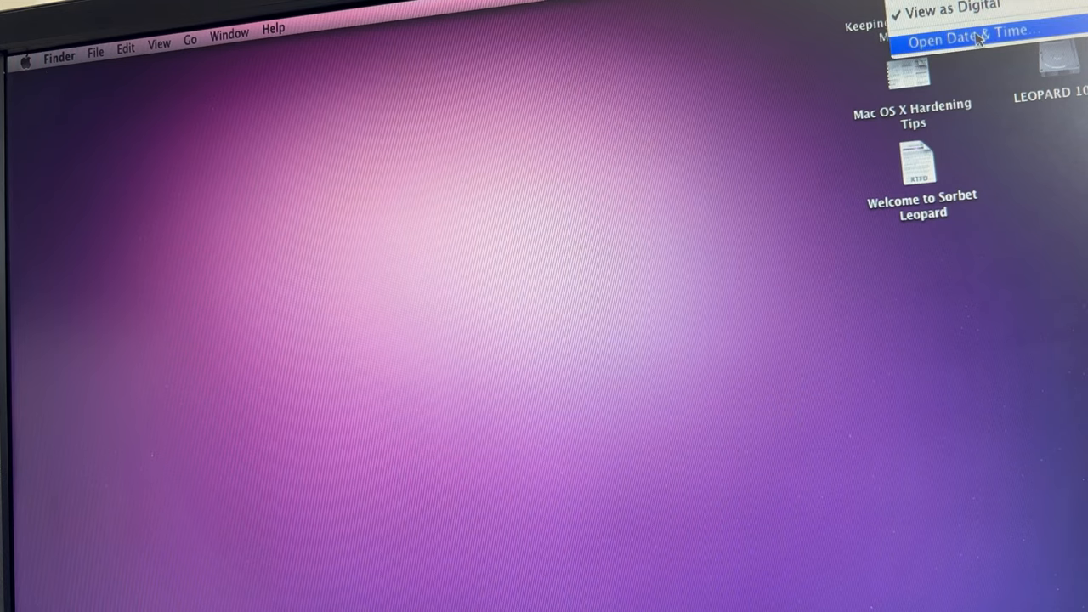
Set the date and time automatically and the time zone to Cupertino, Pacific
left_click(968, 30)
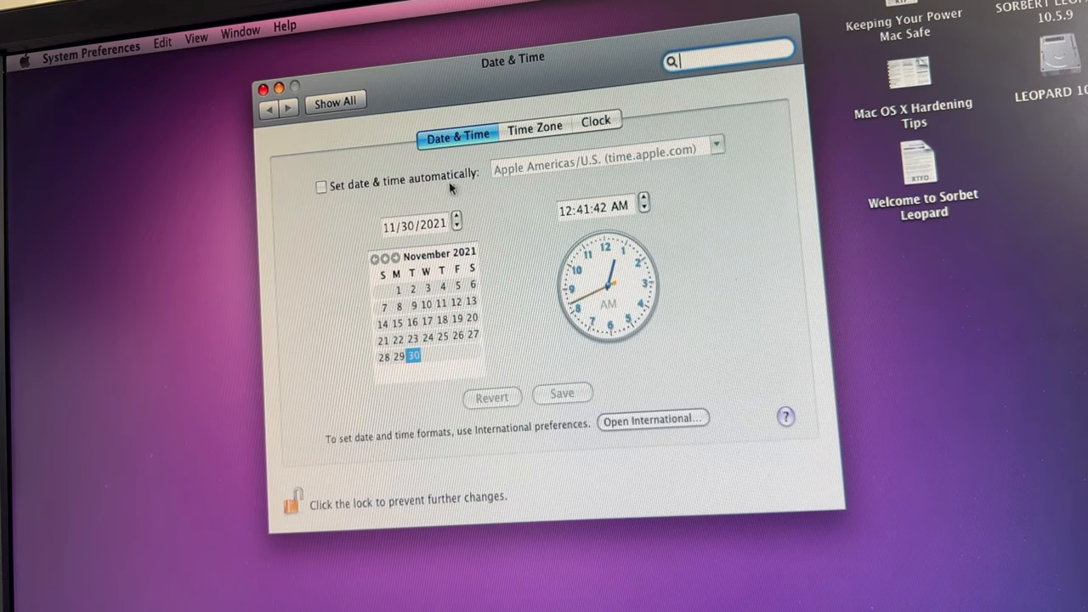
left_click(321, 186)
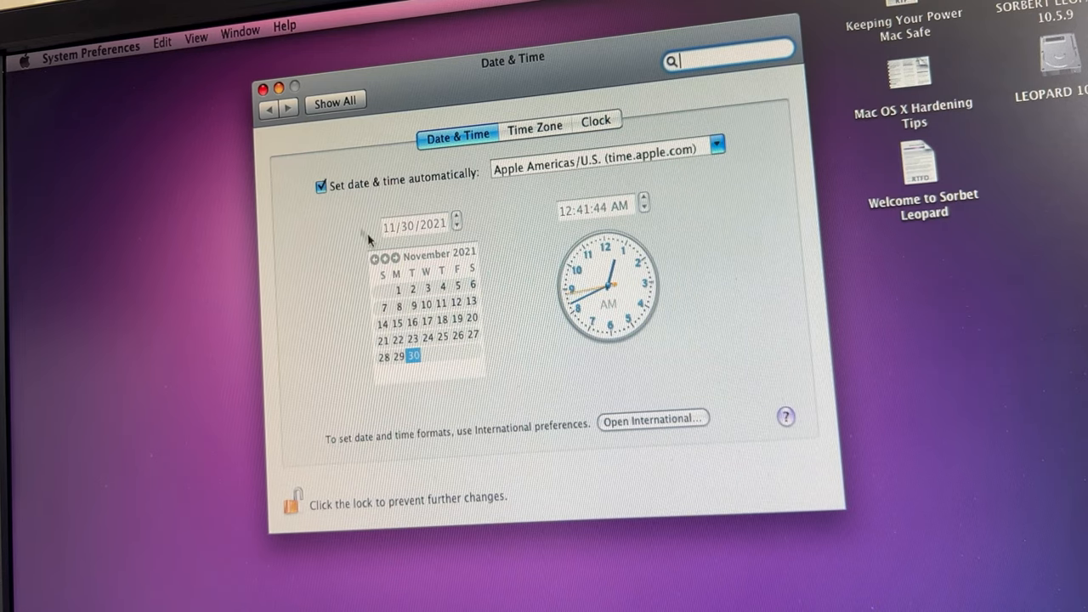
mouse_move(511, 454)
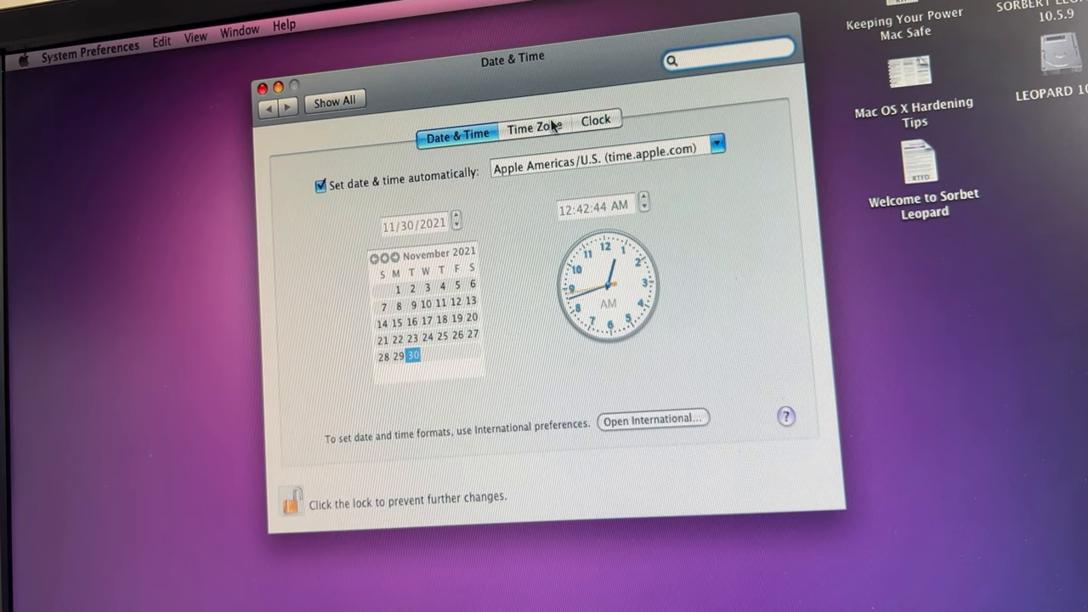
left_click(534, 119)
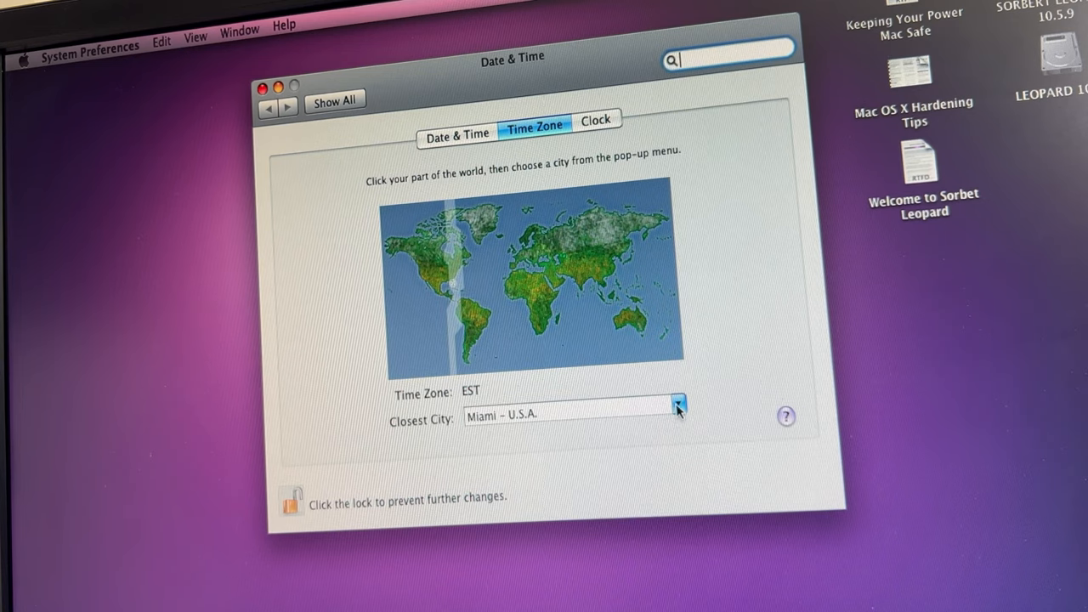
left_click(423, 263)
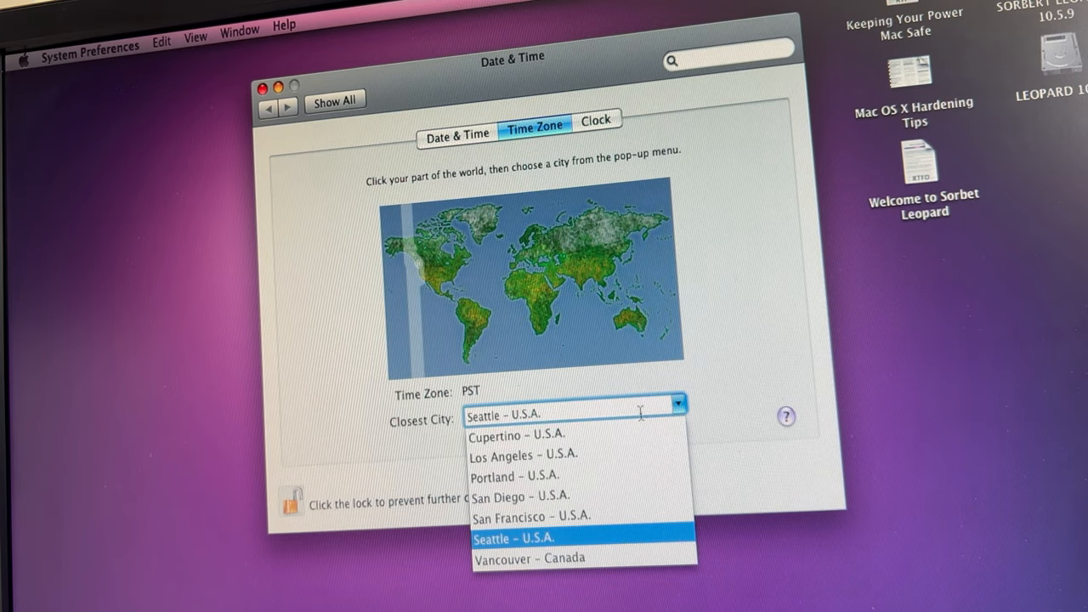
left_click(516, 436)
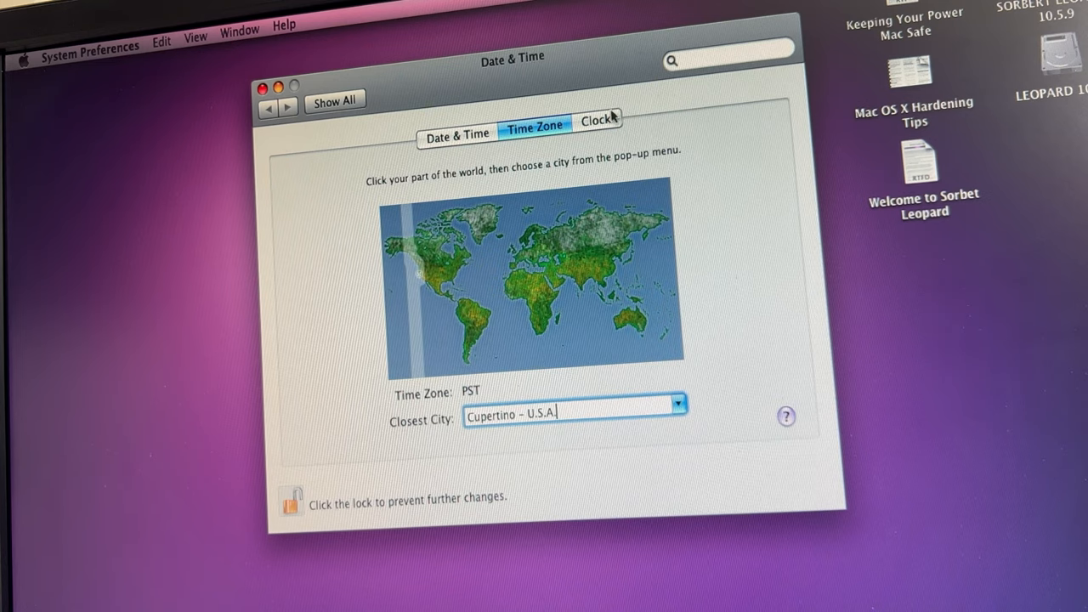
Show seconds with flashing time separators in the clock, then lock the settings
left_click(596, 120)
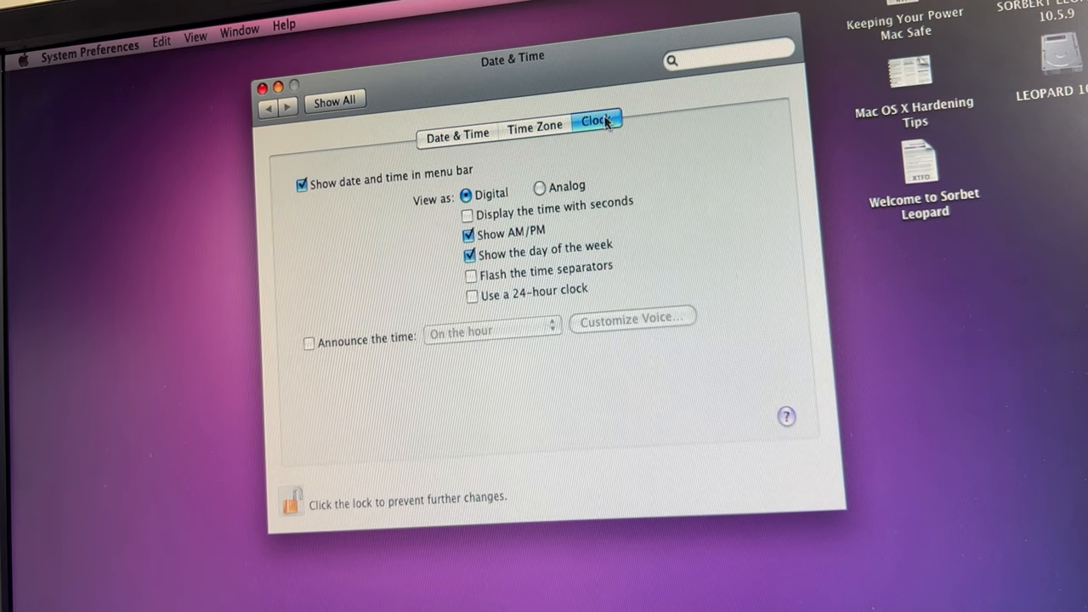
mouse_move(570, 223)
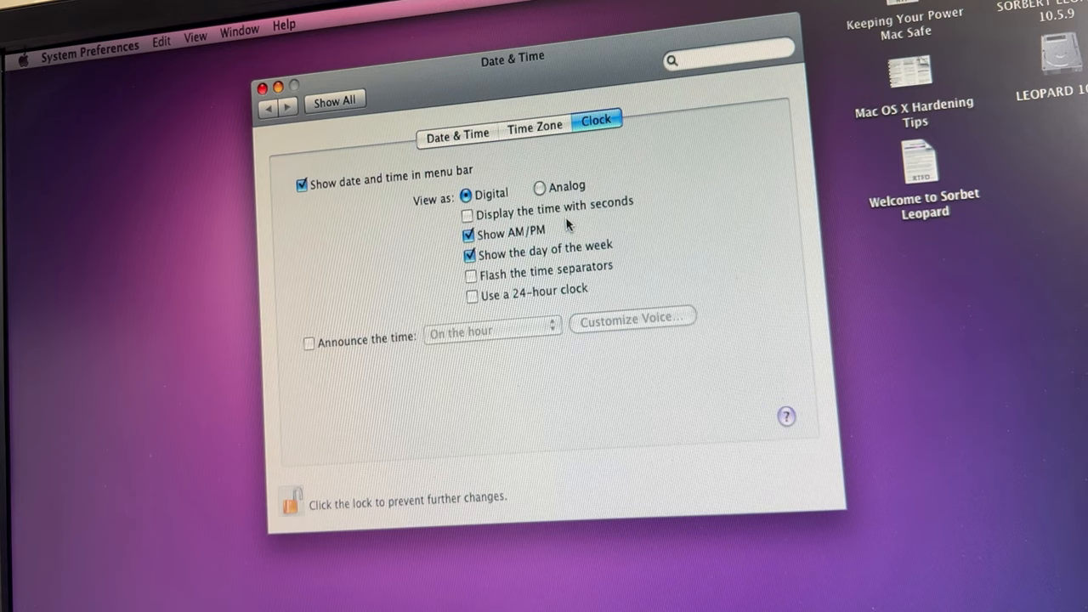
mouse_move(539, 212)
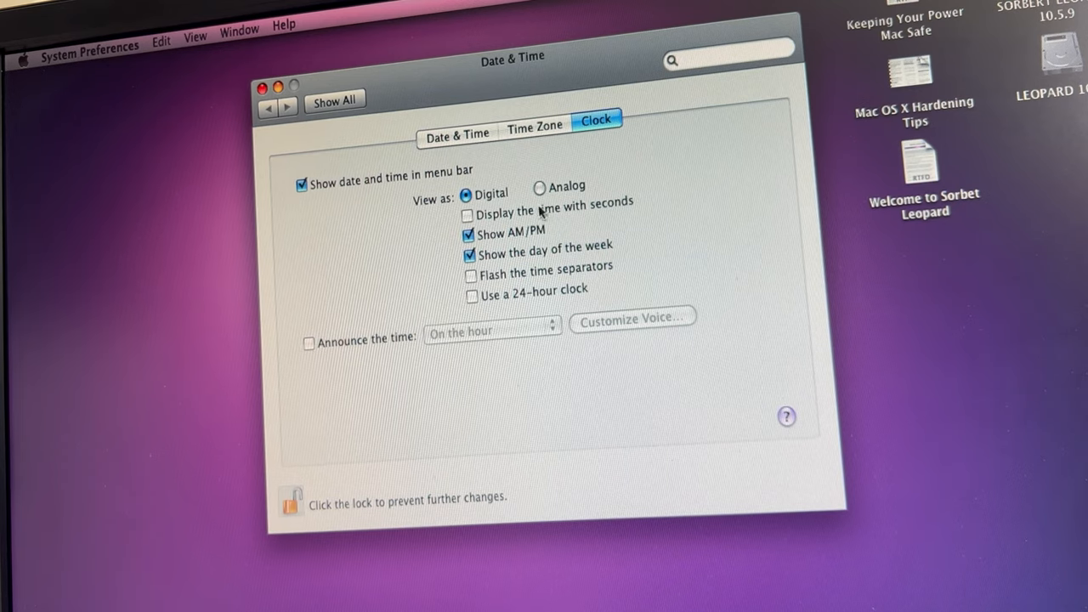
left_click(467, 215)
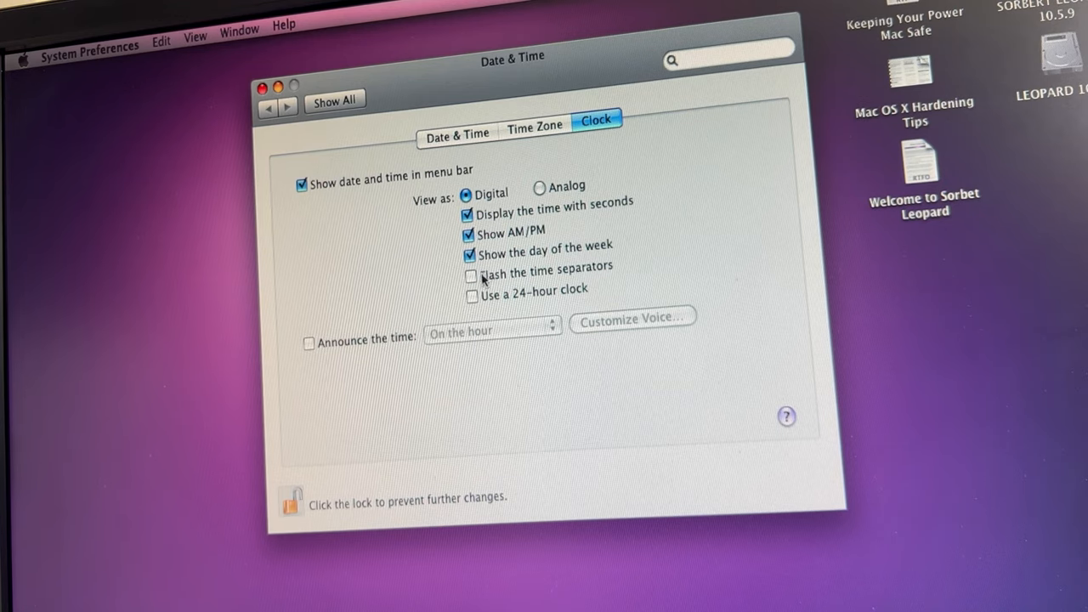
left_click(472, 276)
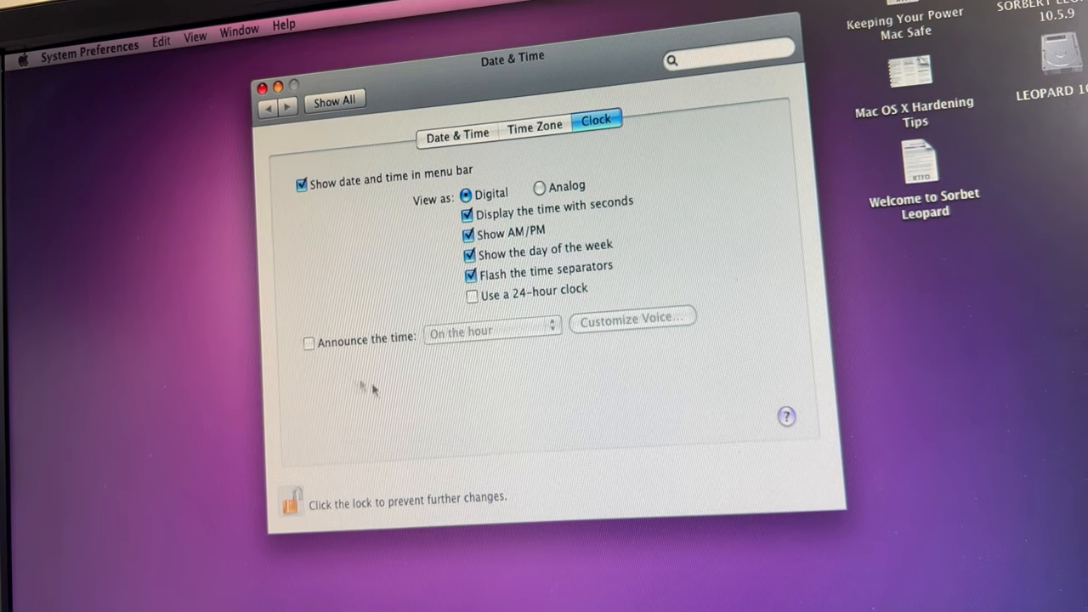
mouse_move(356, 432)
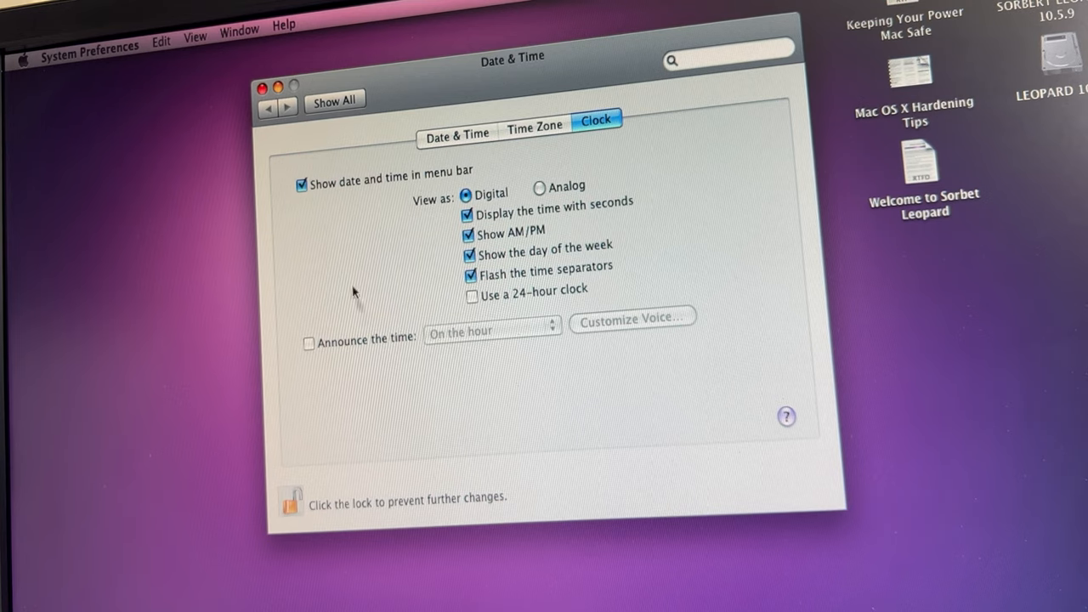
mouse_move(304, 498)
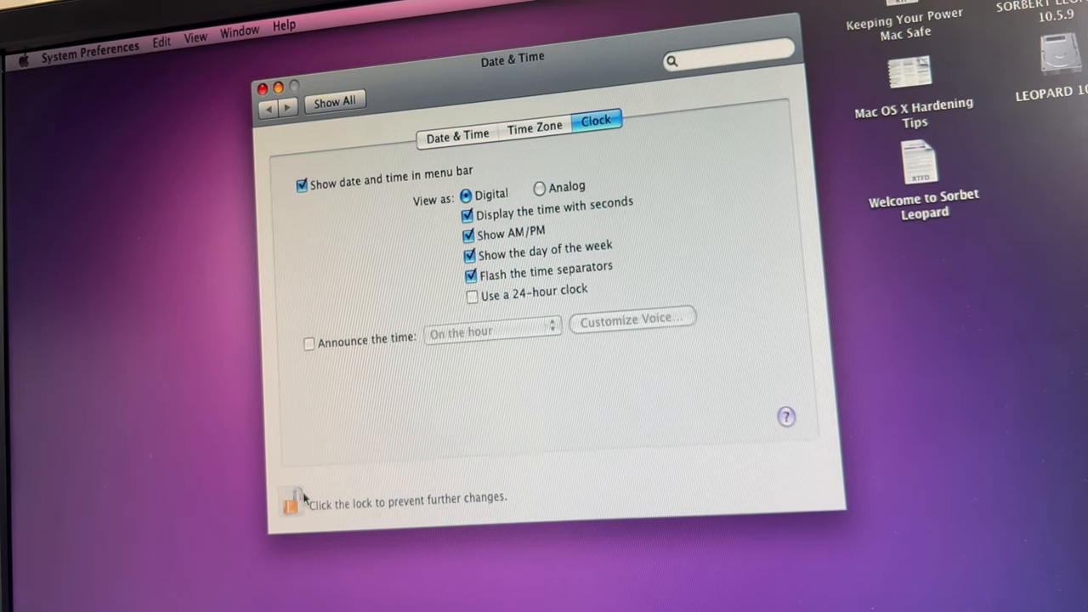
left_click(292, 498)
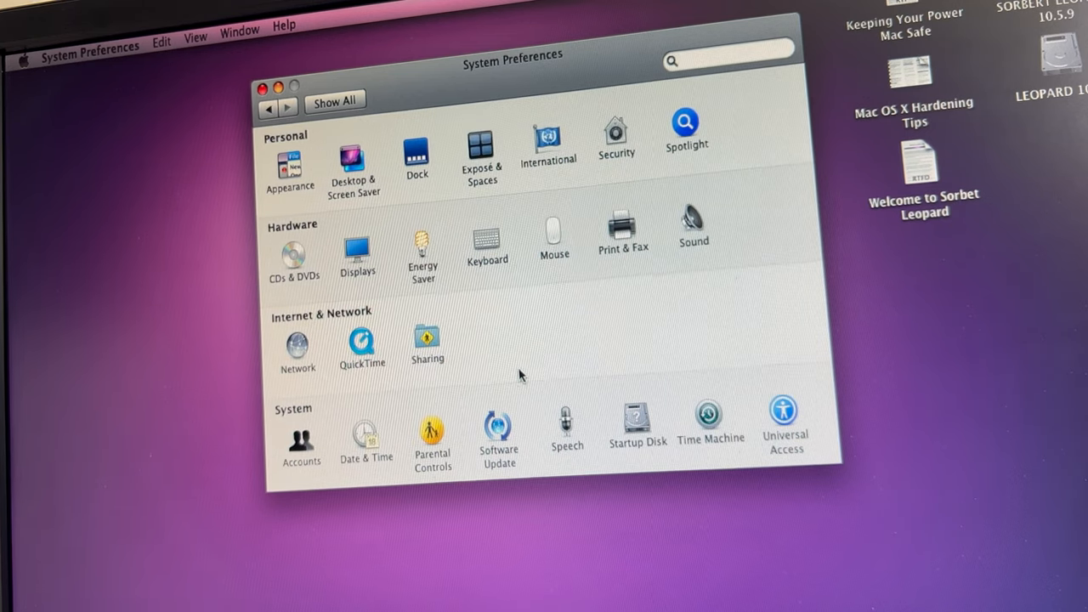
mouse_move(492, 226)
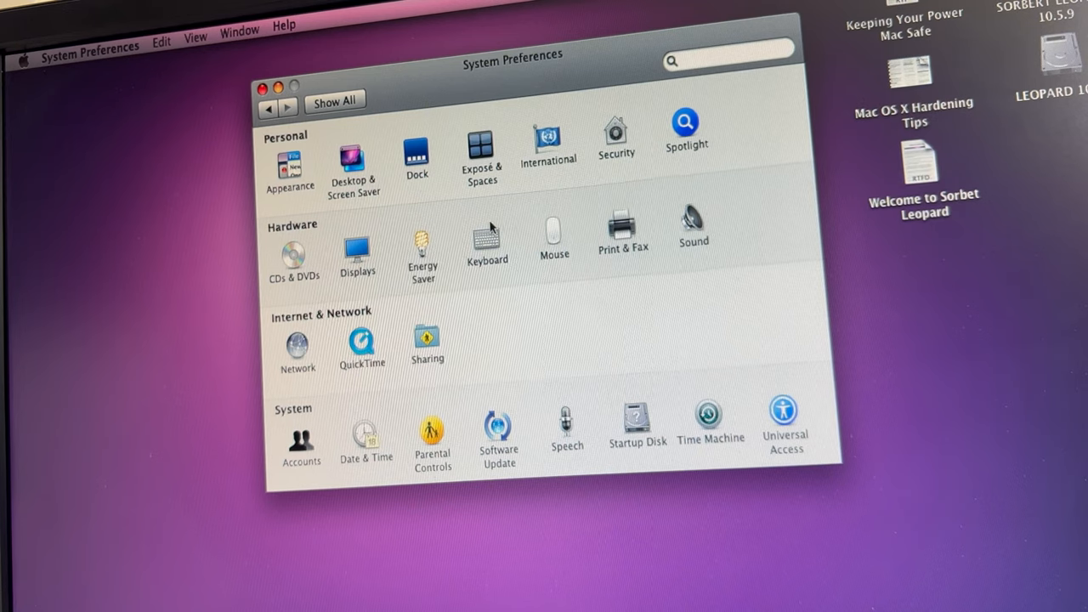
Set mouse tracking speed and scrolling speed both to Fast
left_click(487, 235)
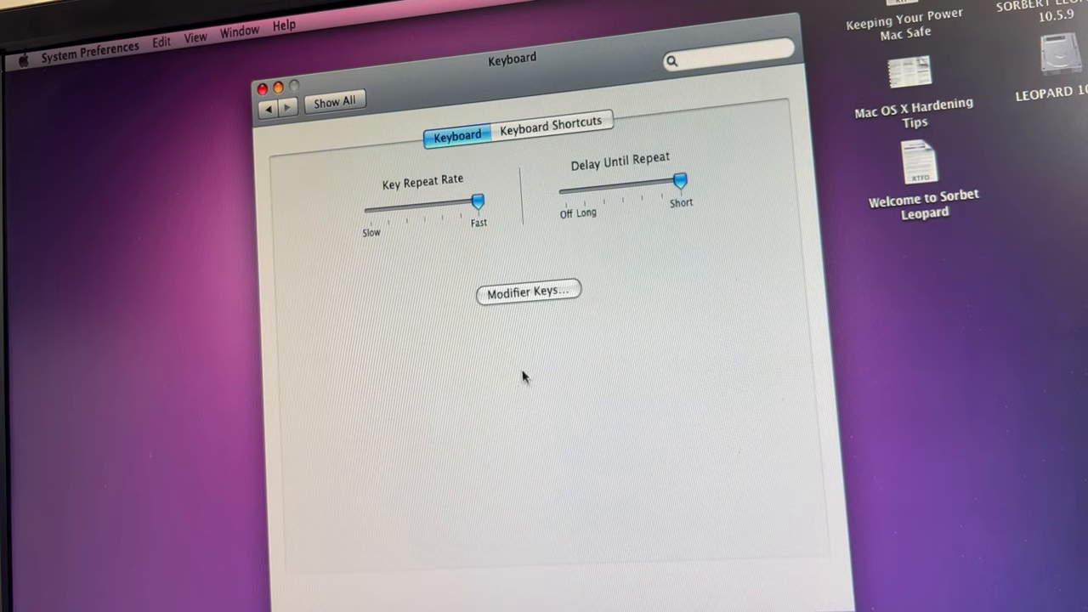
mouse_move(370, 122)
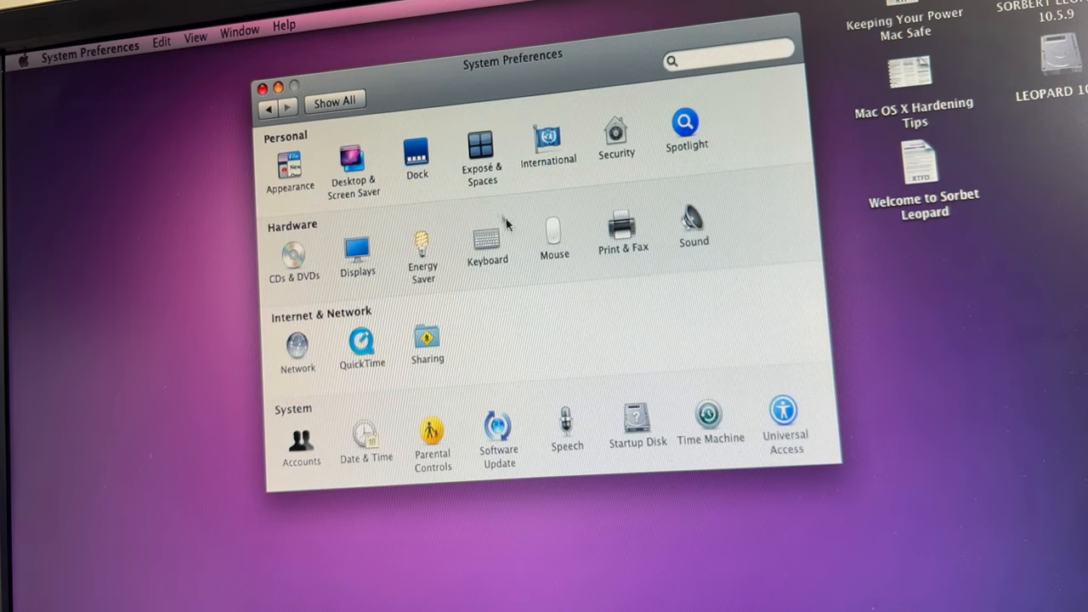
left_click(553, 229)
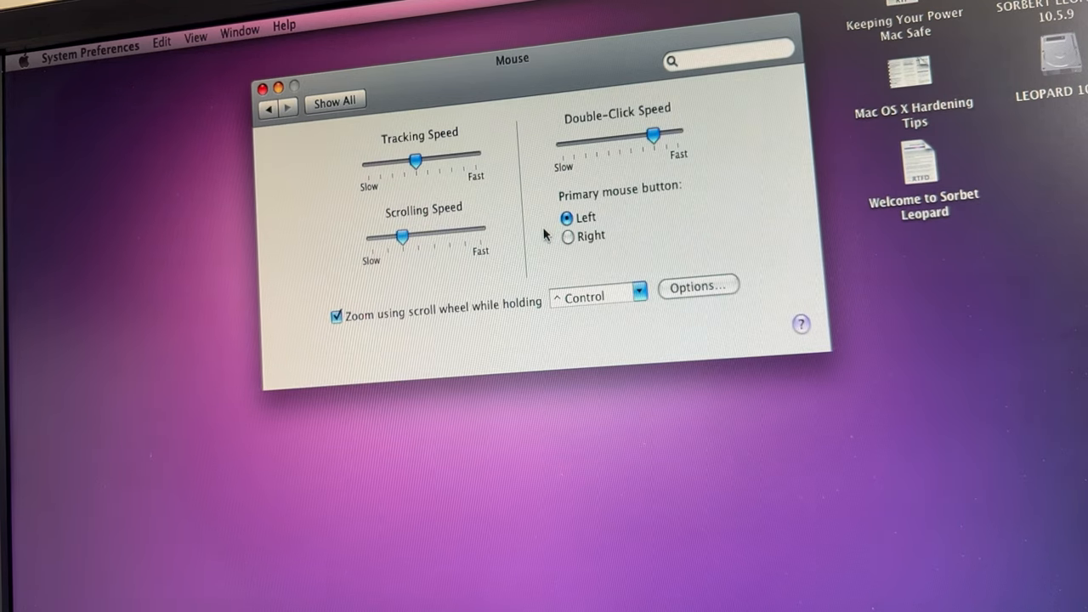
left_click_drag(412, 160, 438, 160)
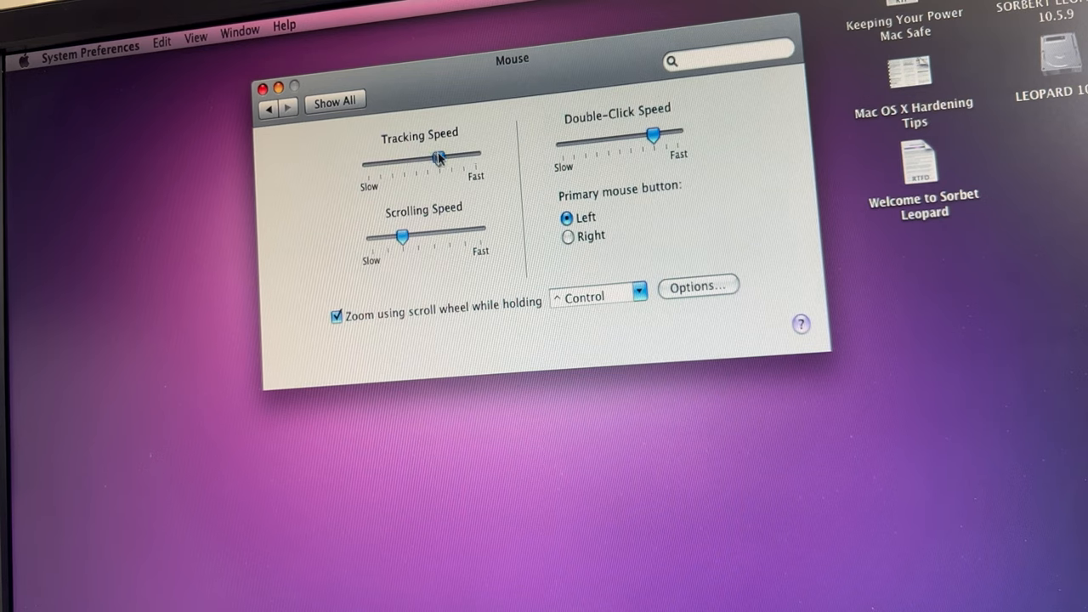
left_click_drag(438, 158, 475, 157)
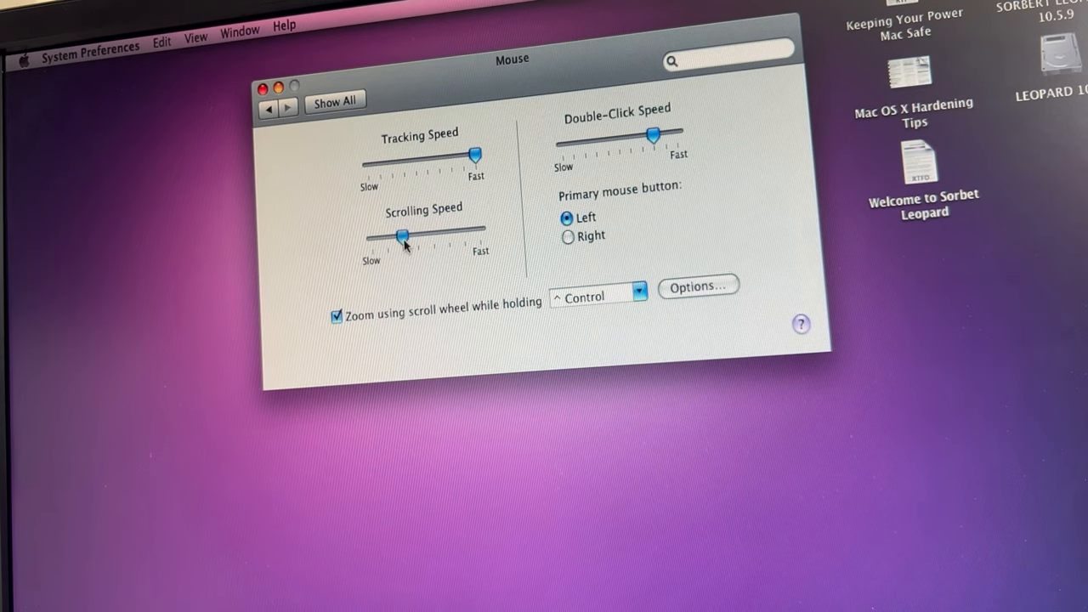
left_click_drag(402, 237, 472, 231)
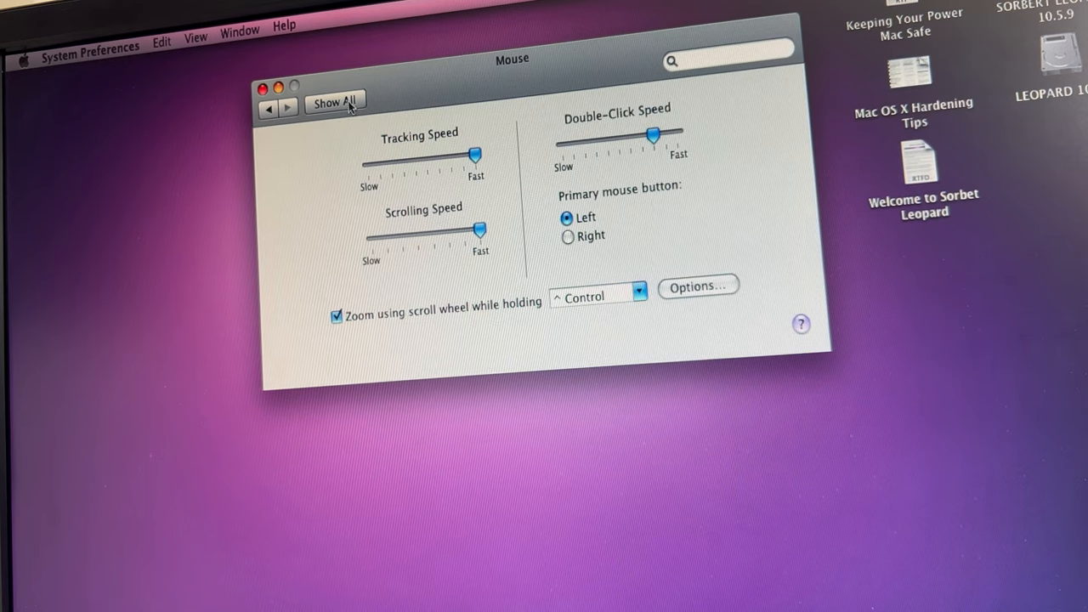
left_click(334, 101)
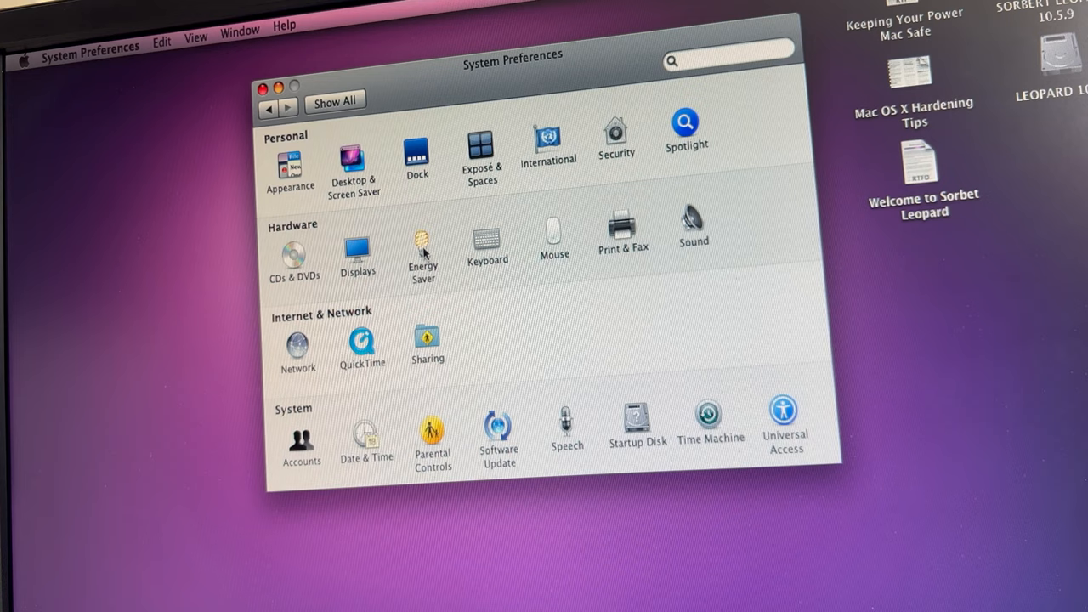
Set computer sleep to Never and display sleep to about 22 minutes
left_click(422, 255)
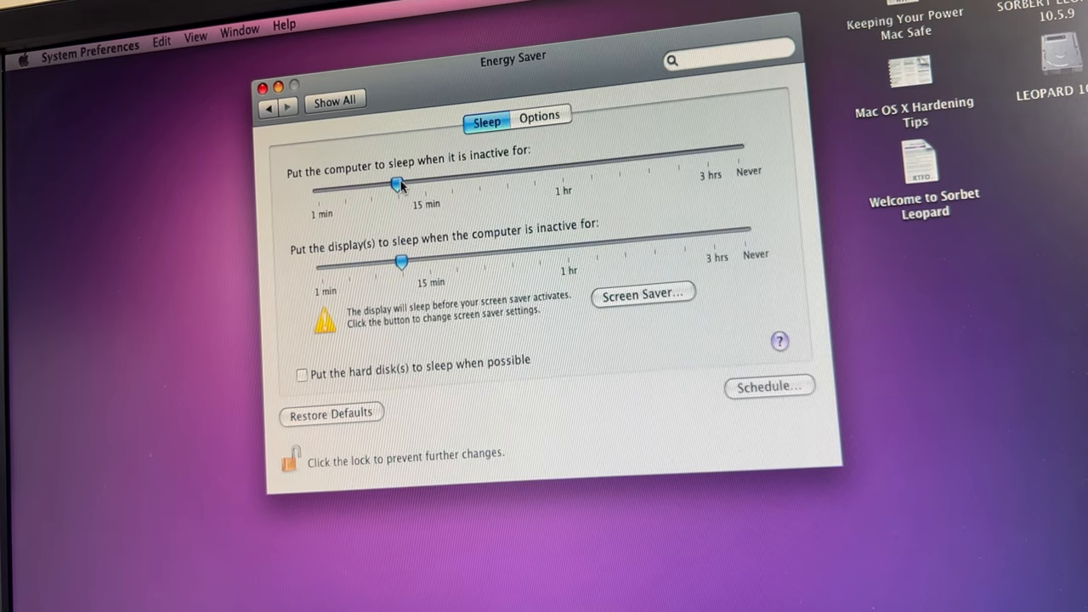
left_click_drag(400, 184, 735, 152)
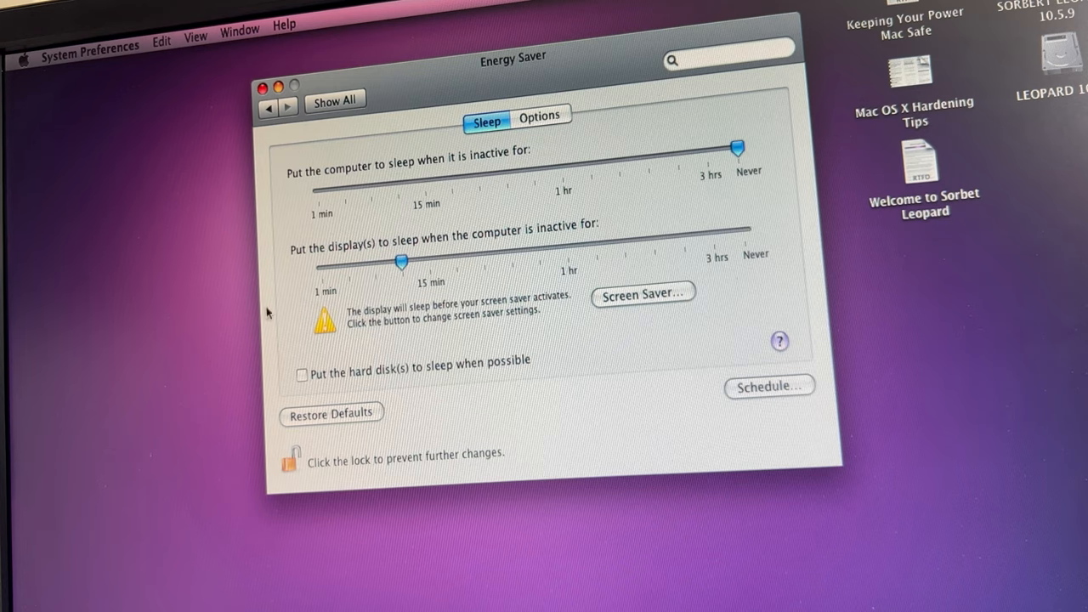
left_click_drag(402, 261, 419, 260)
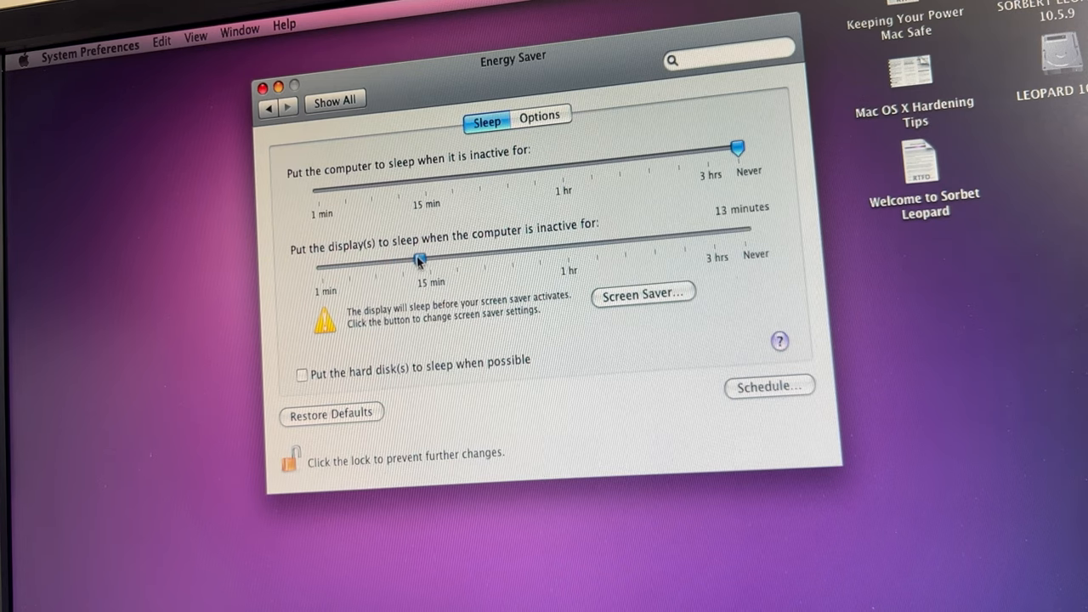
left_click_drag(419, 258, 472, 254)
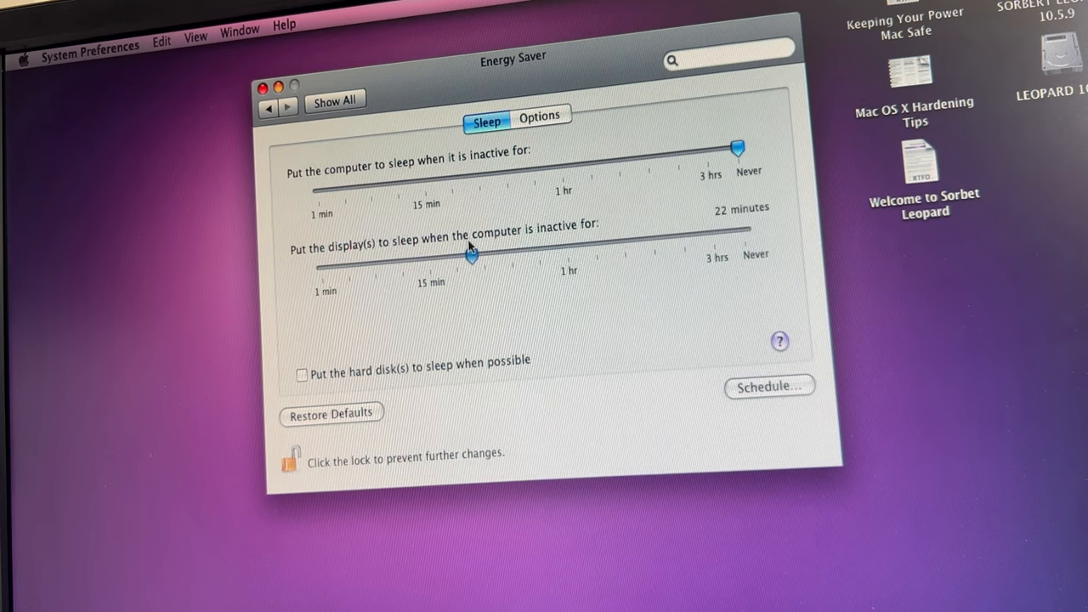
left_click_drag(472, 253, 488, 254)
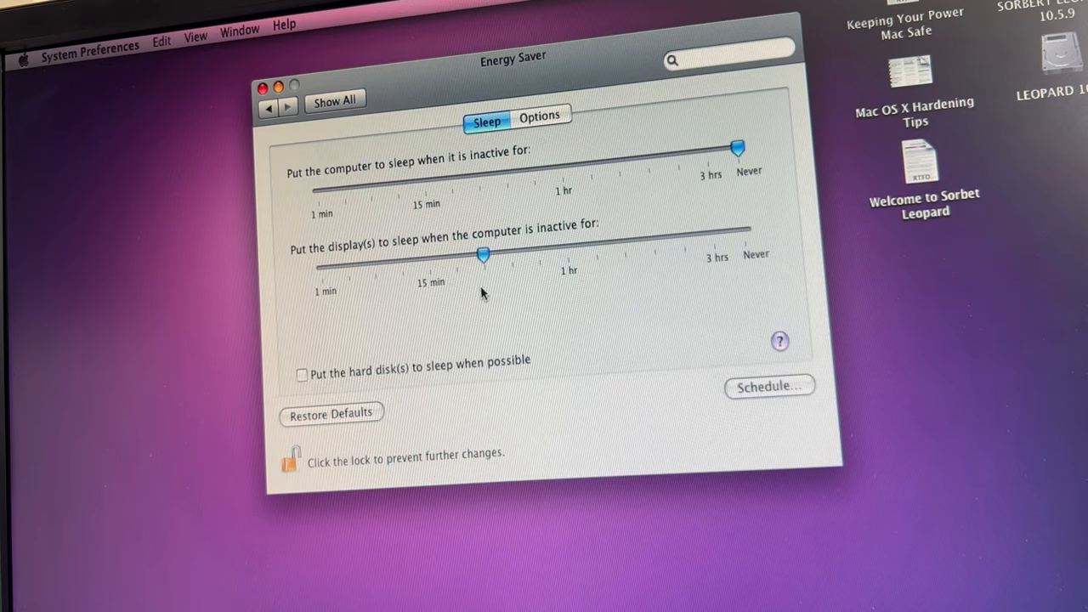
mouse_move(364, 398)
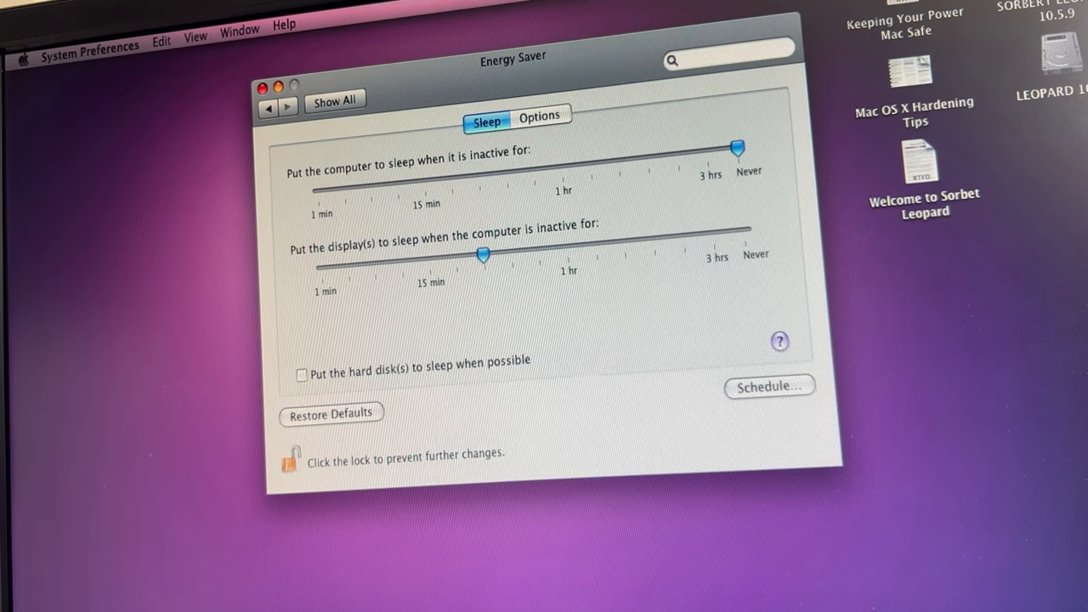
Turn off waking on modem ring and lock the Energy Saver settings
left_click(539, 115)
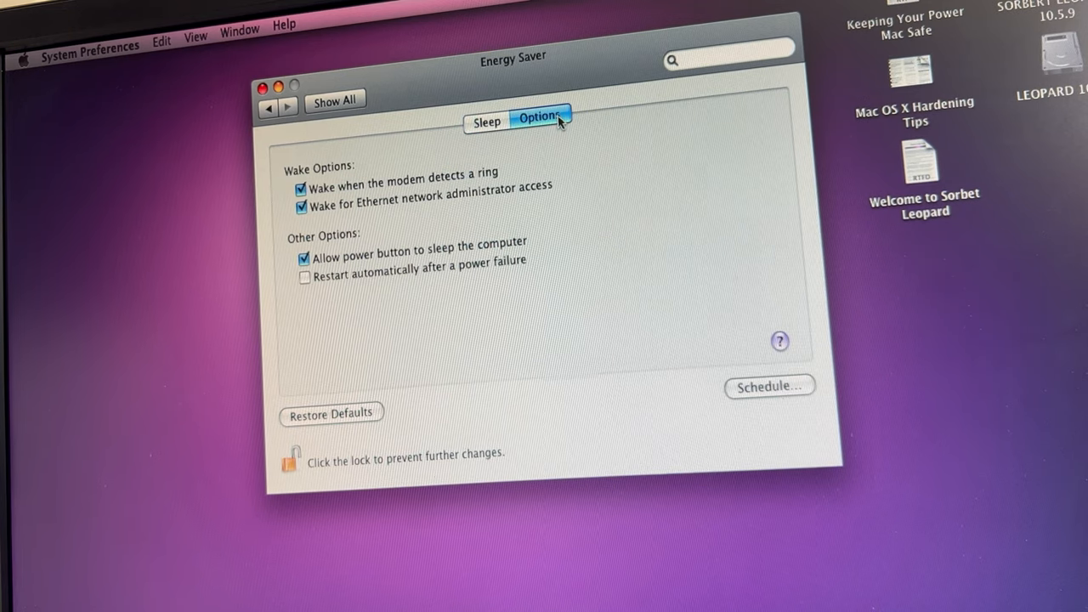
mouse_move(274, 189)
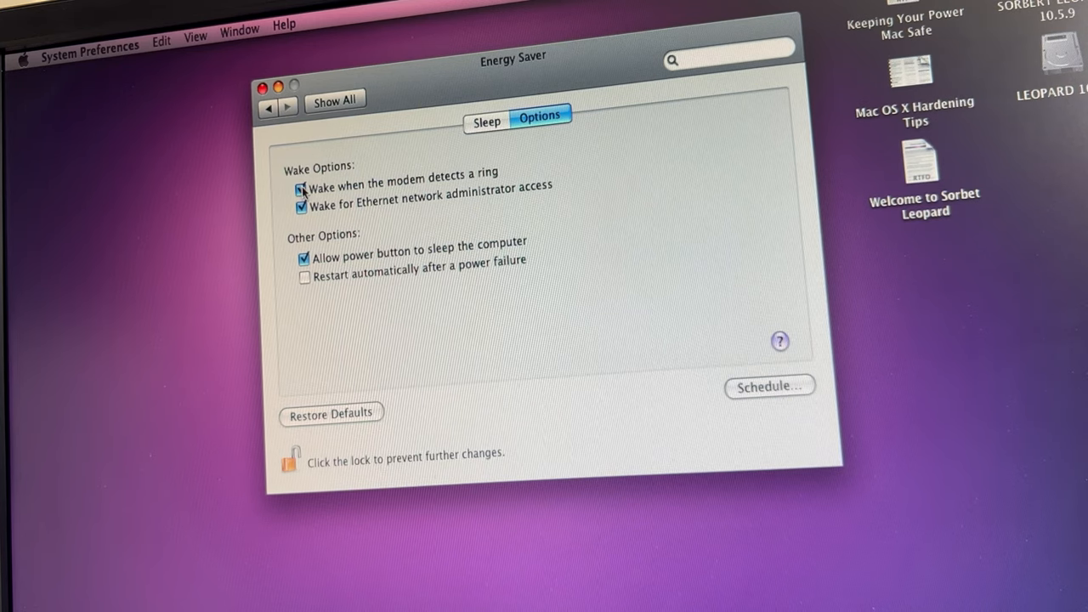
left_click(302, 188)
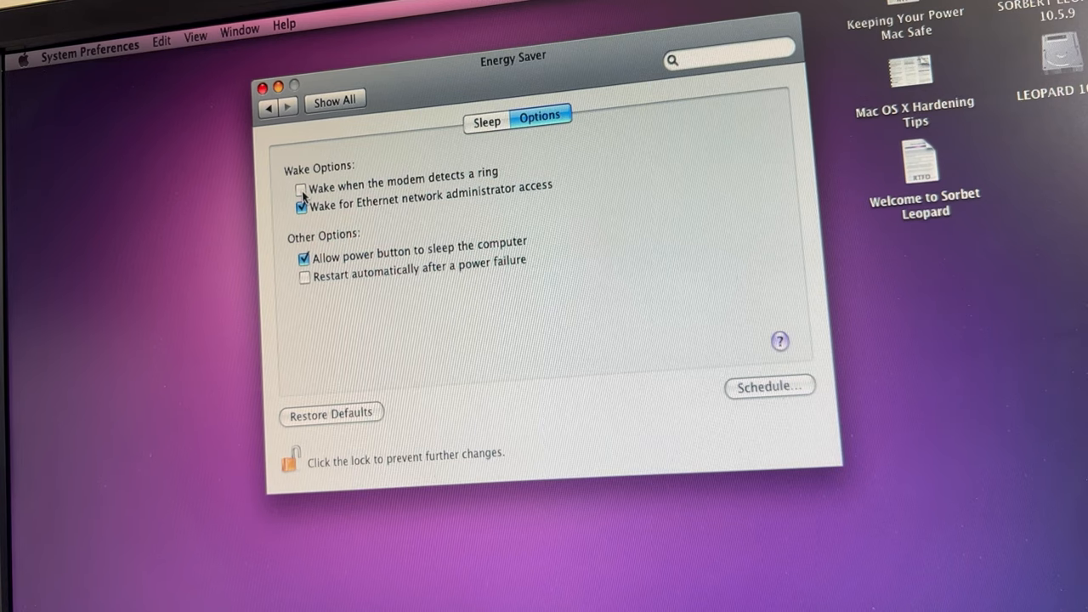
mouse_move(304, 284)
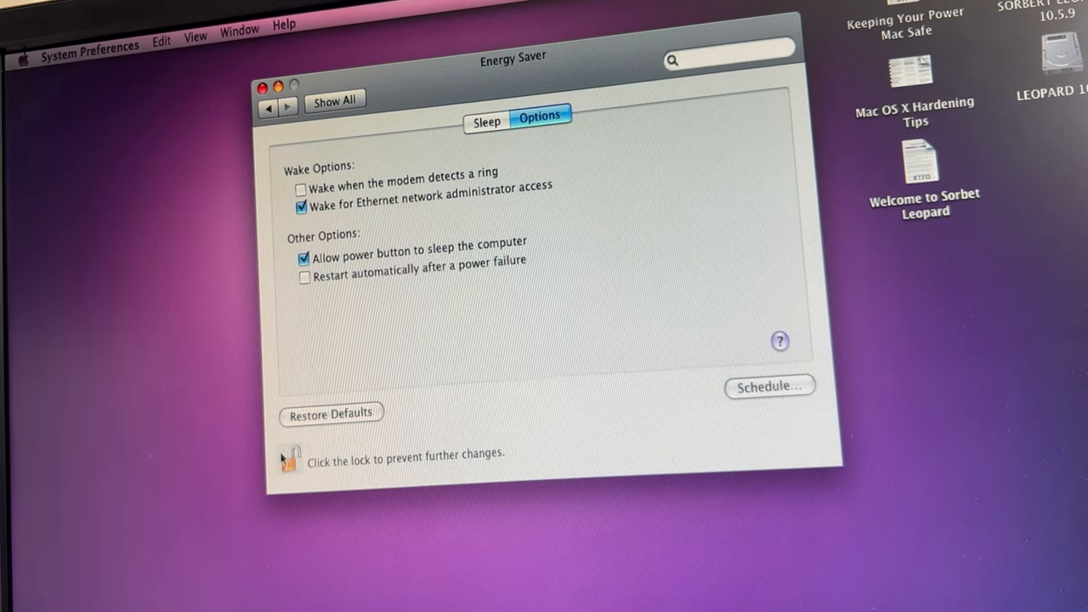
left_click(289, 459)
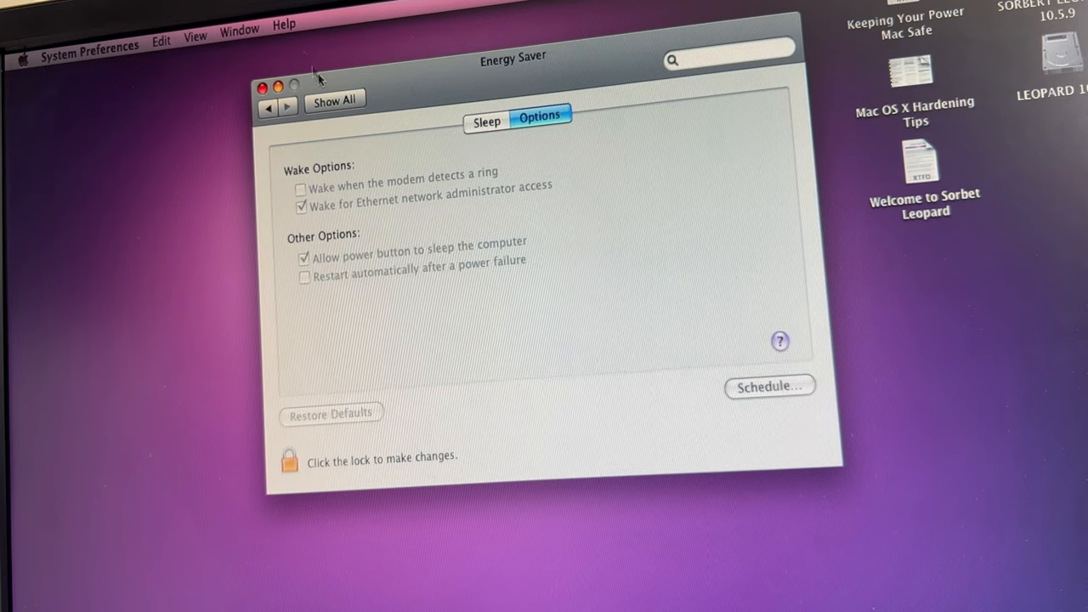
Choose SORBERT LEOPARD 10.5.9 (Mac OS X 10.5.8) as startup disk and close System Preferences
left_click(334, 99)
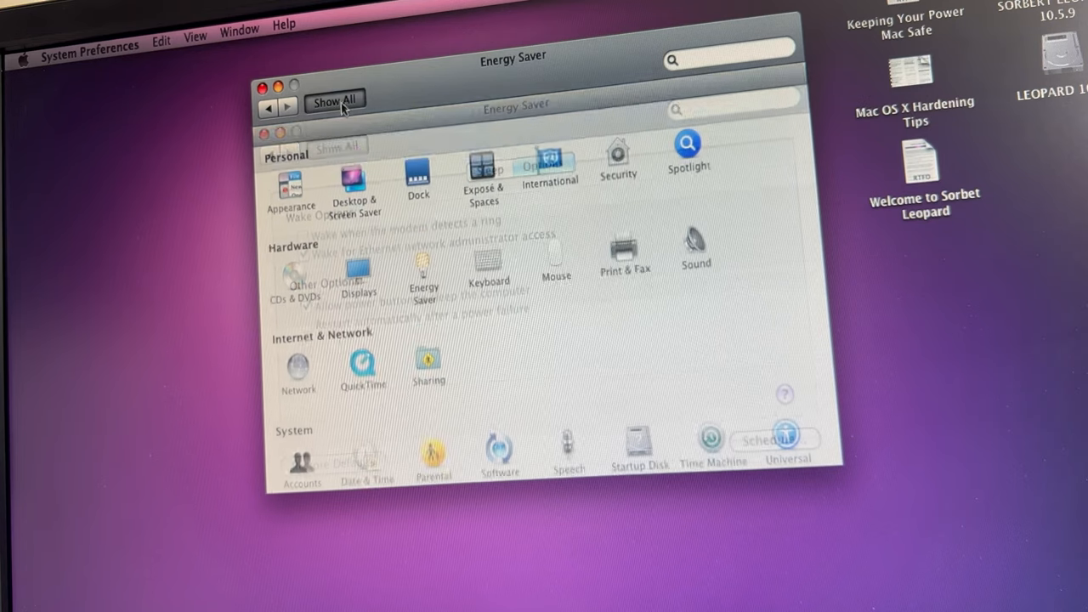
left_click(333, 100)
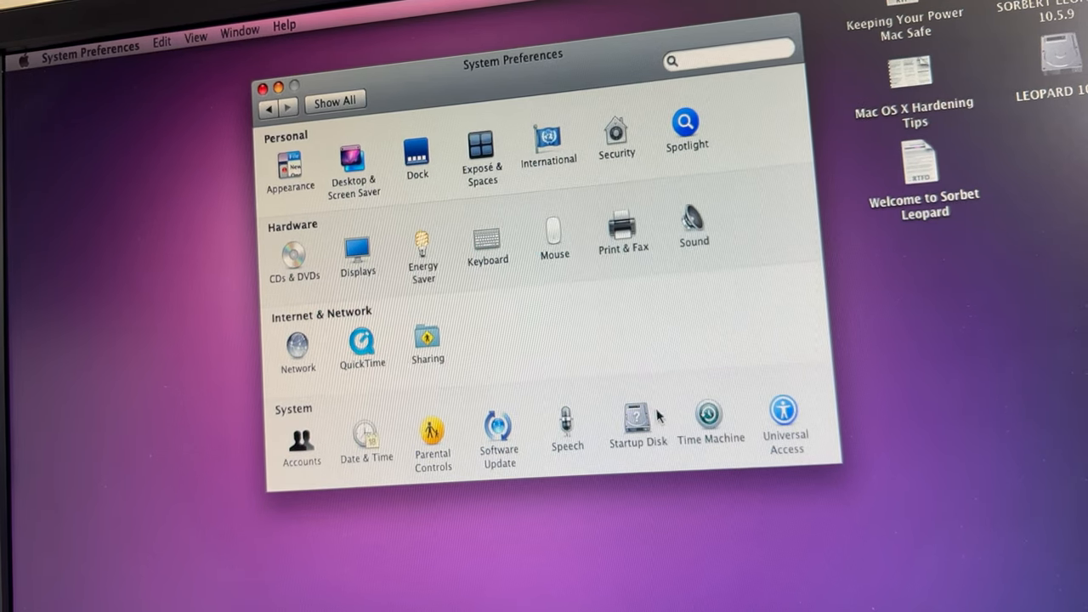
mouse_move(378, 261)
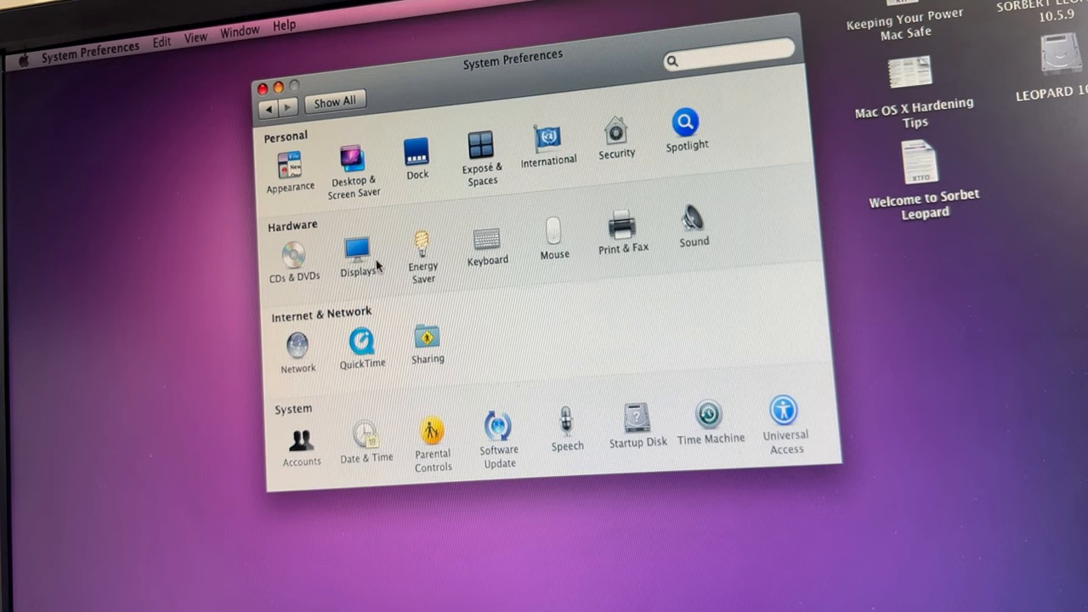
mouse_move(585, 289)
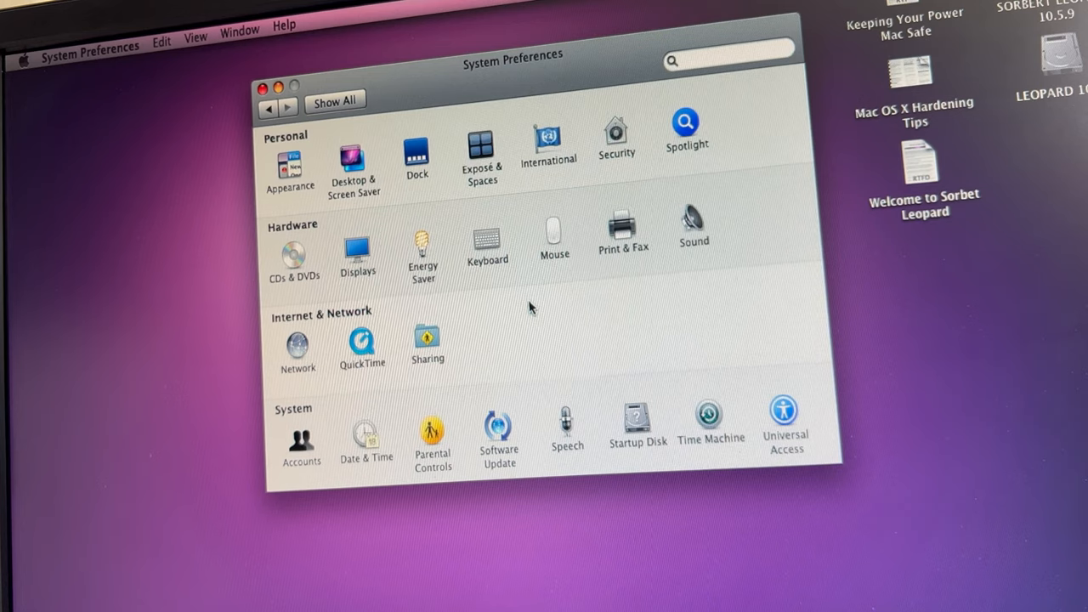
mouse_move(632, 436)
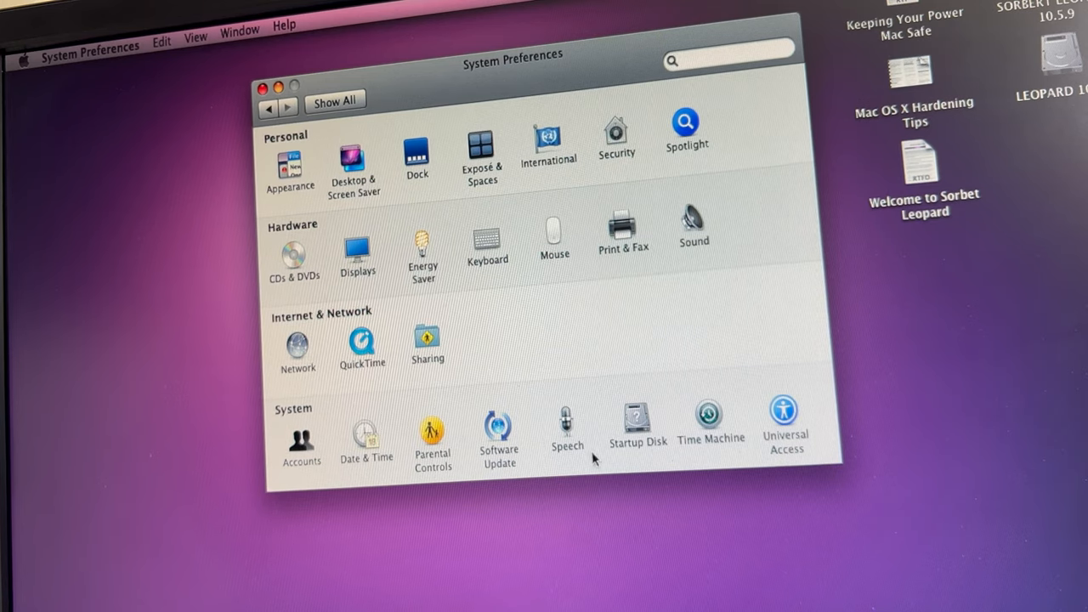
left_click(637, 420)
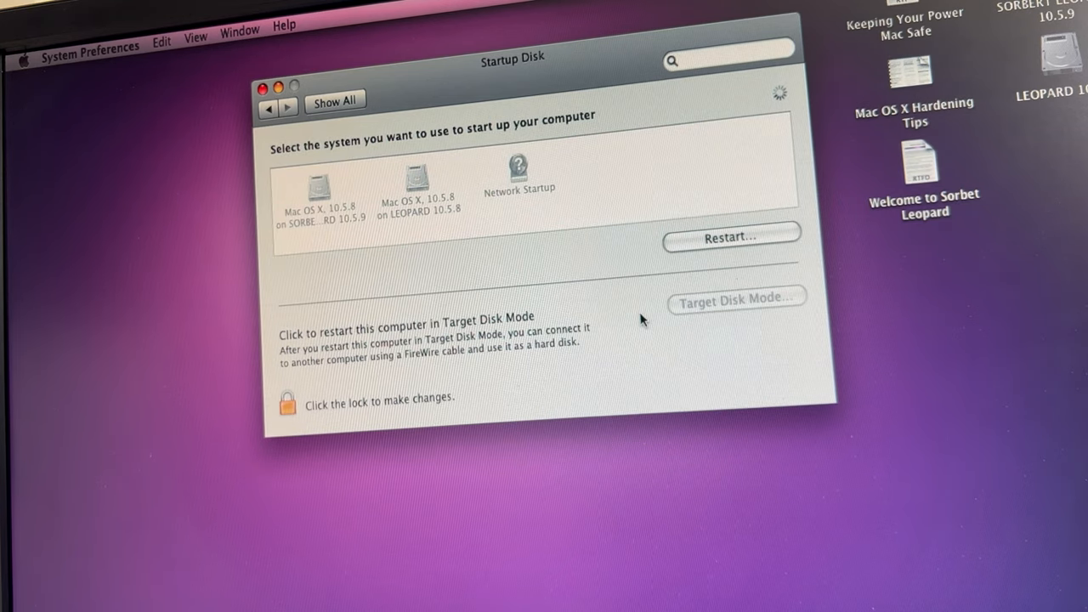
left_click(318, 179)
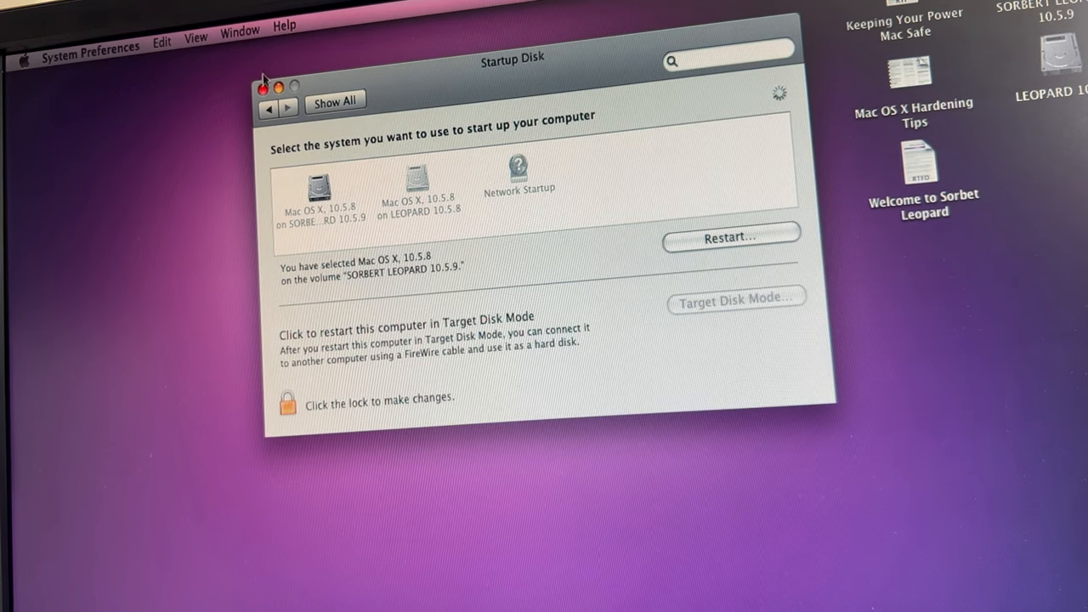
left_click(264, 85)
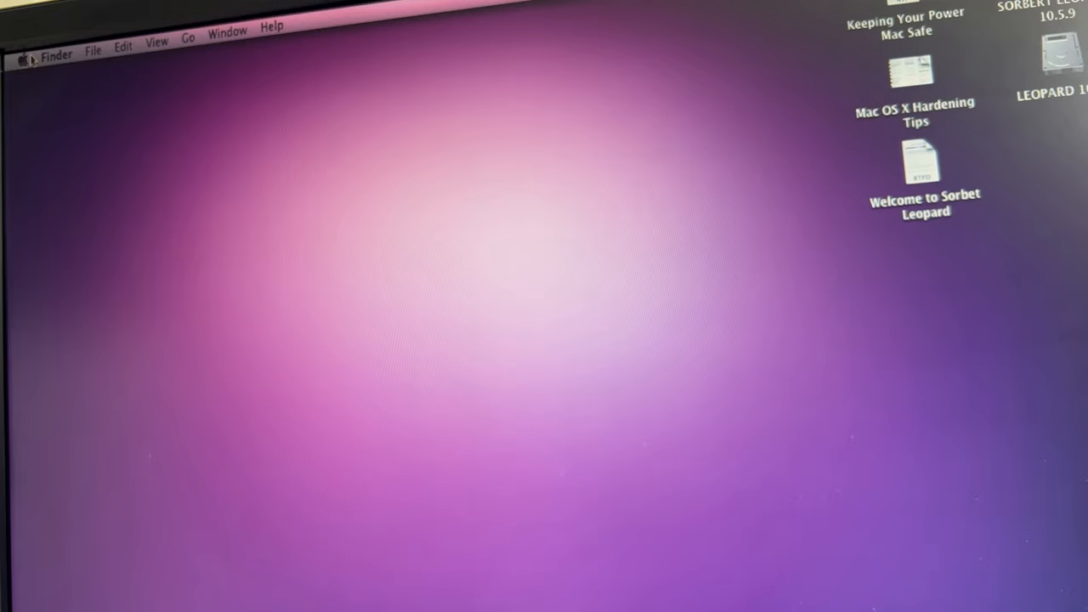
Choose Shut Down from the Apple menu
left_click(25, 53)
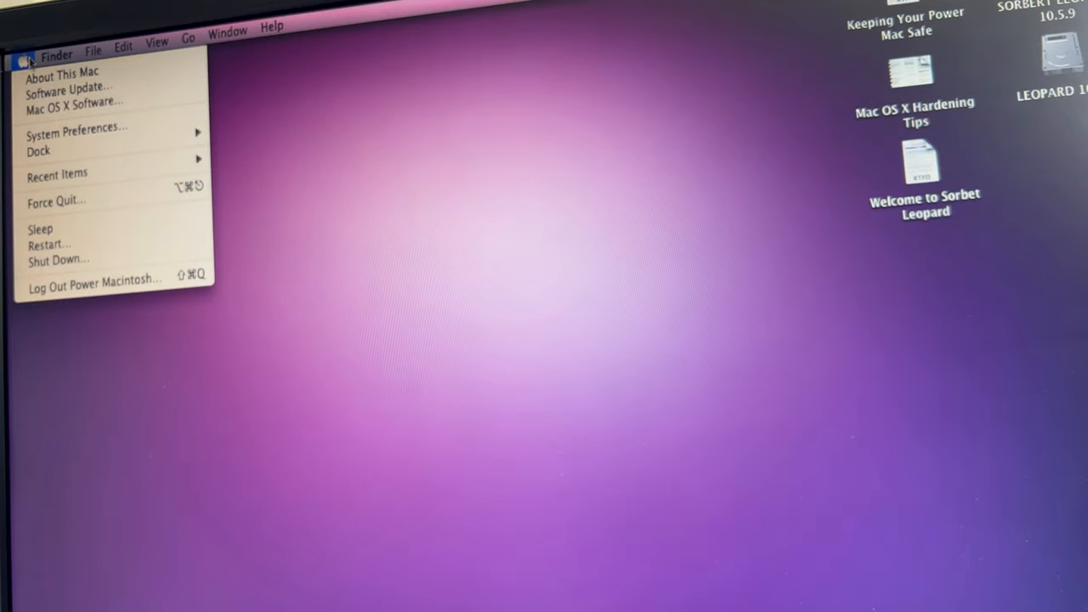
mouse_move(55, 244)
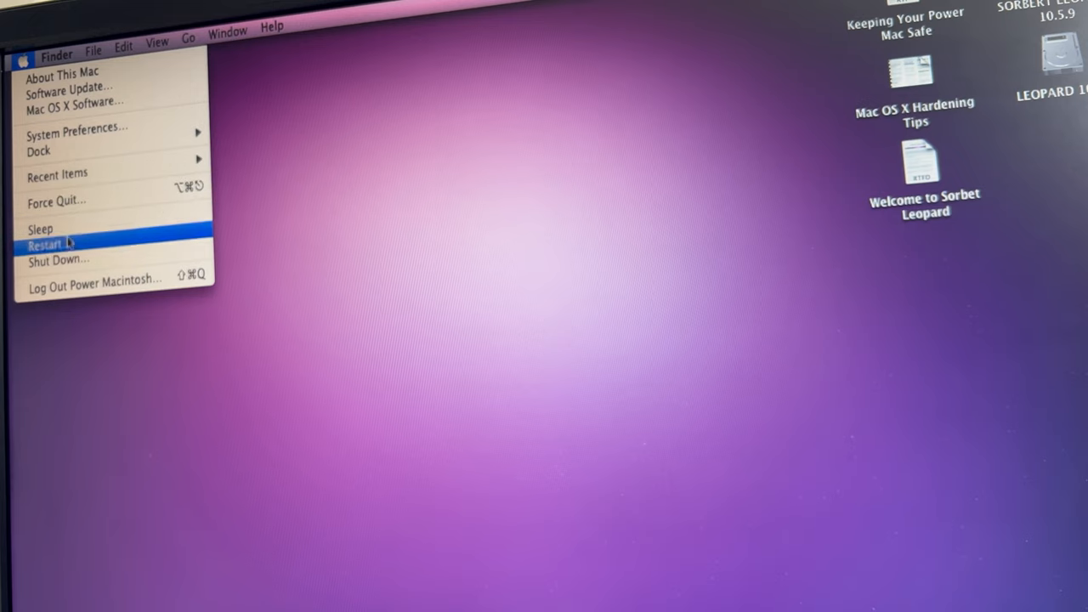
mouse_move(57, 260)
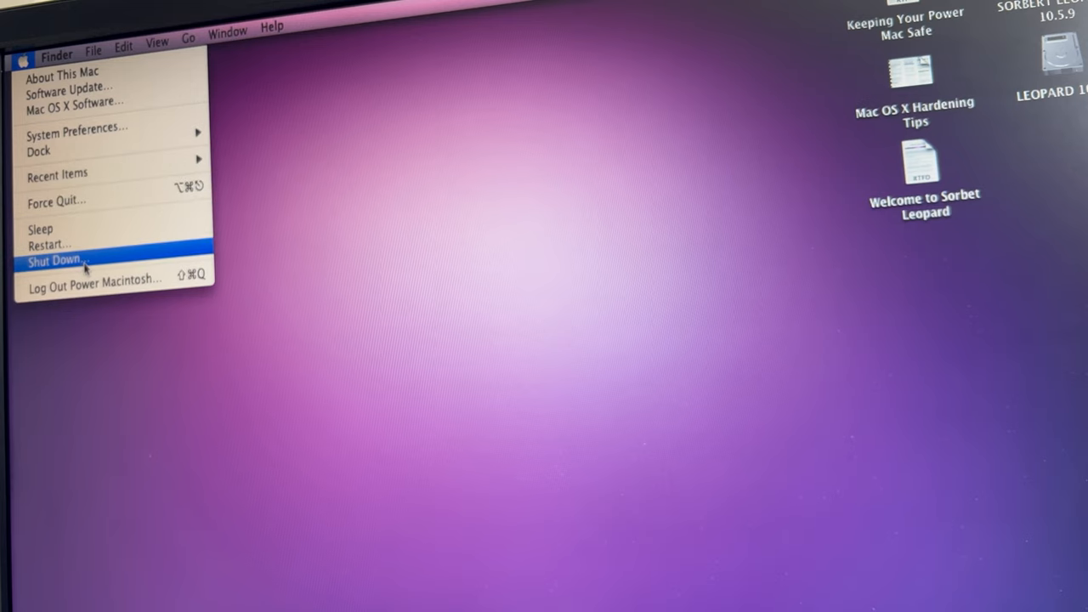
left_click(55, 261)
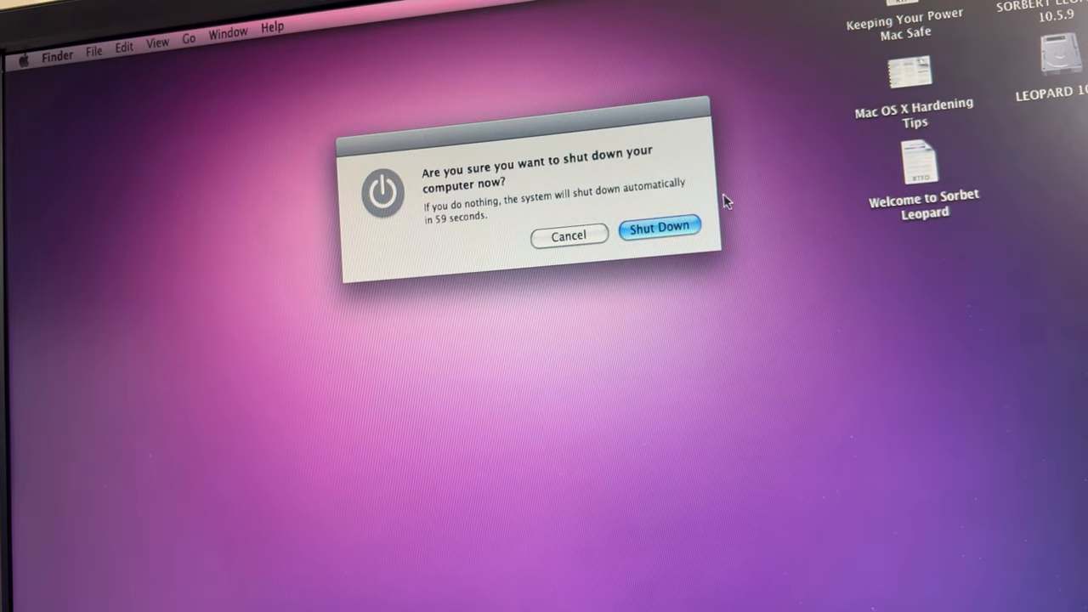